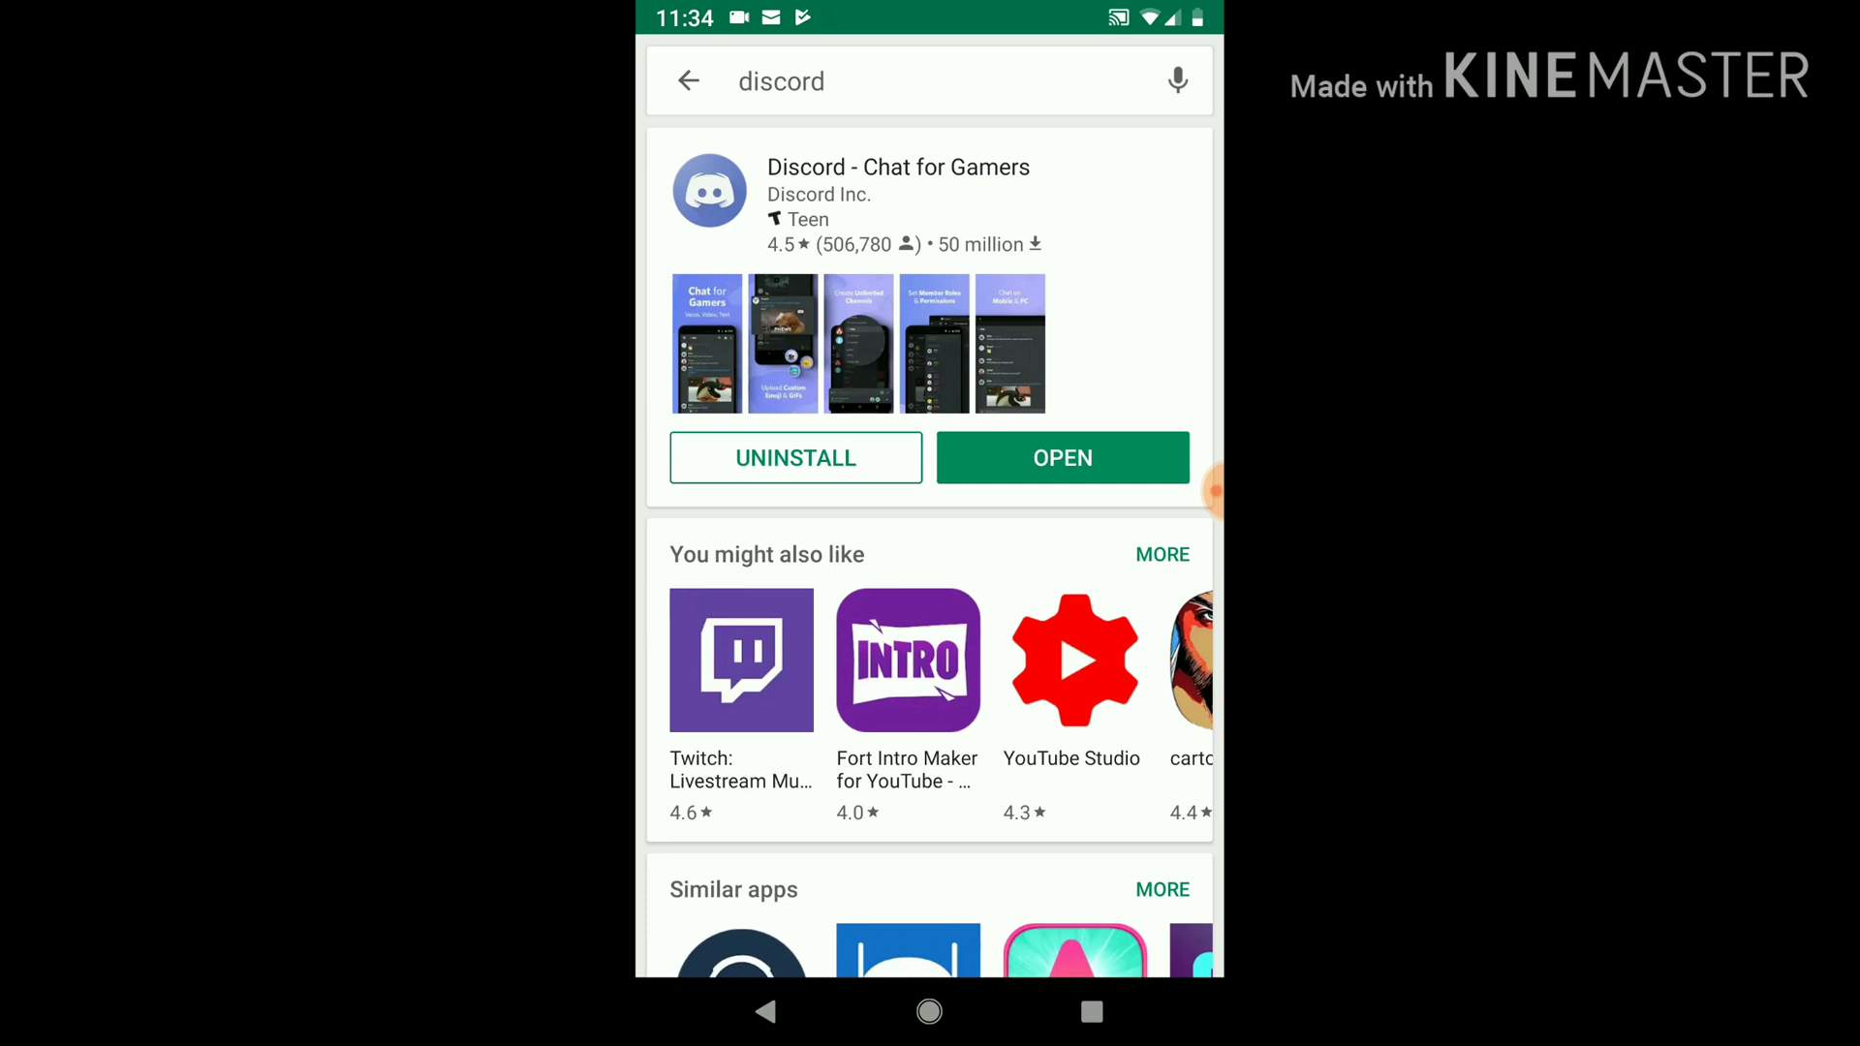
Step: Launch the installed Discord app from its Google Play Store page
click(1062, 458)
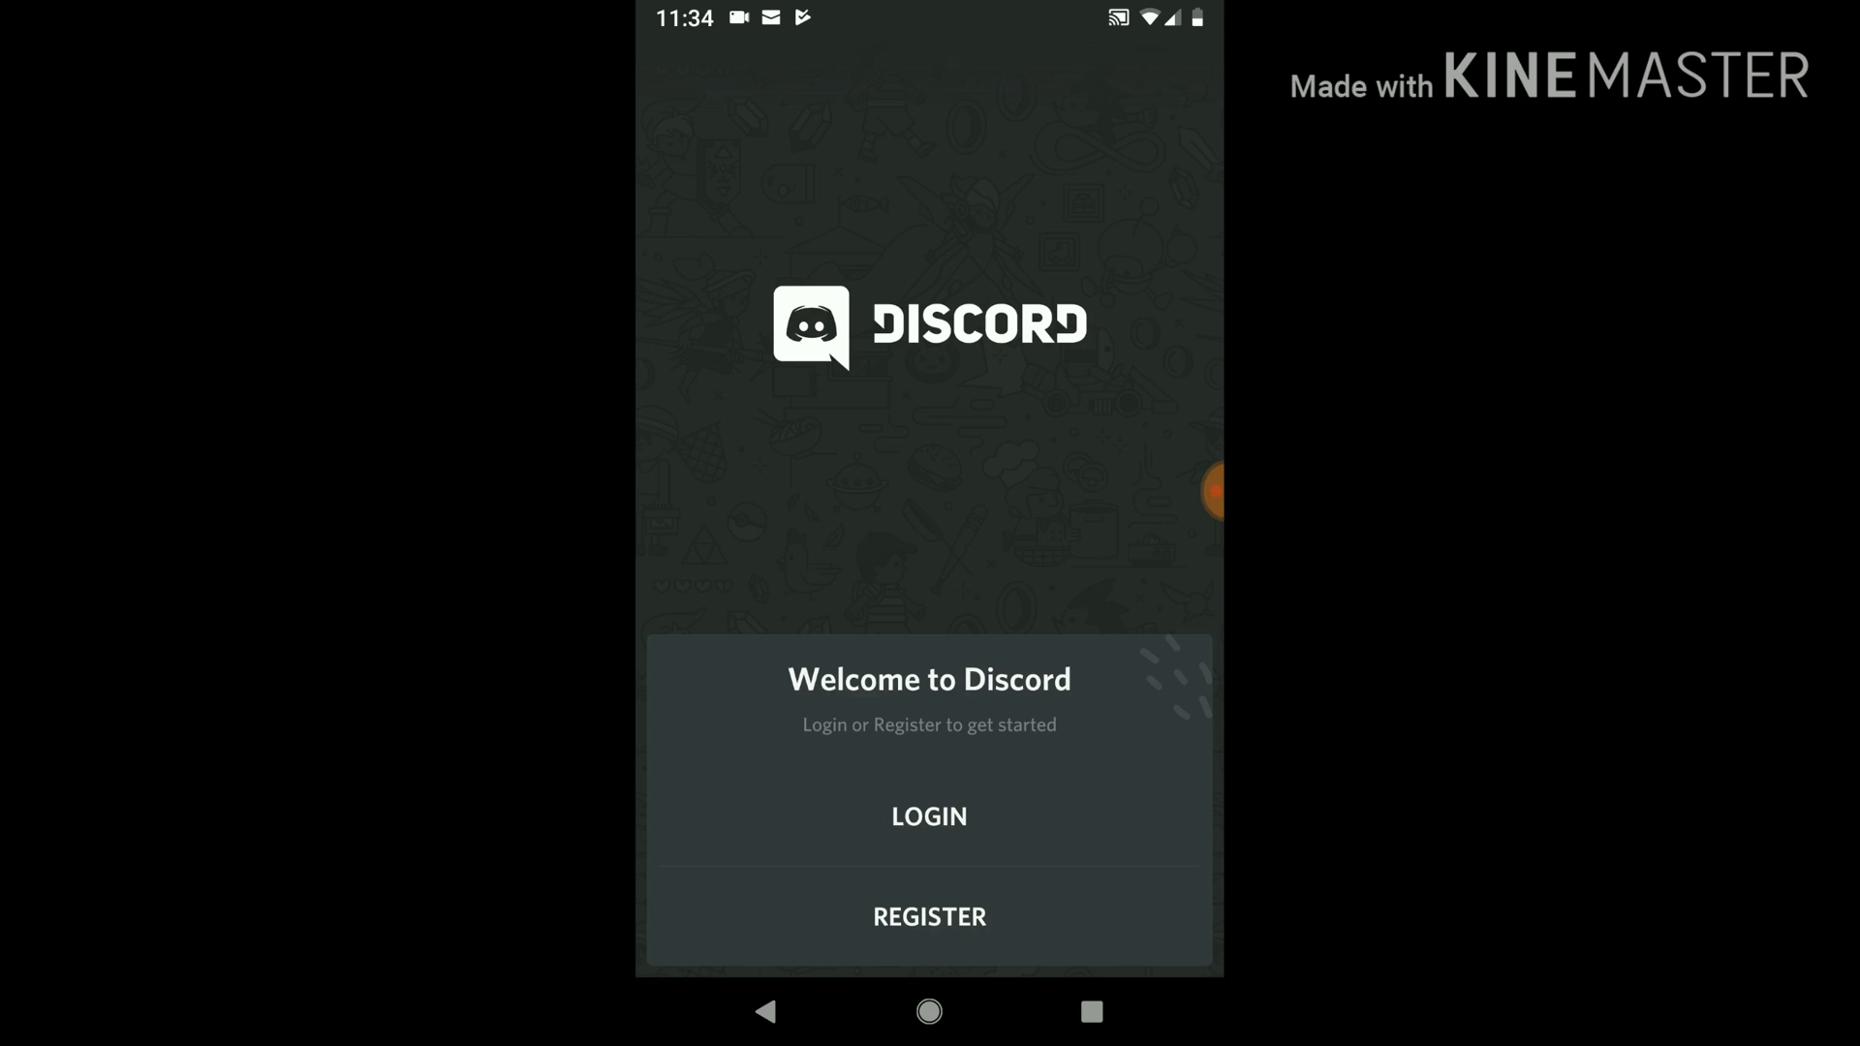
Step: Begin registration, entering the username 'ken' and moving to the email field
click(929, 916)
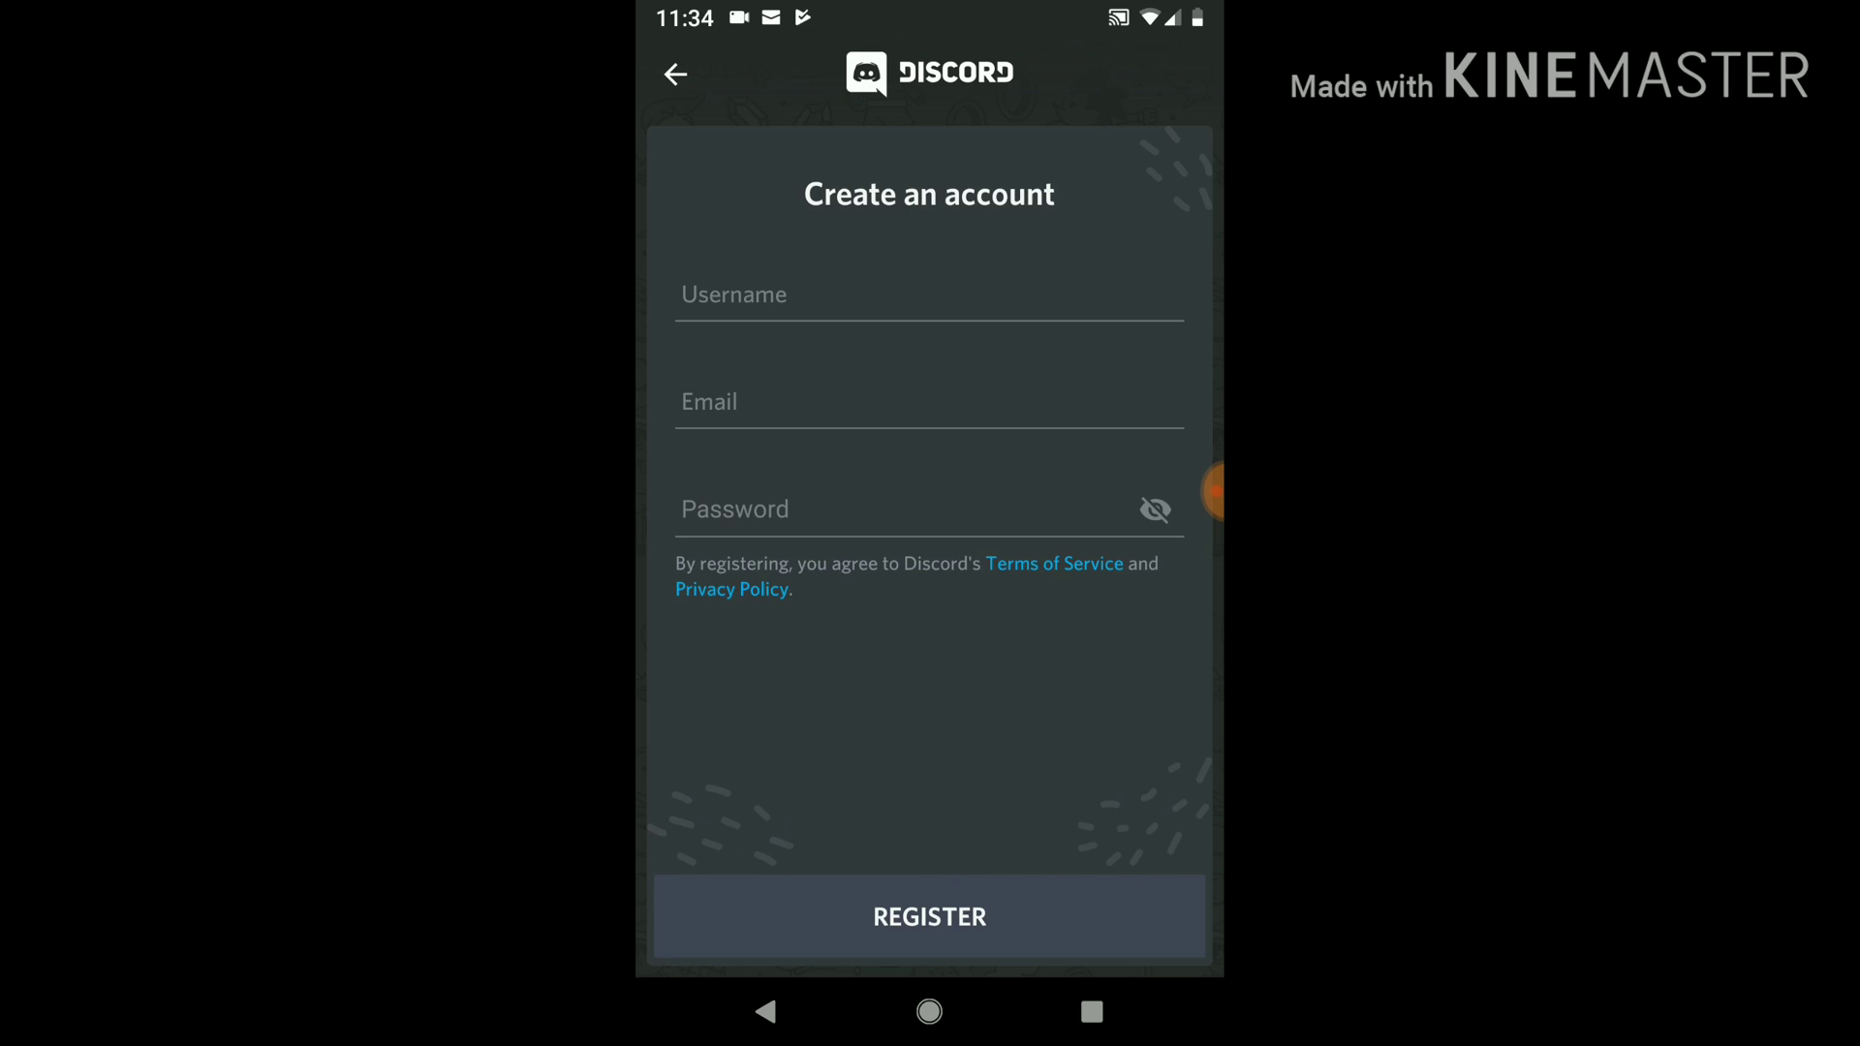
click(928, 294)
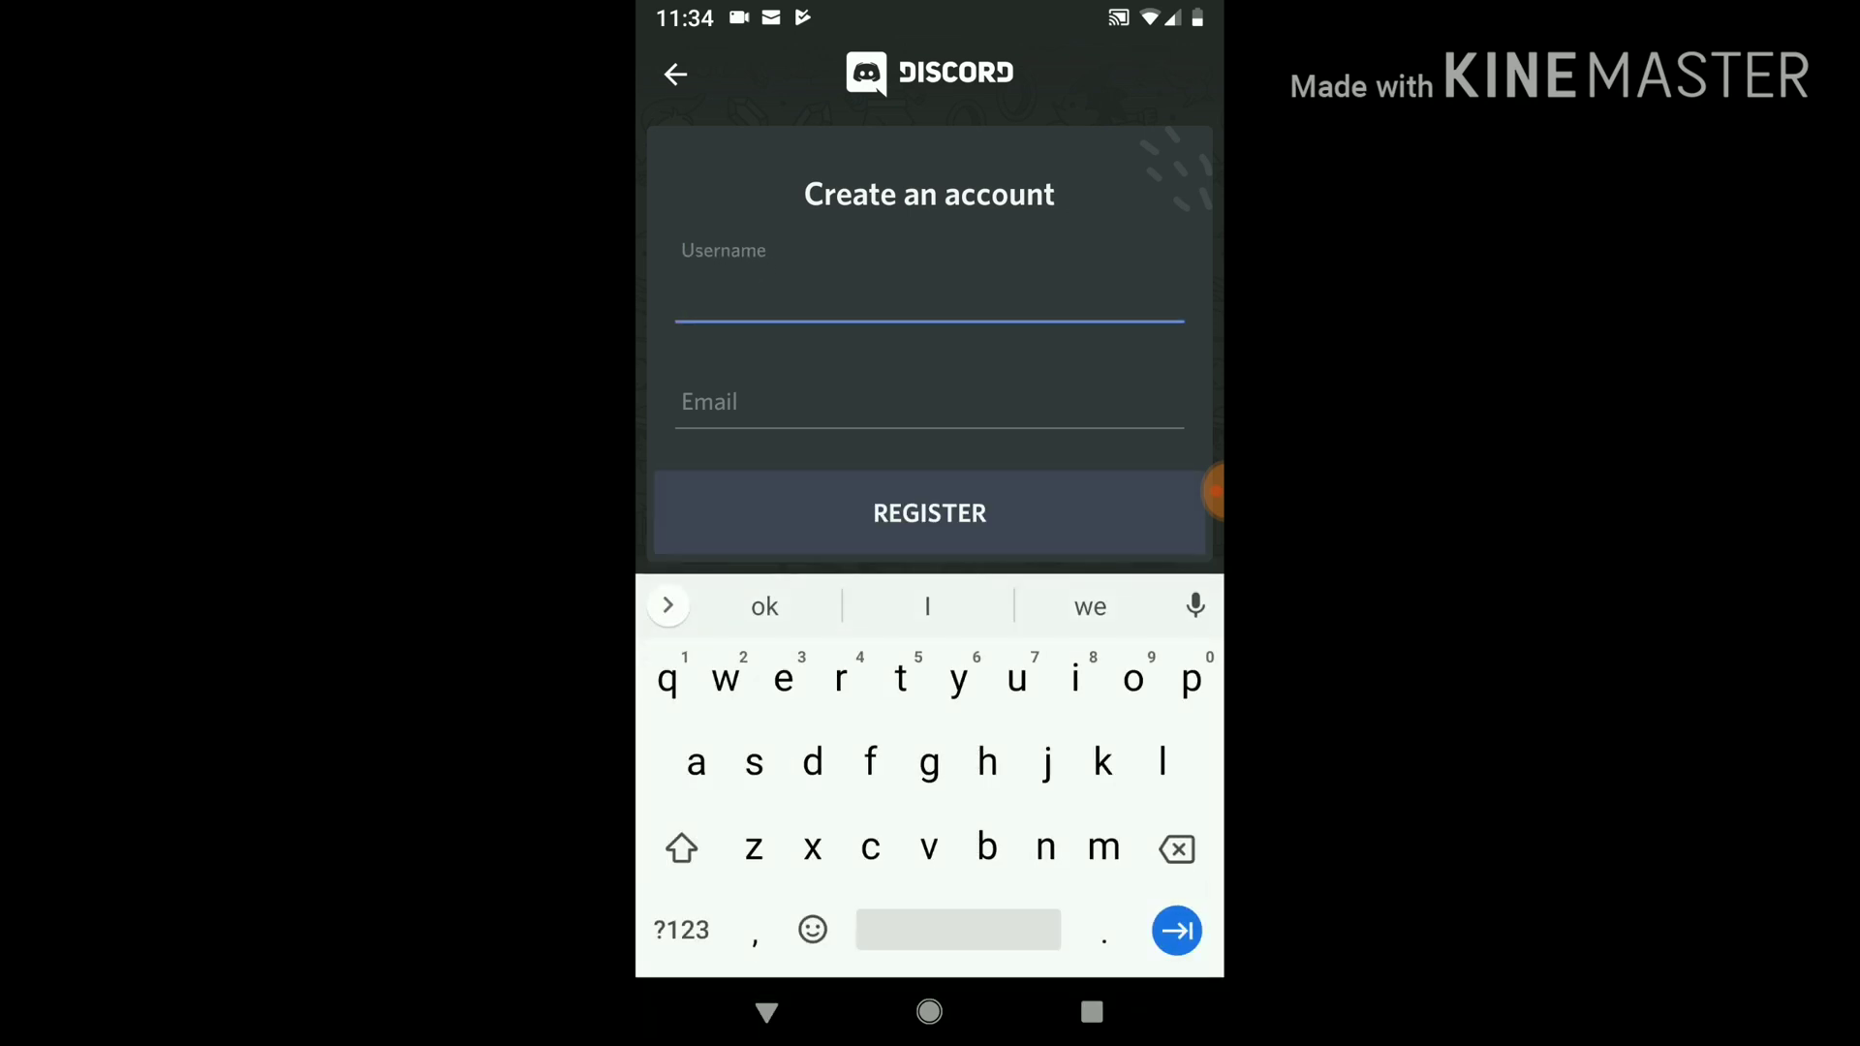
text(kenvil17)
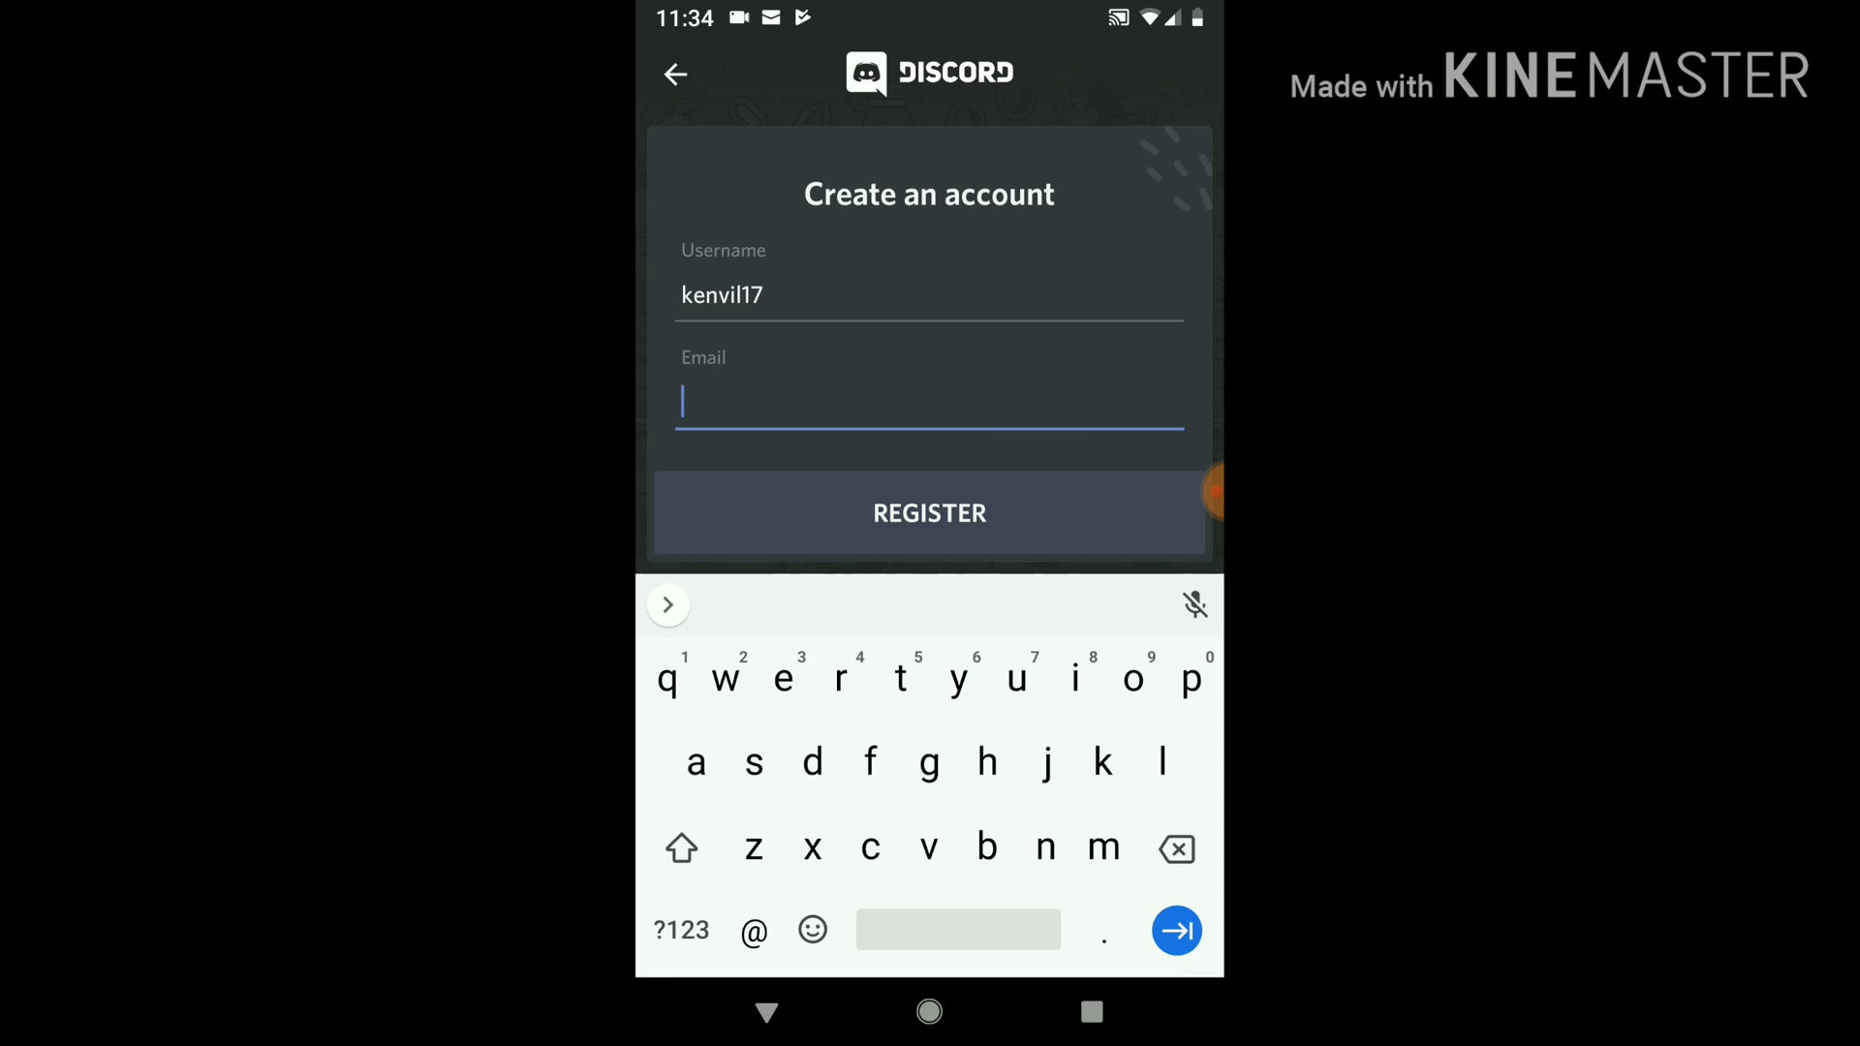
click(929, 512)
text(Gears R)
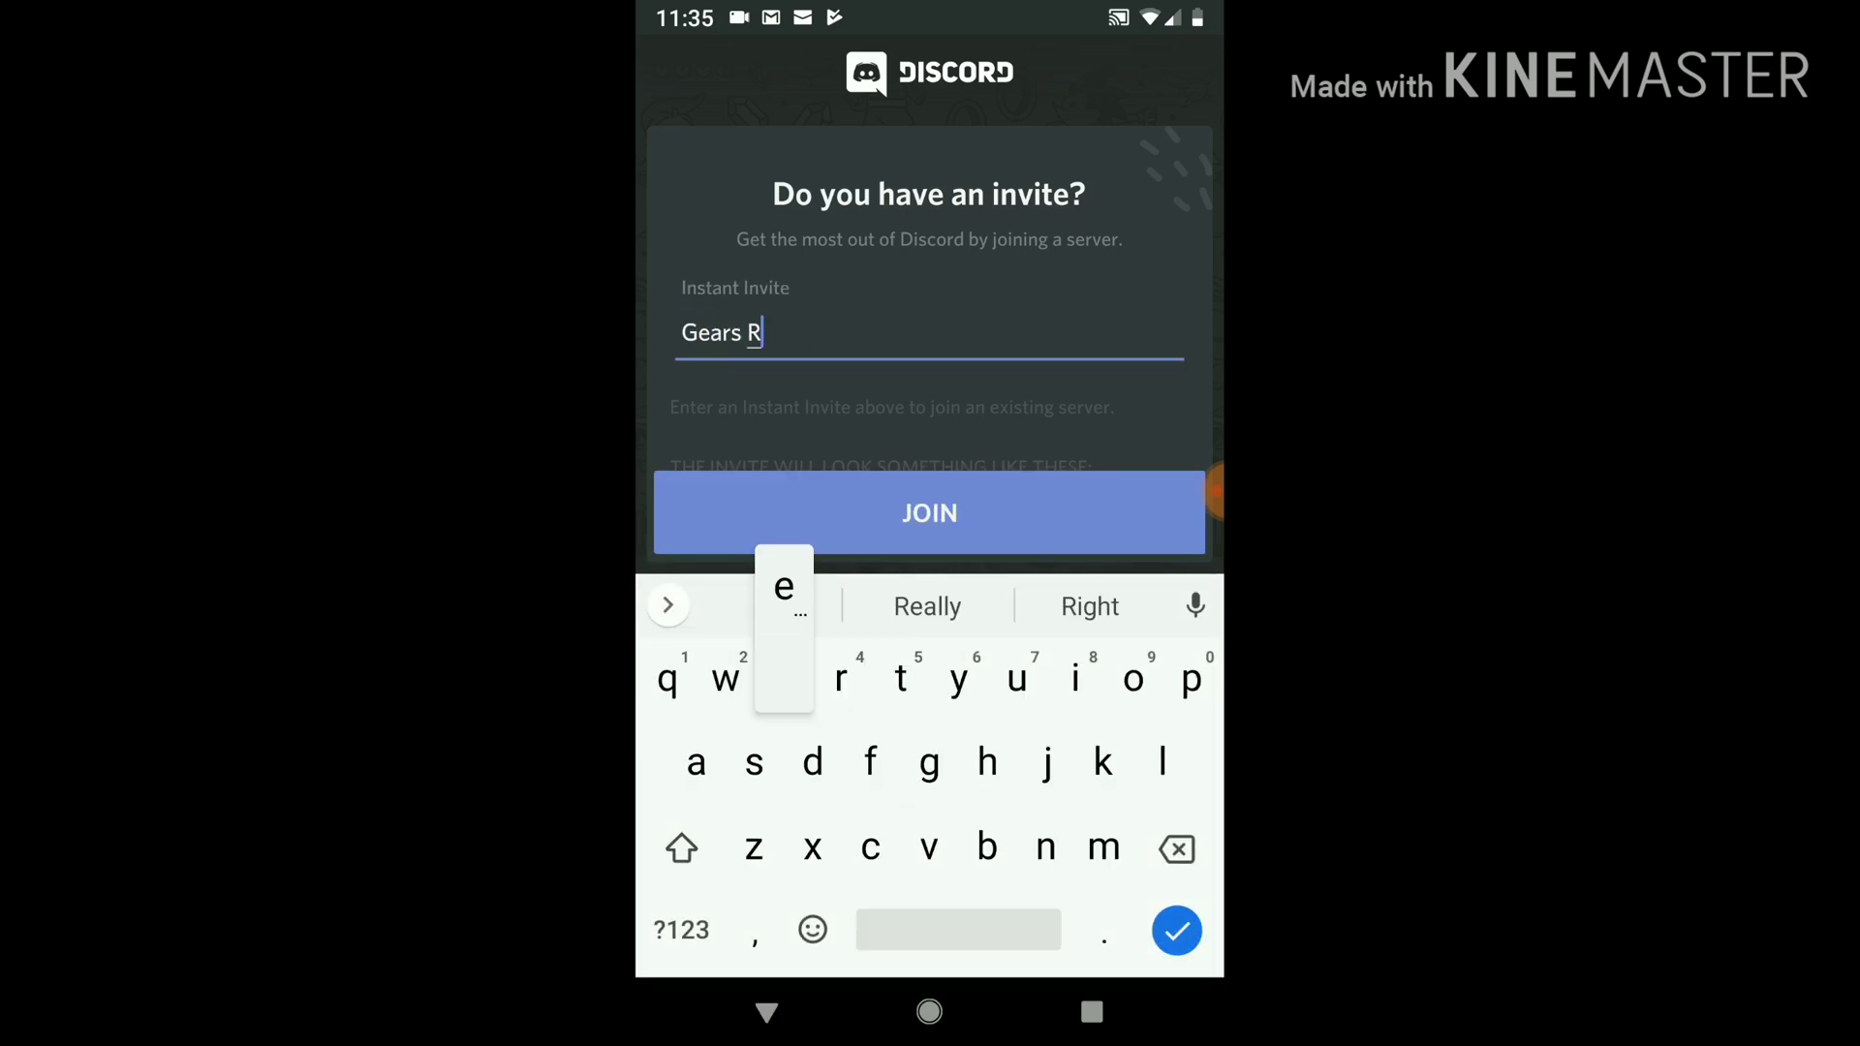
text(eloaded)
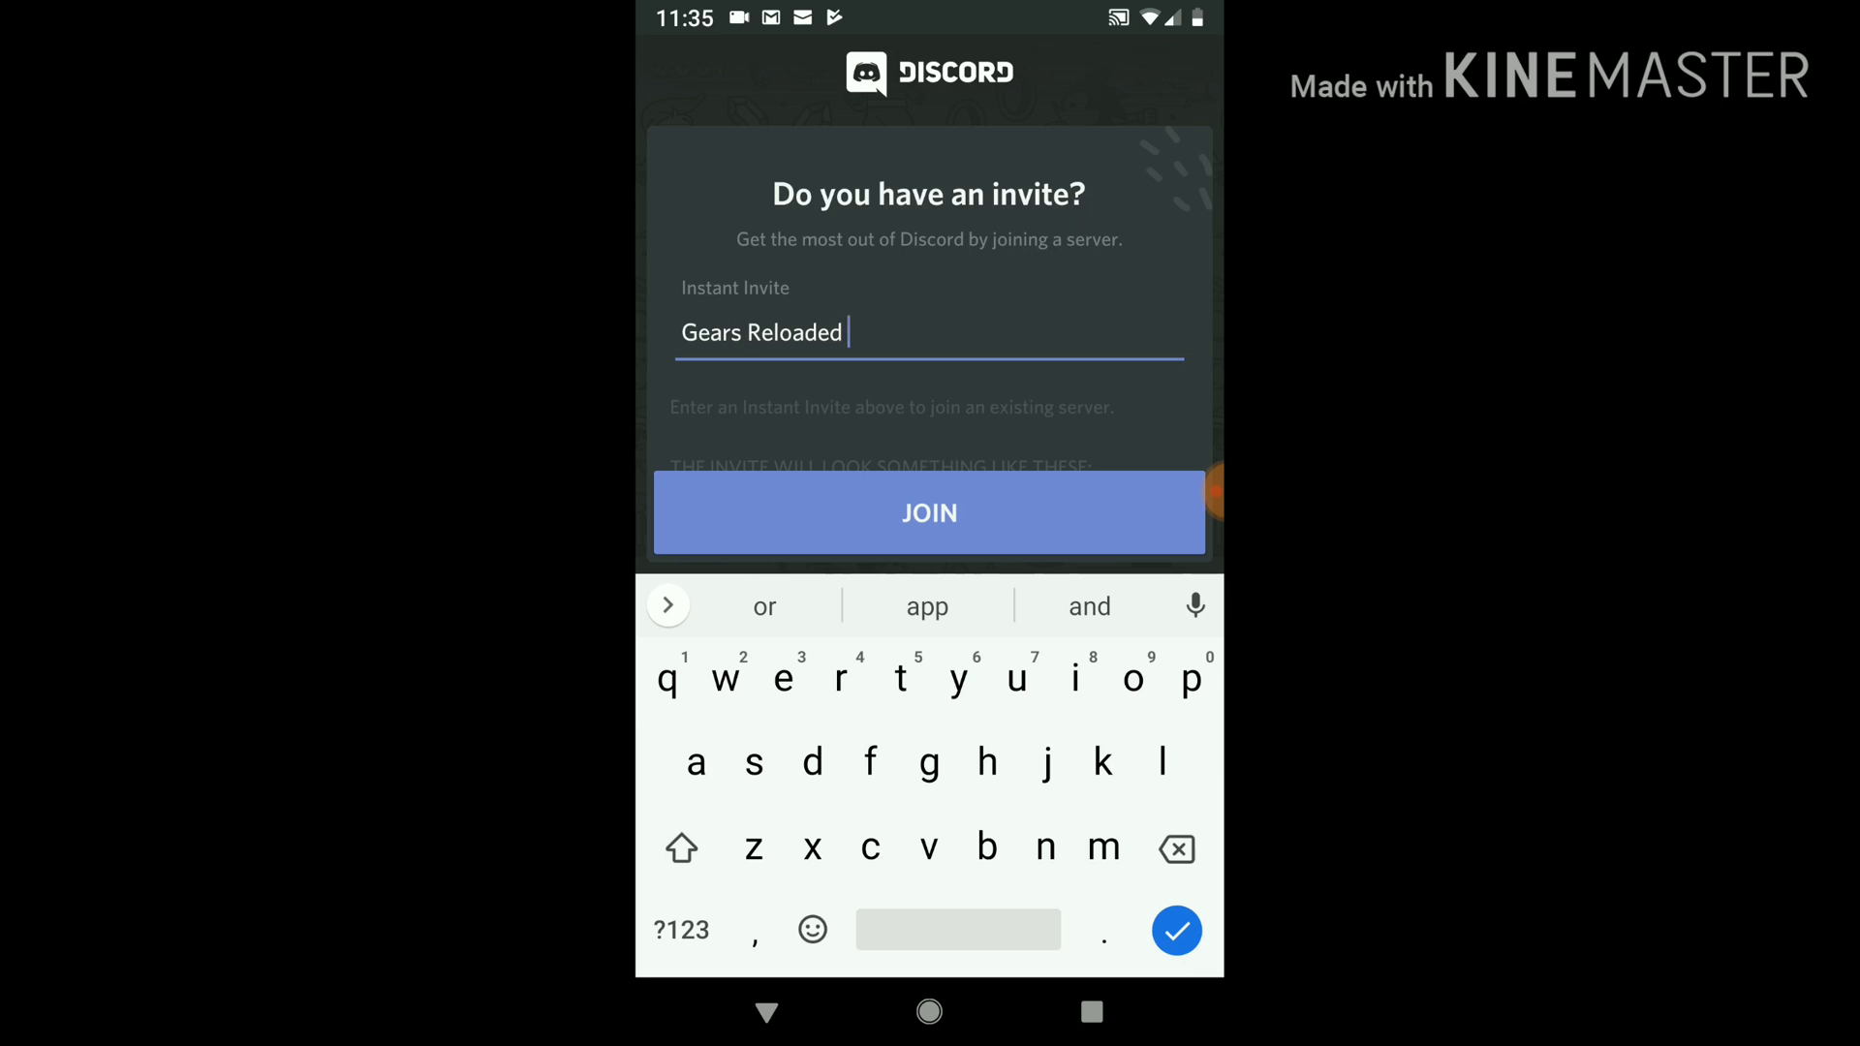
text(Sup)
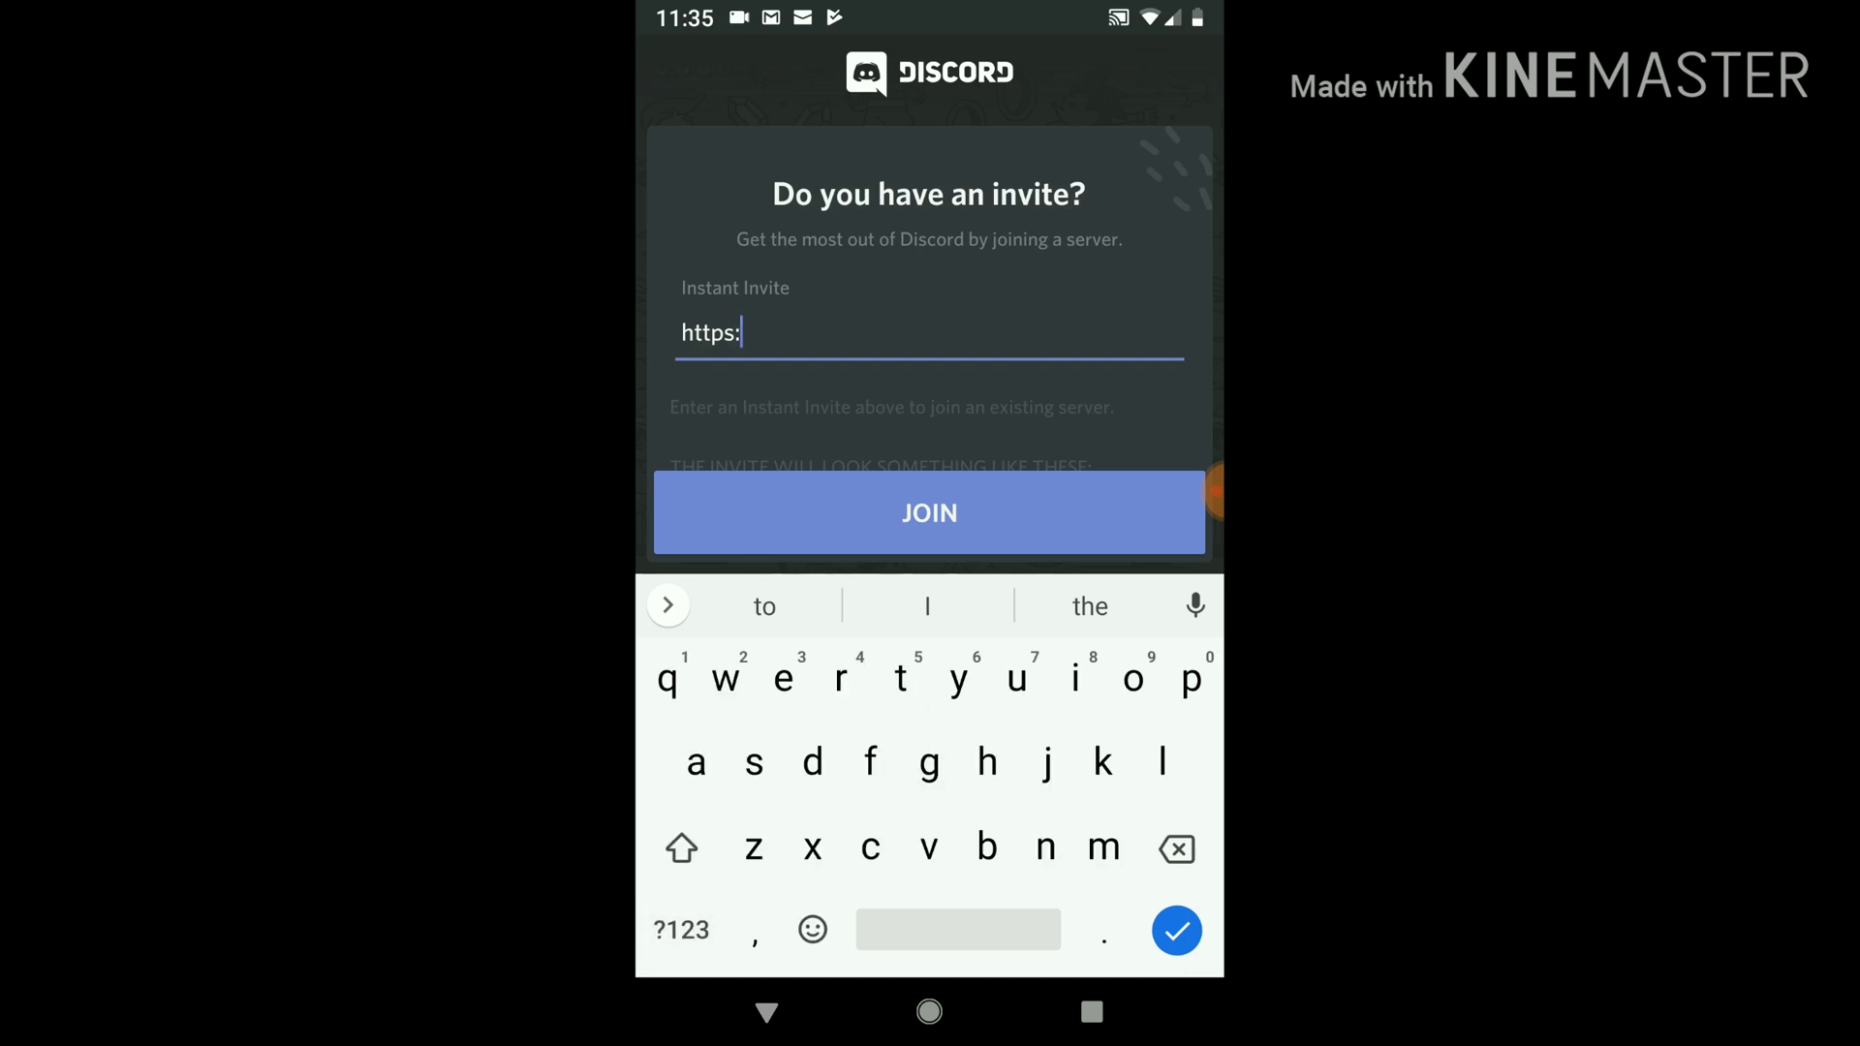
text(//)
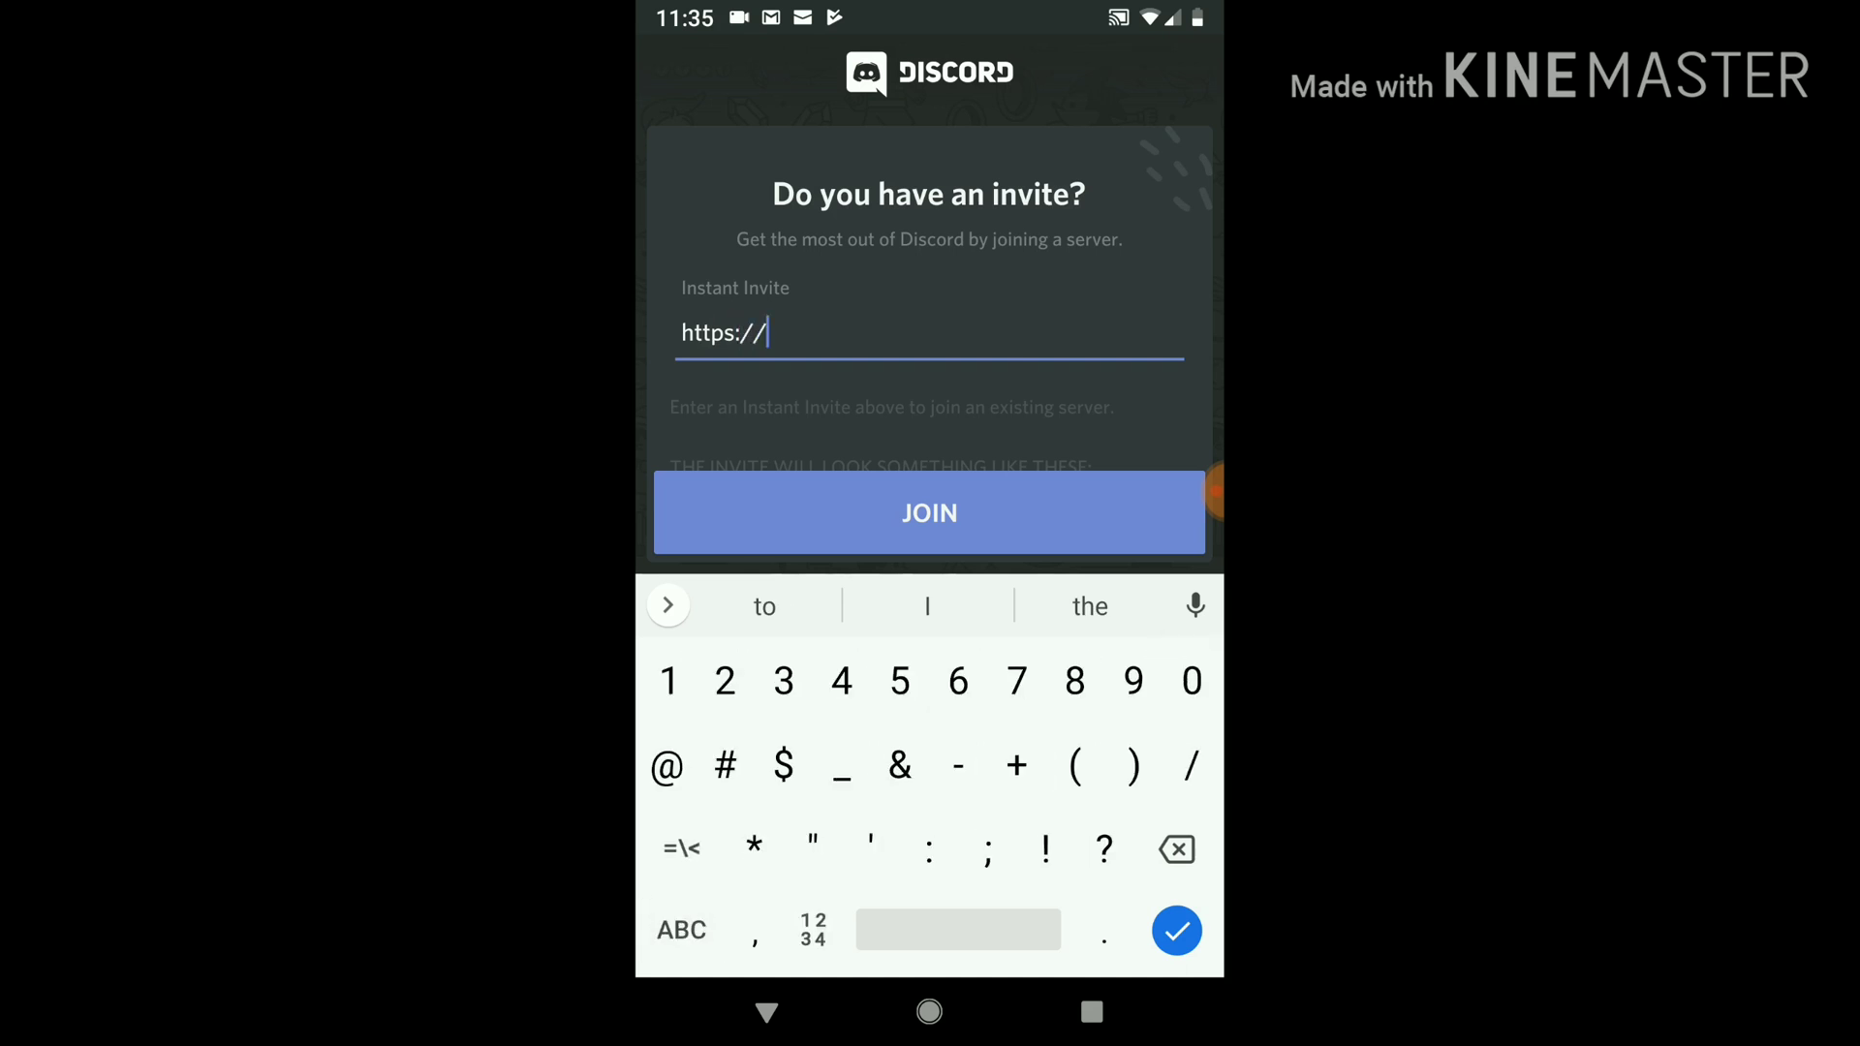
text(discord)
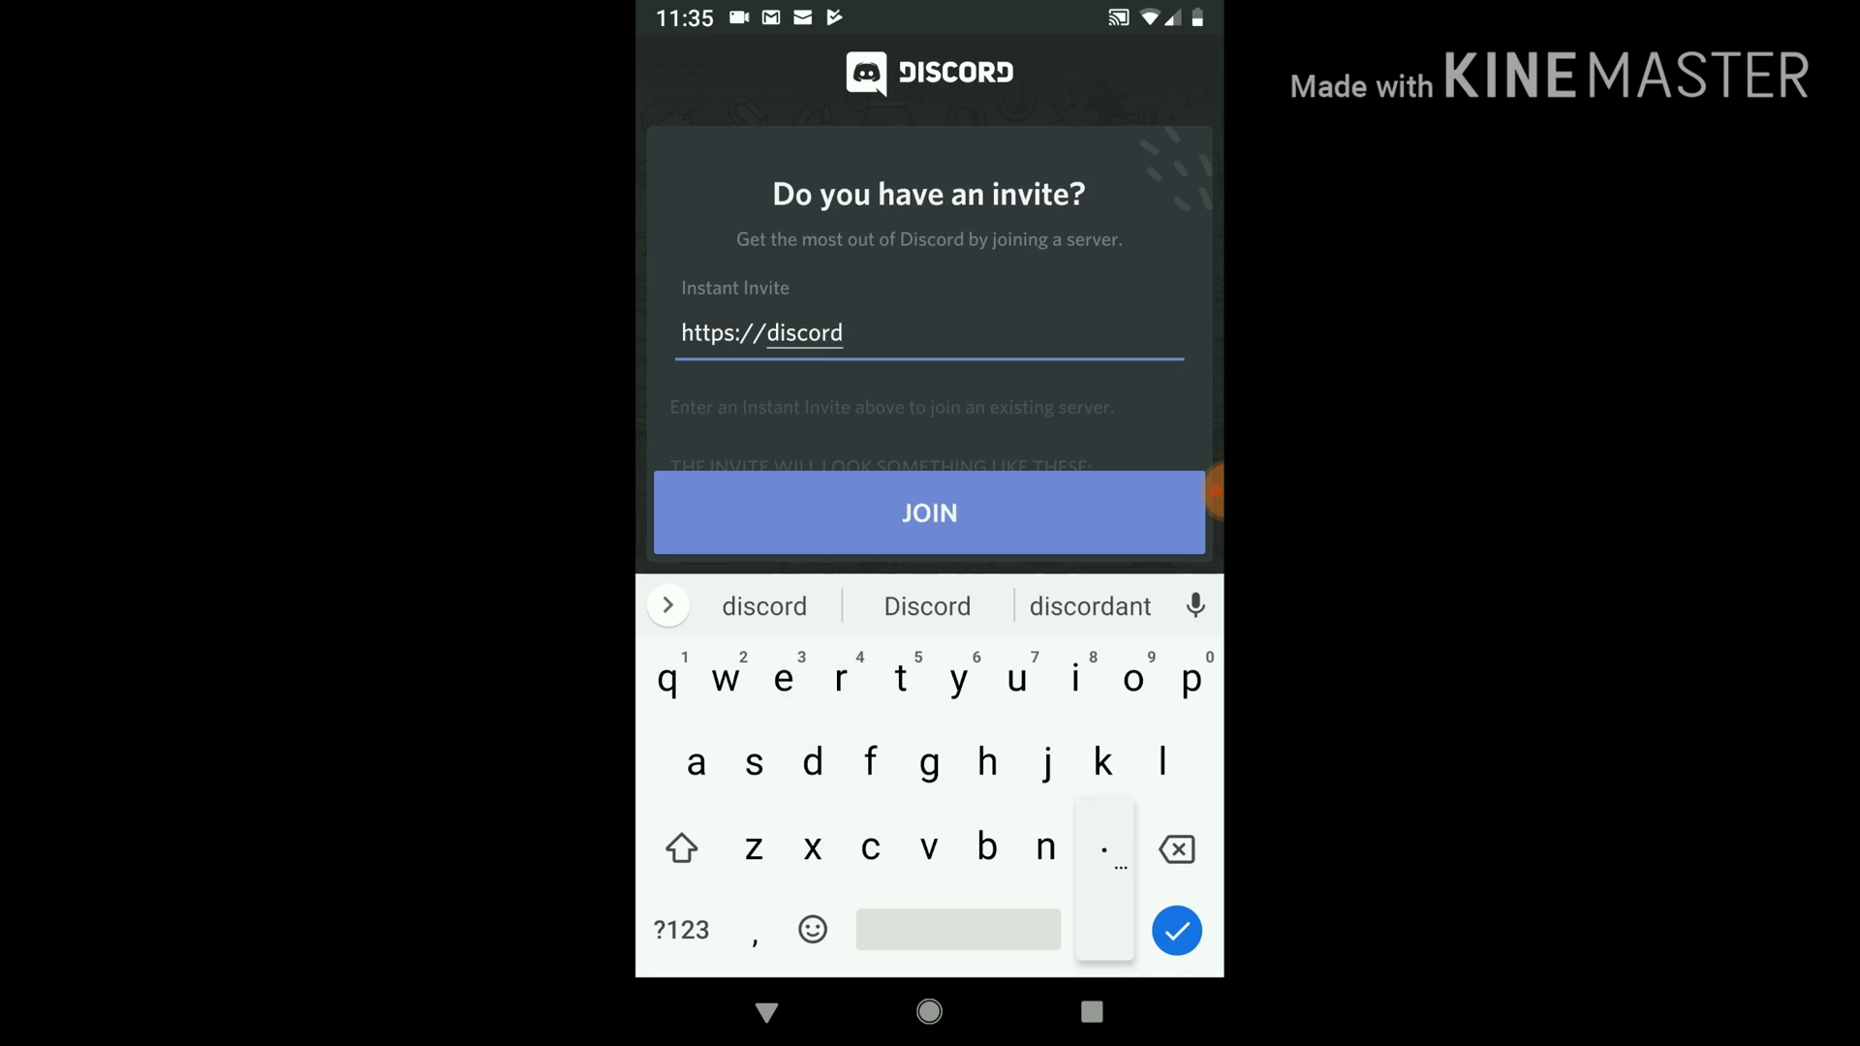
text(.gg)
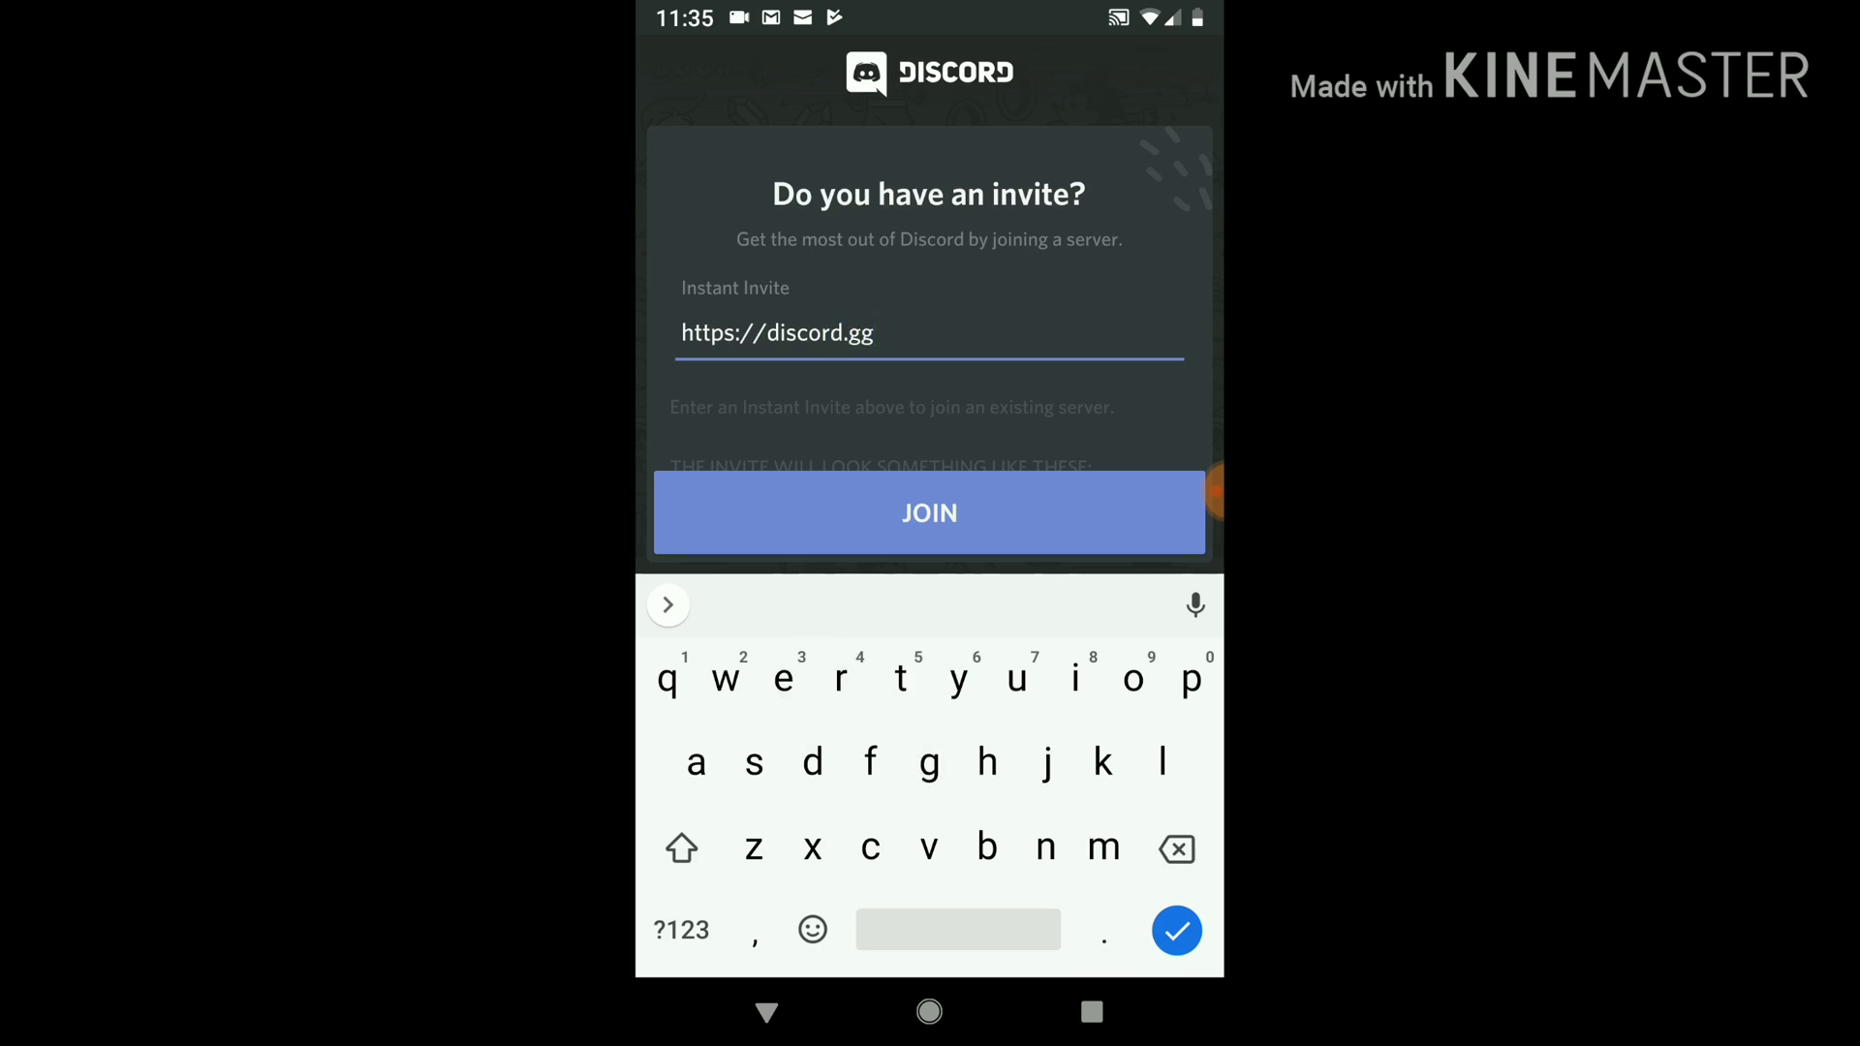
text(/)
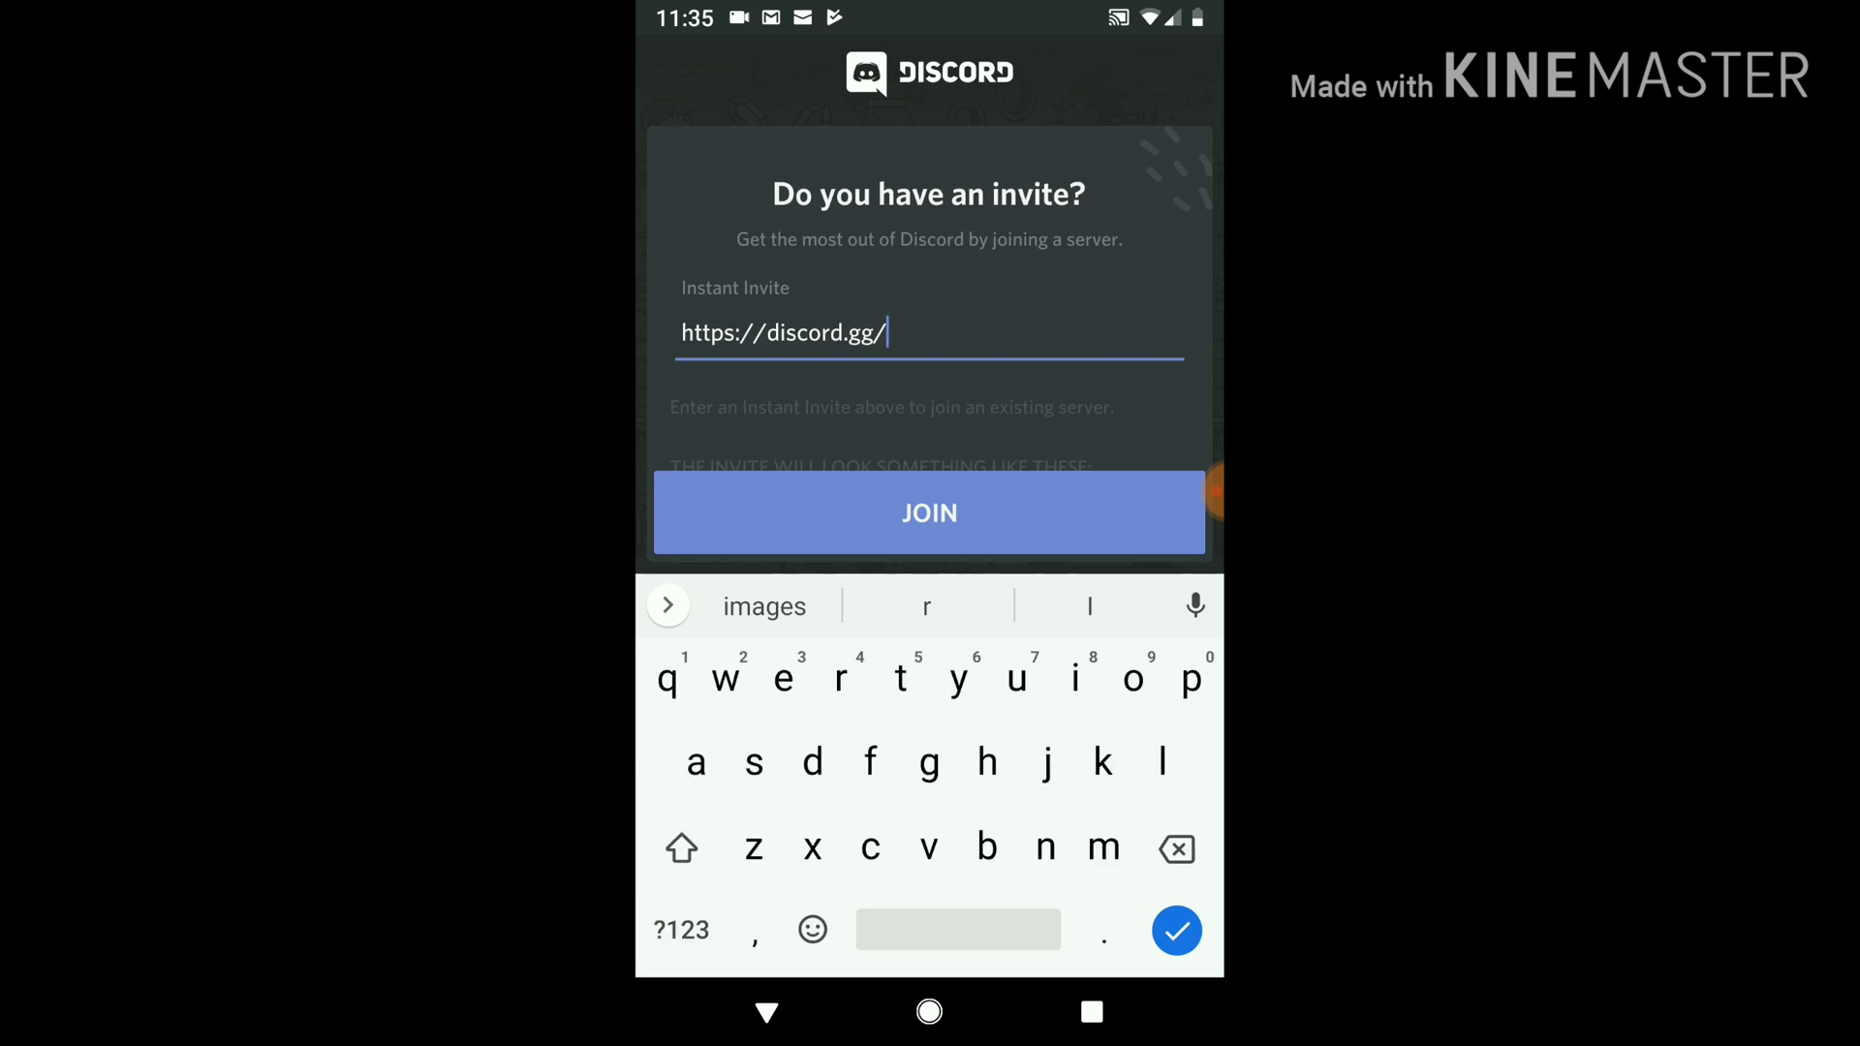
text(p)
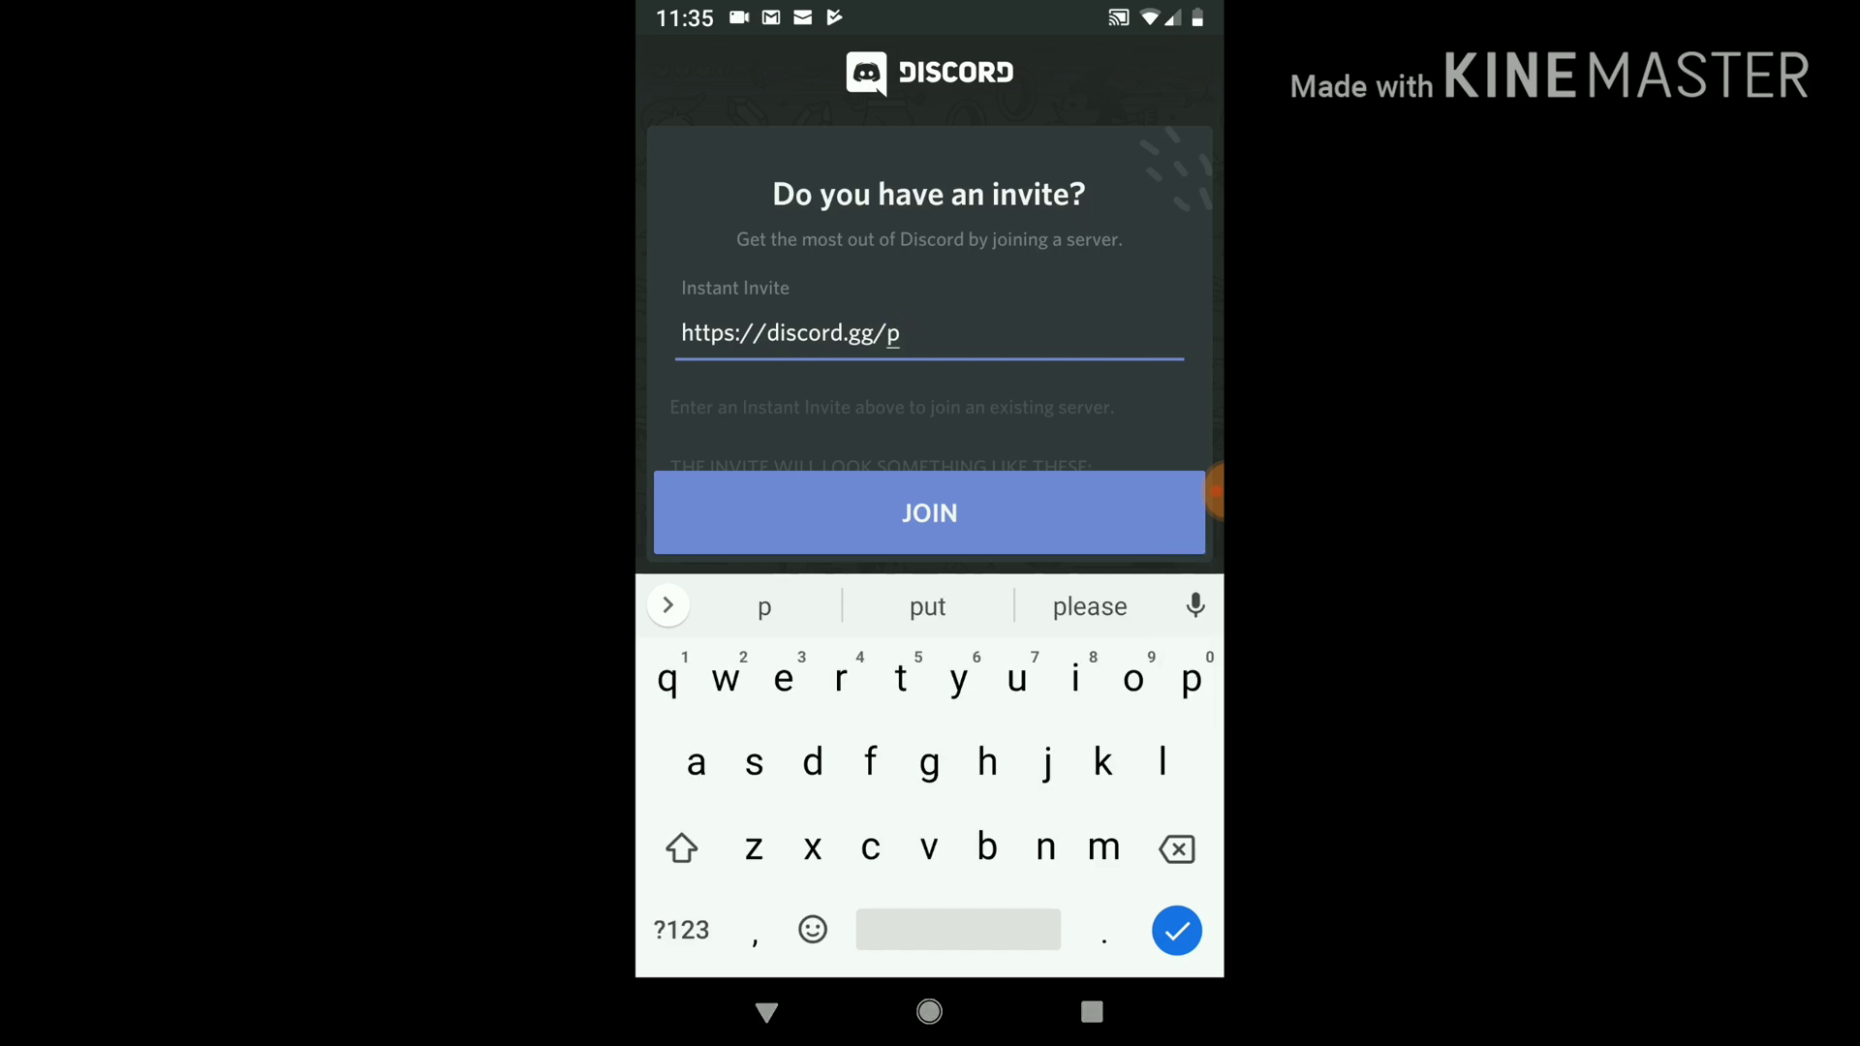
text(P)
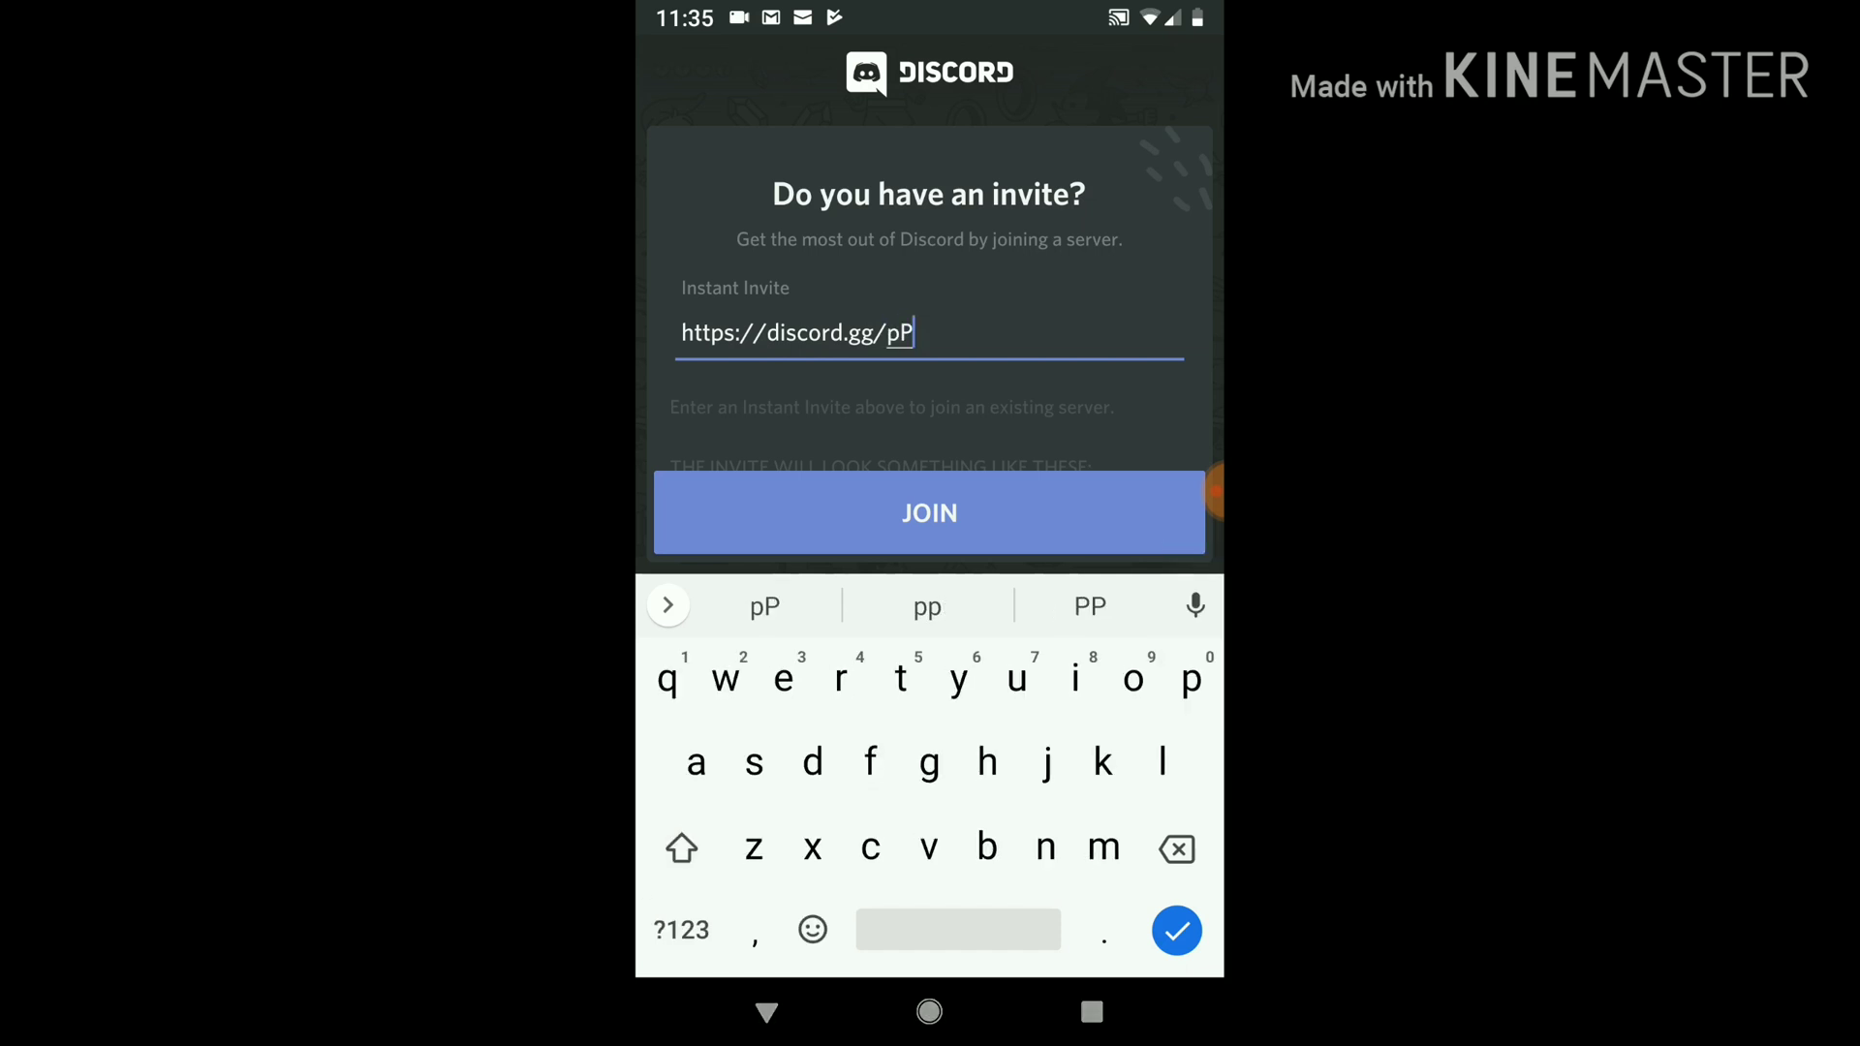
text(43)
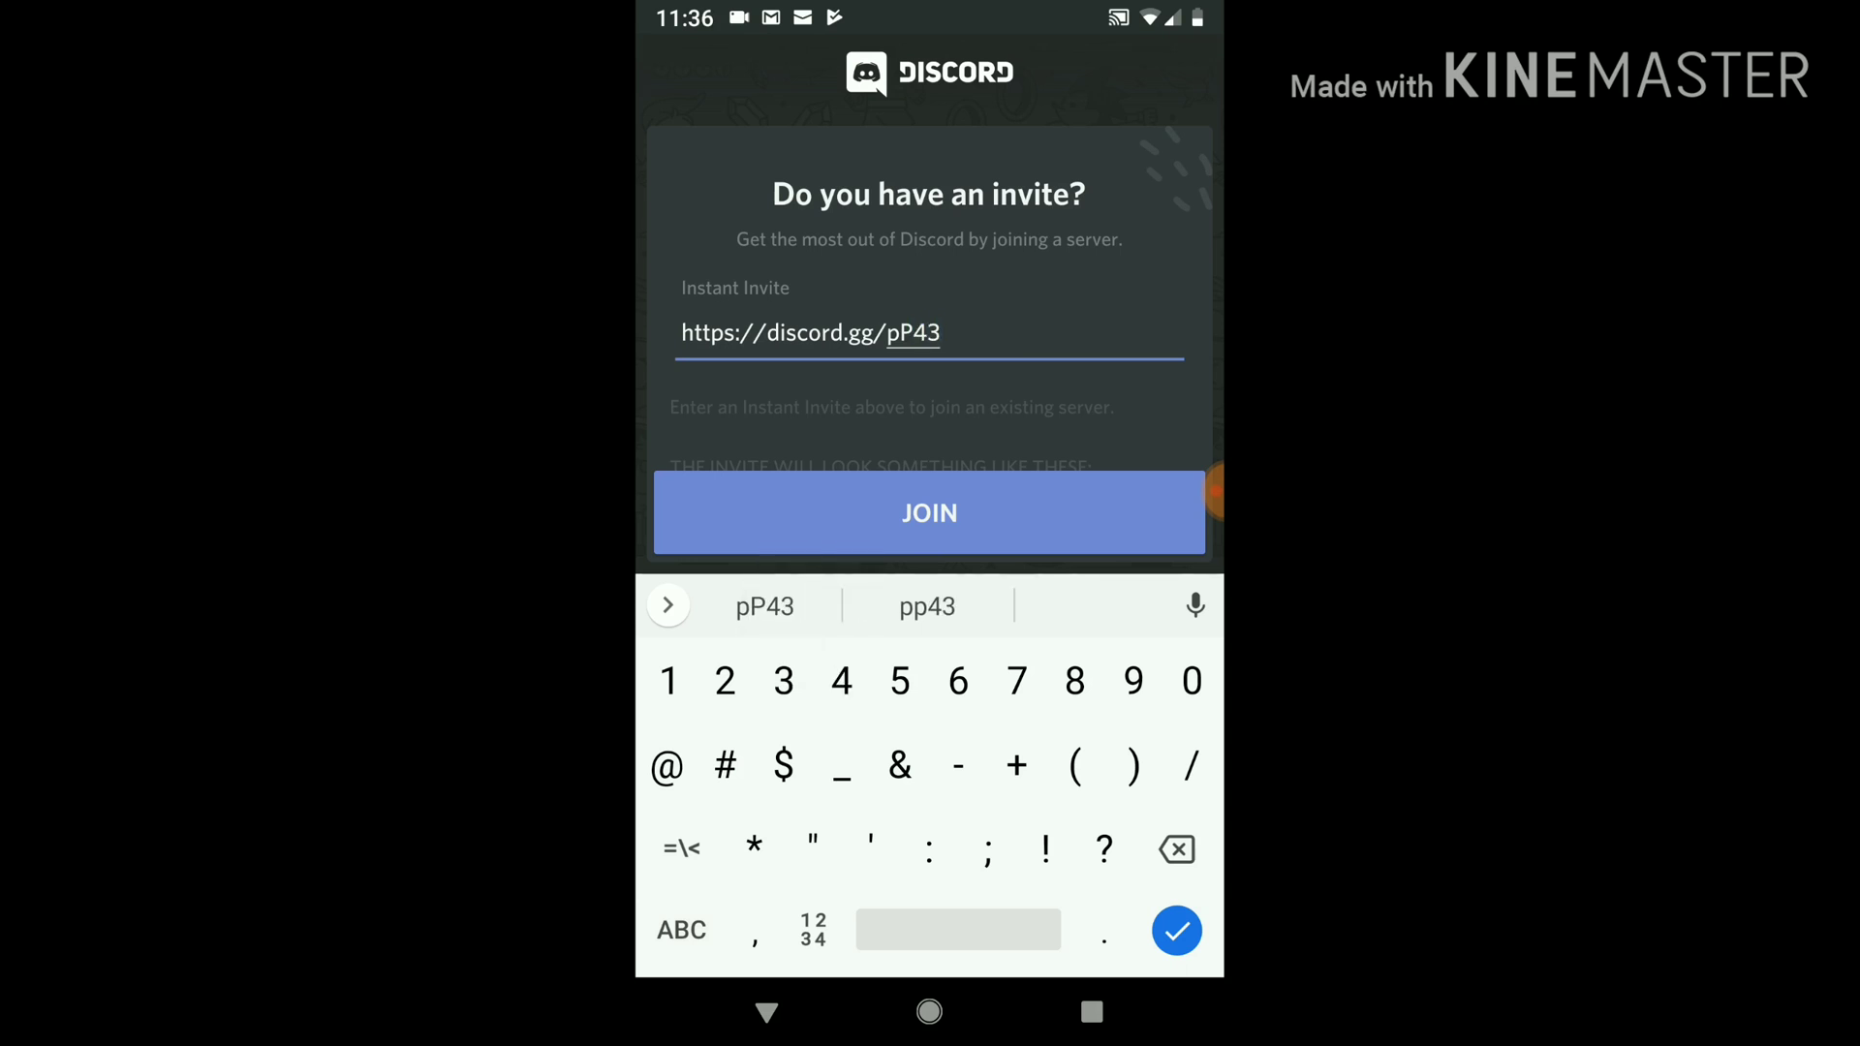
click(681, 930)
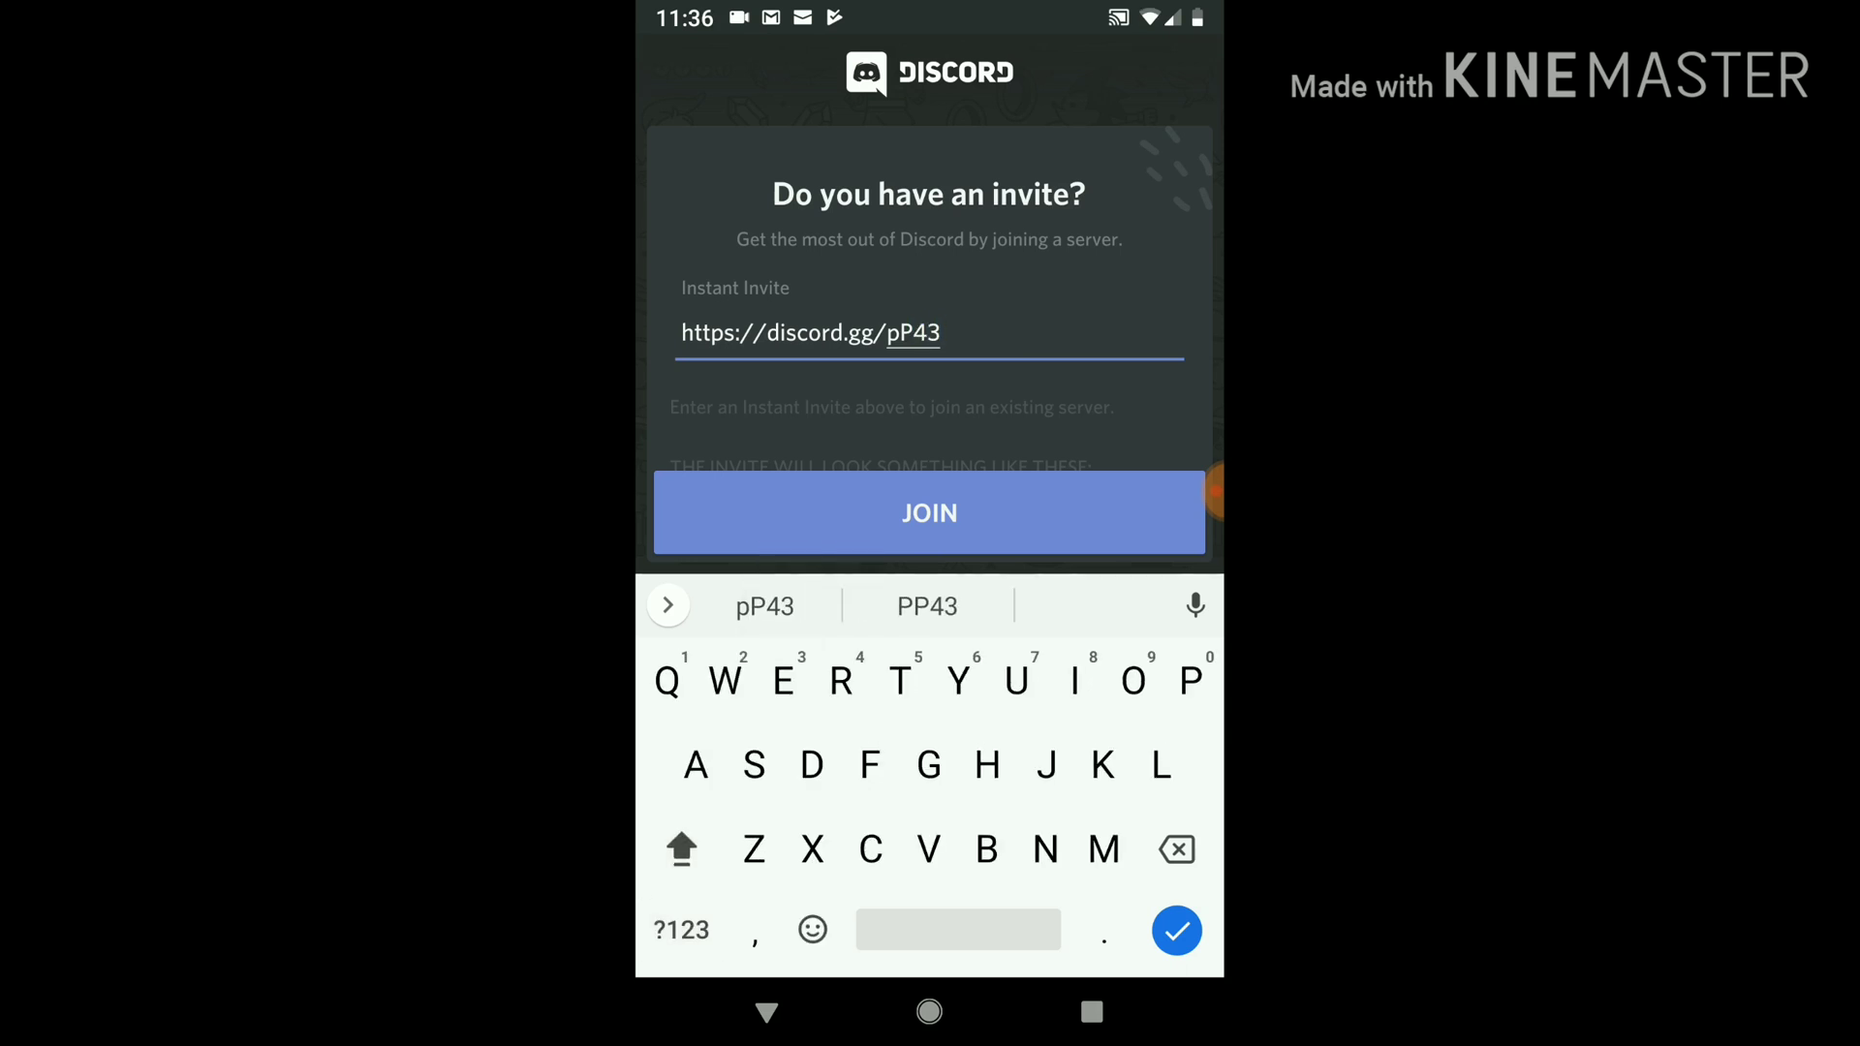
text(VFC)
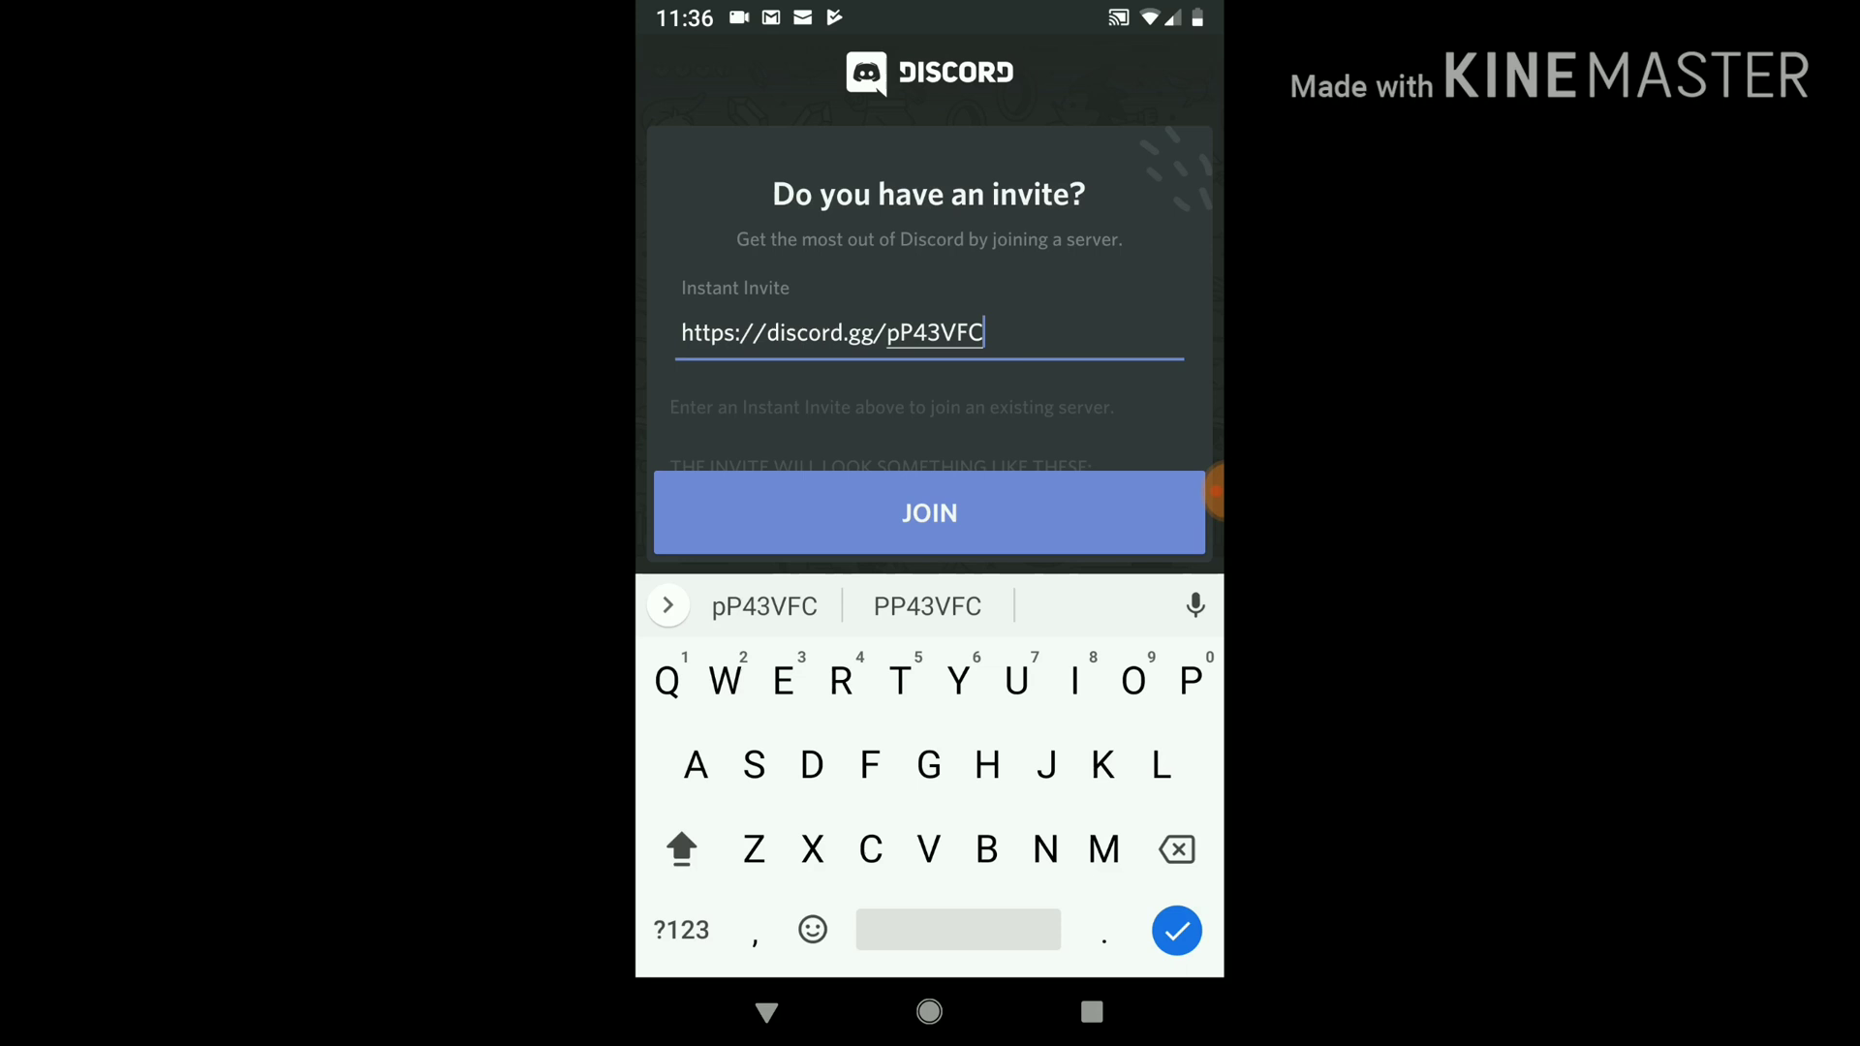
Step: Submit the invite and join the Gears Reloaded Support server
click(928, 512)
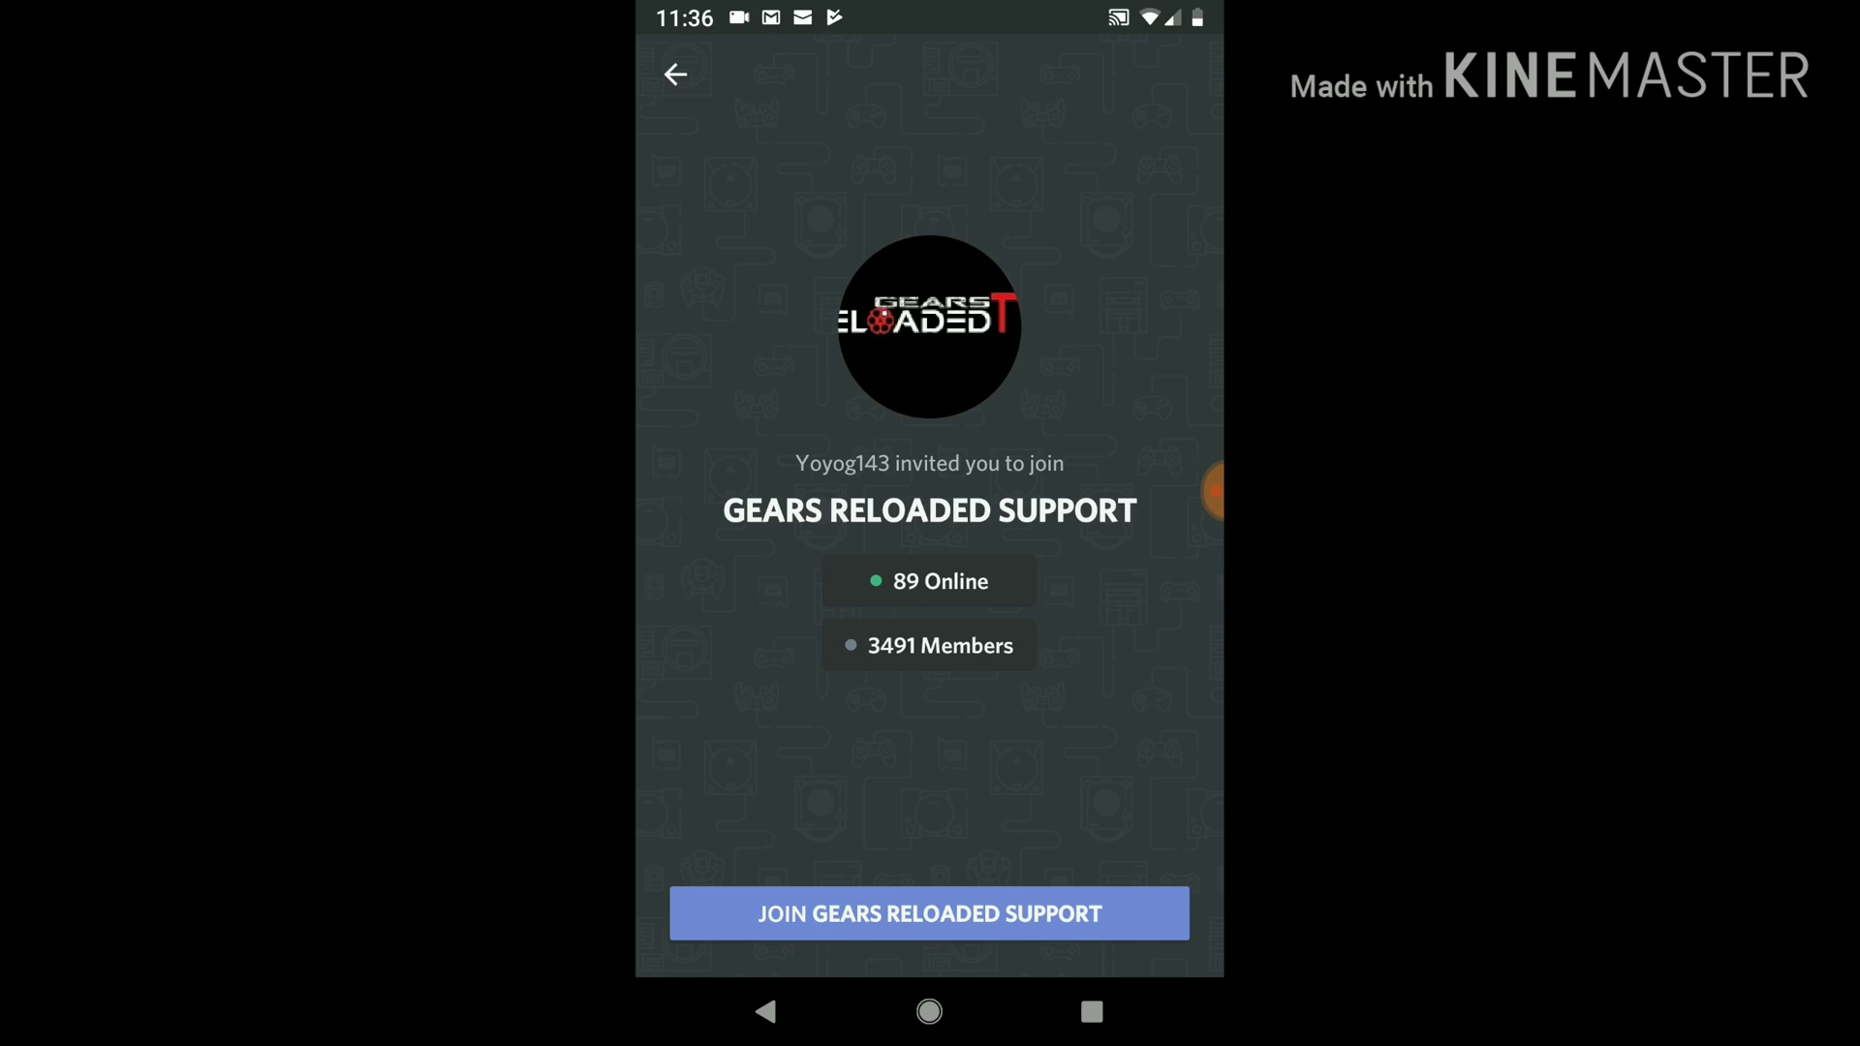
click(928, 914)
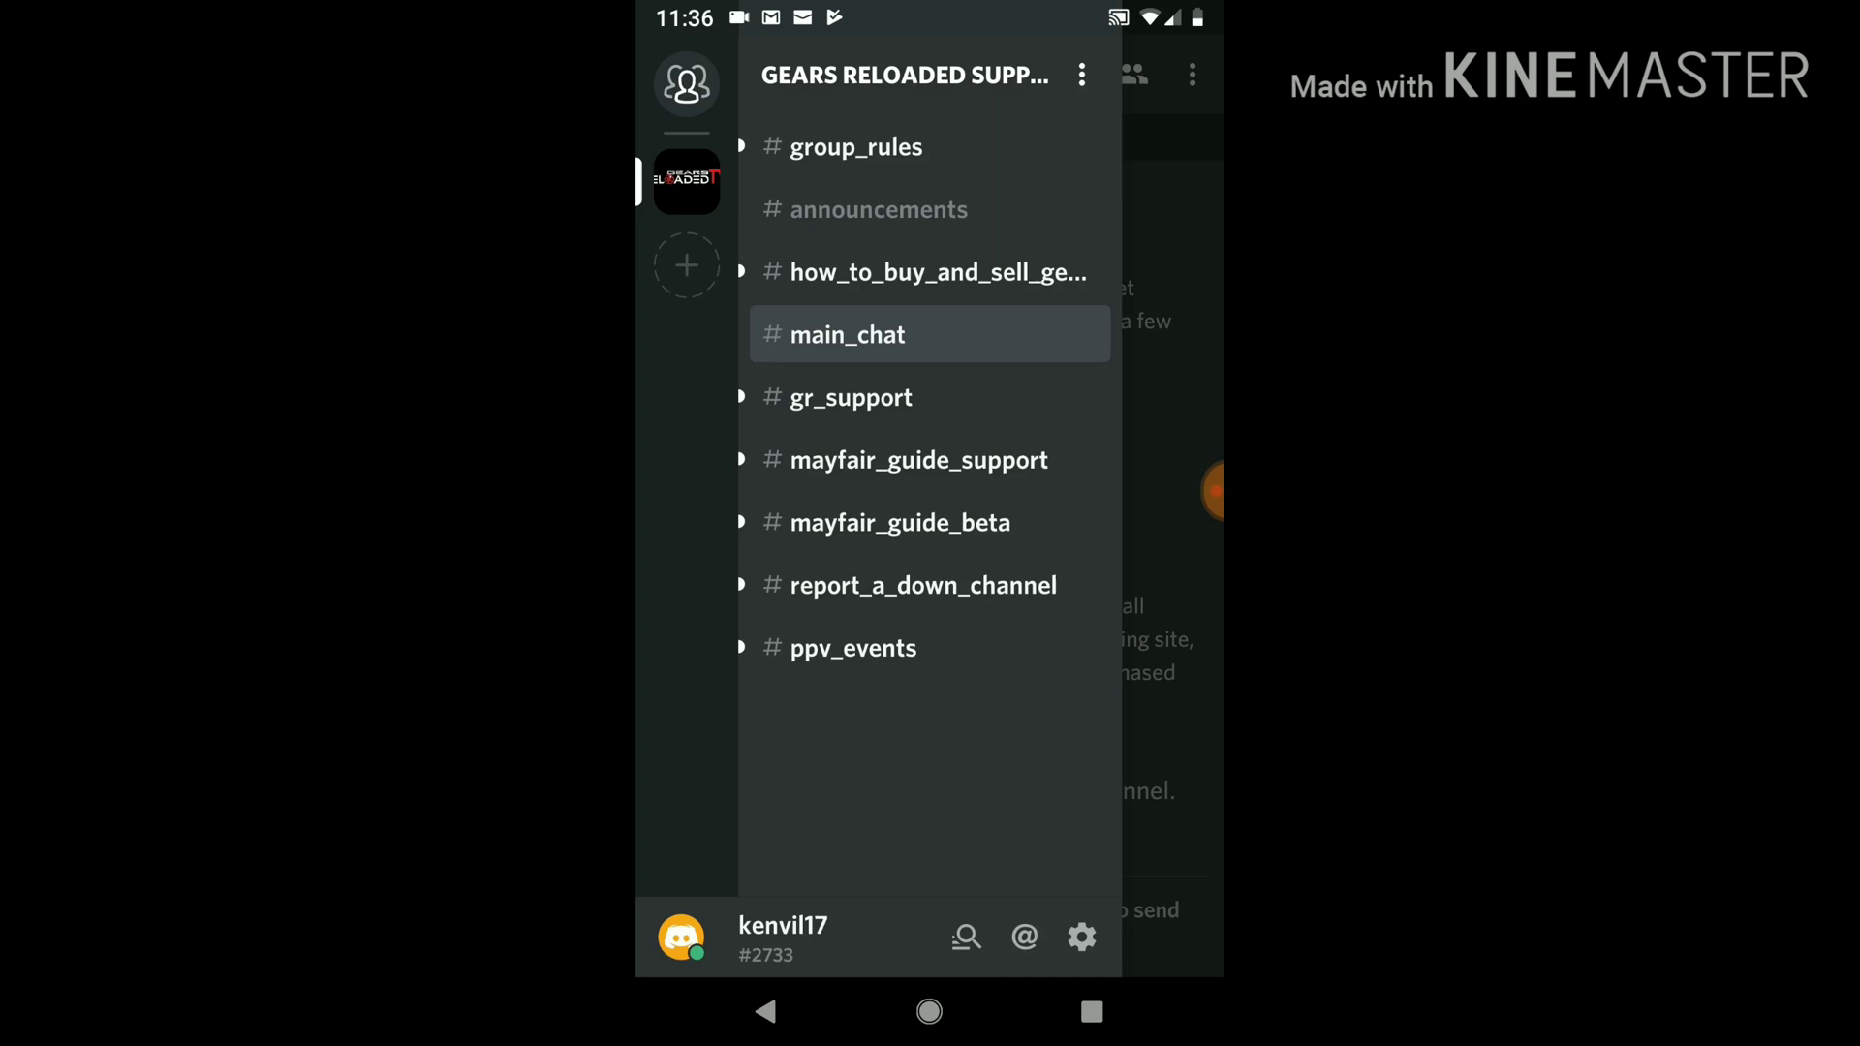
Step: Open #main_chat, scroll to its newest messages, and bring up its options menu
click(846, 334)
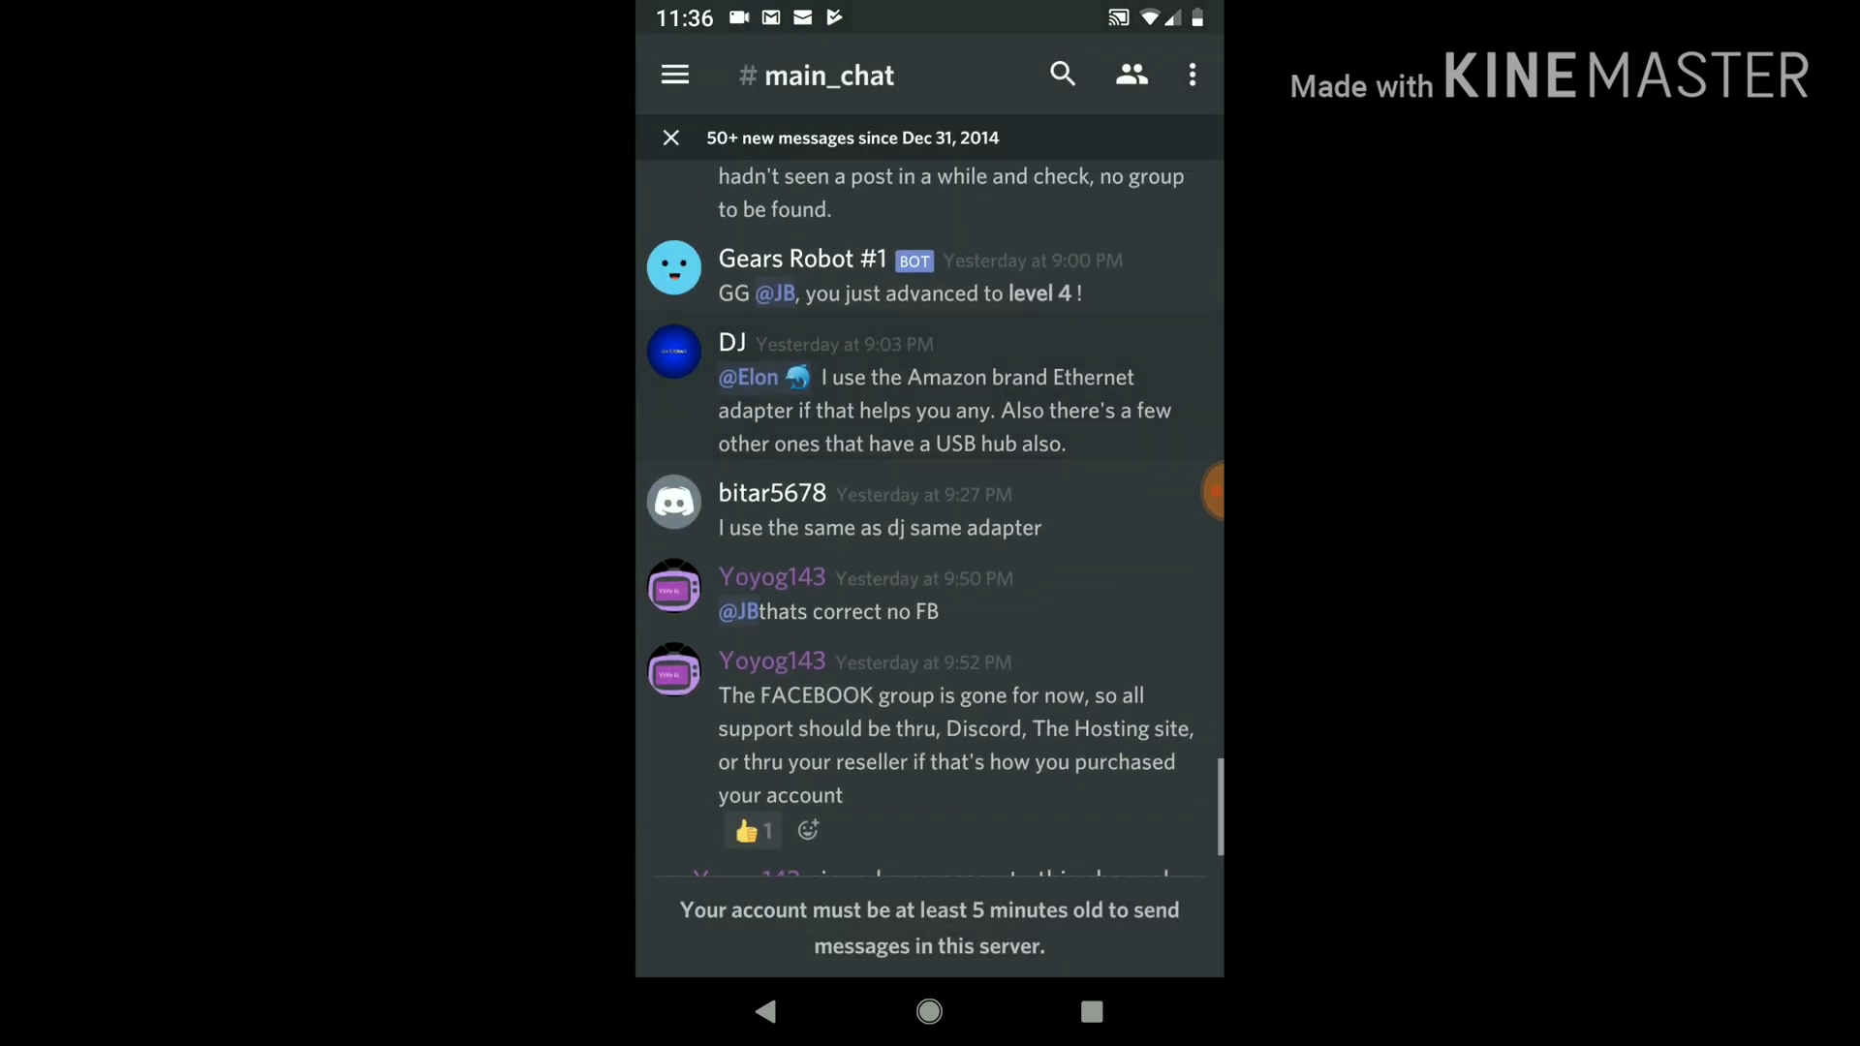
scroll(up, 3)
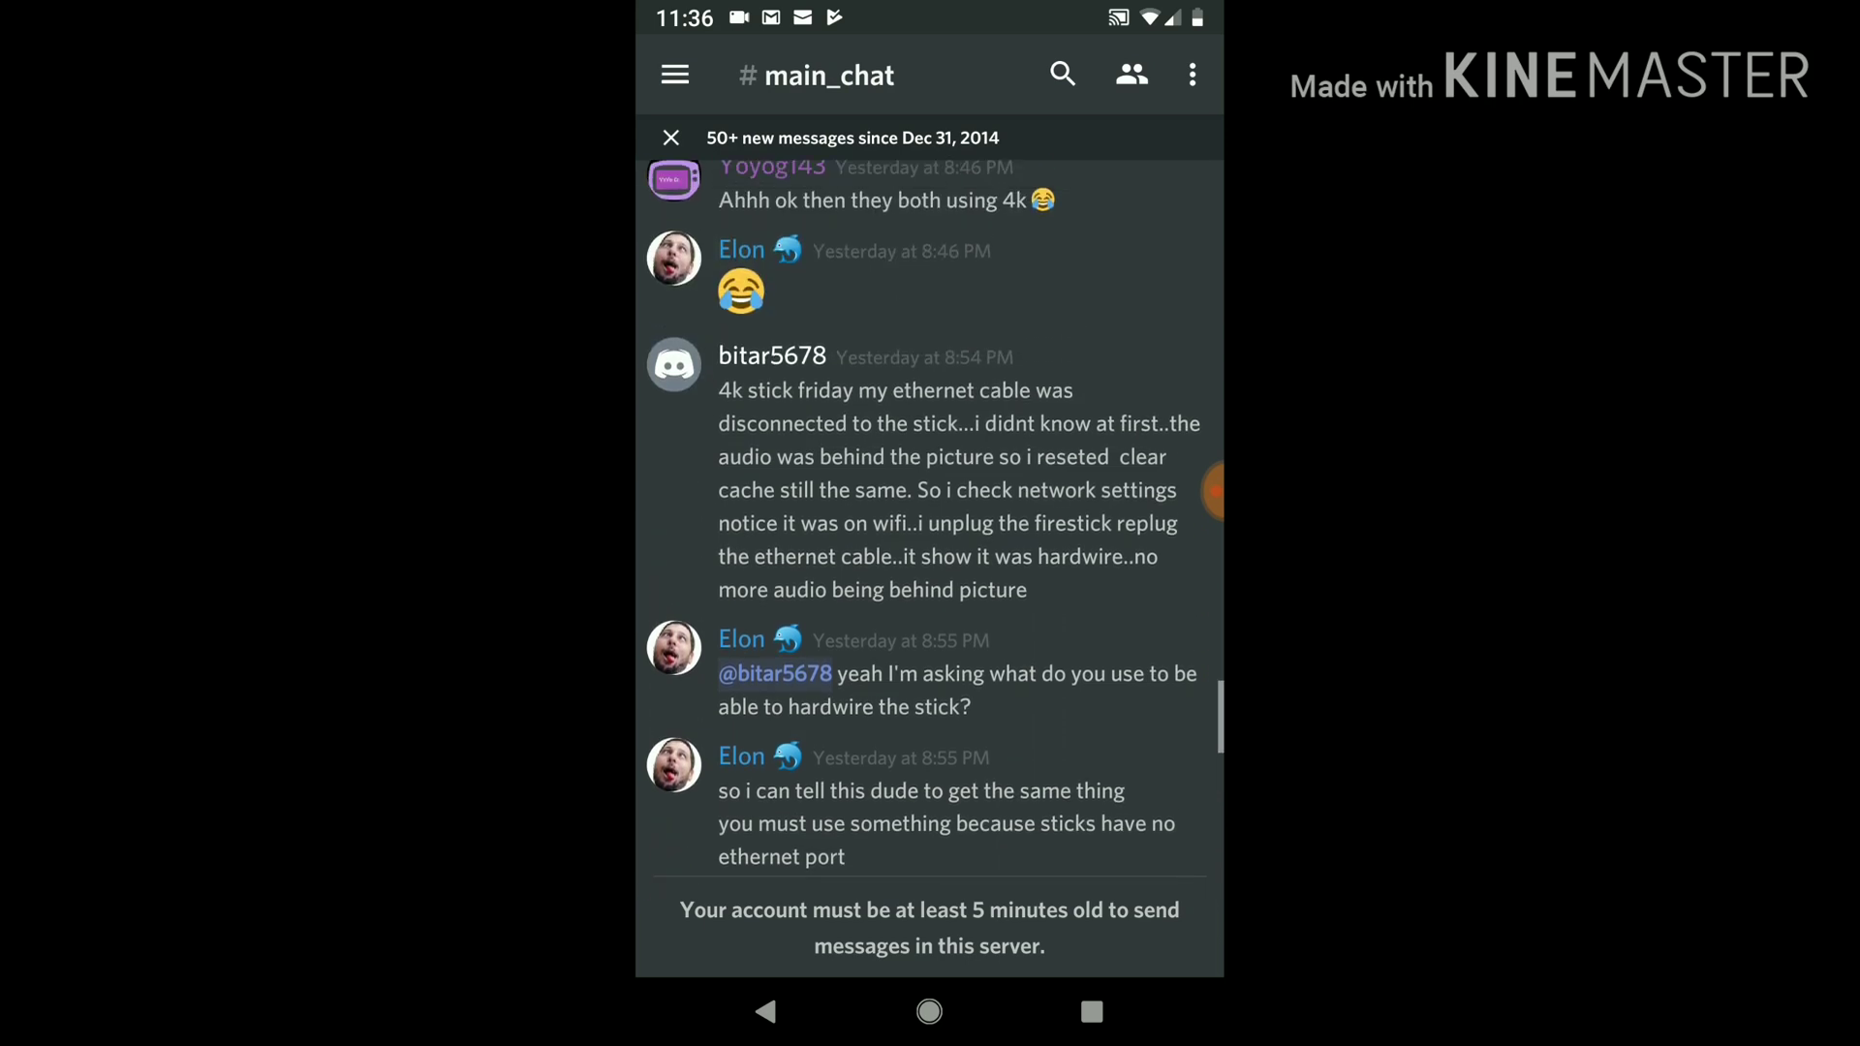
scroll(down, 3)
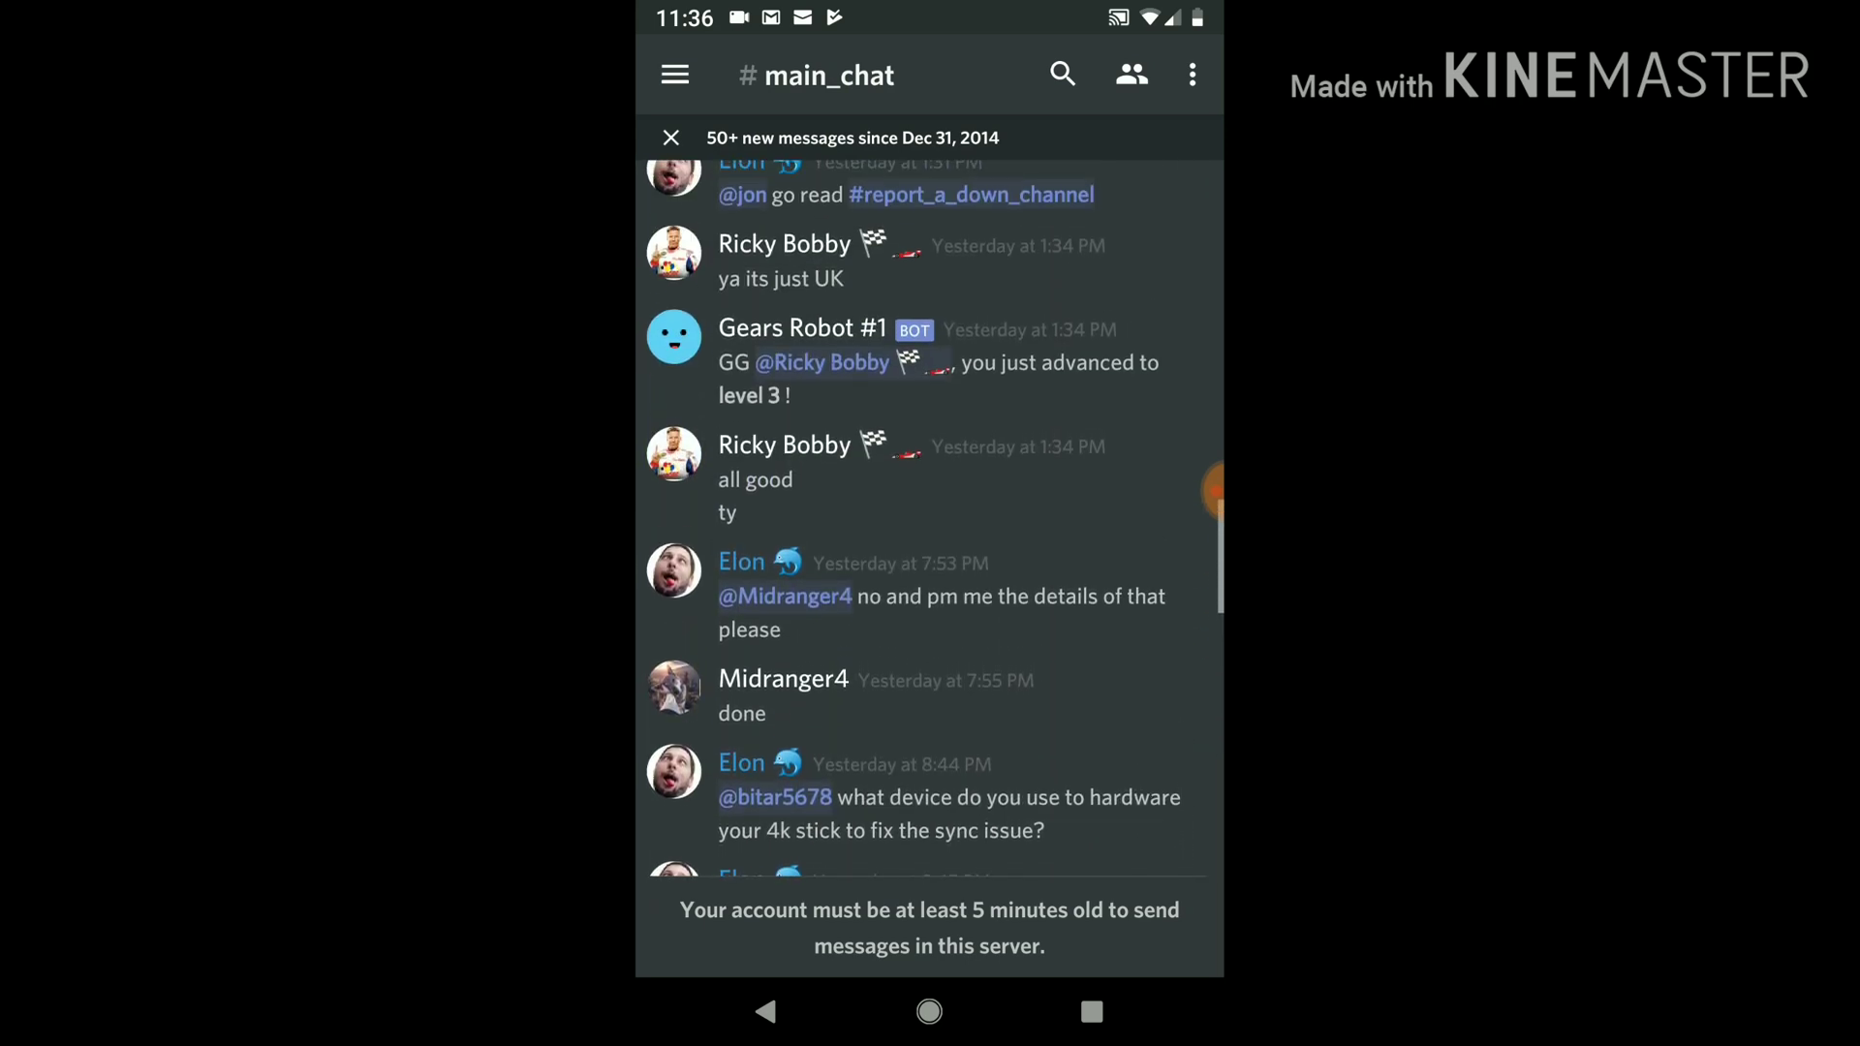
scroll(down, 3)
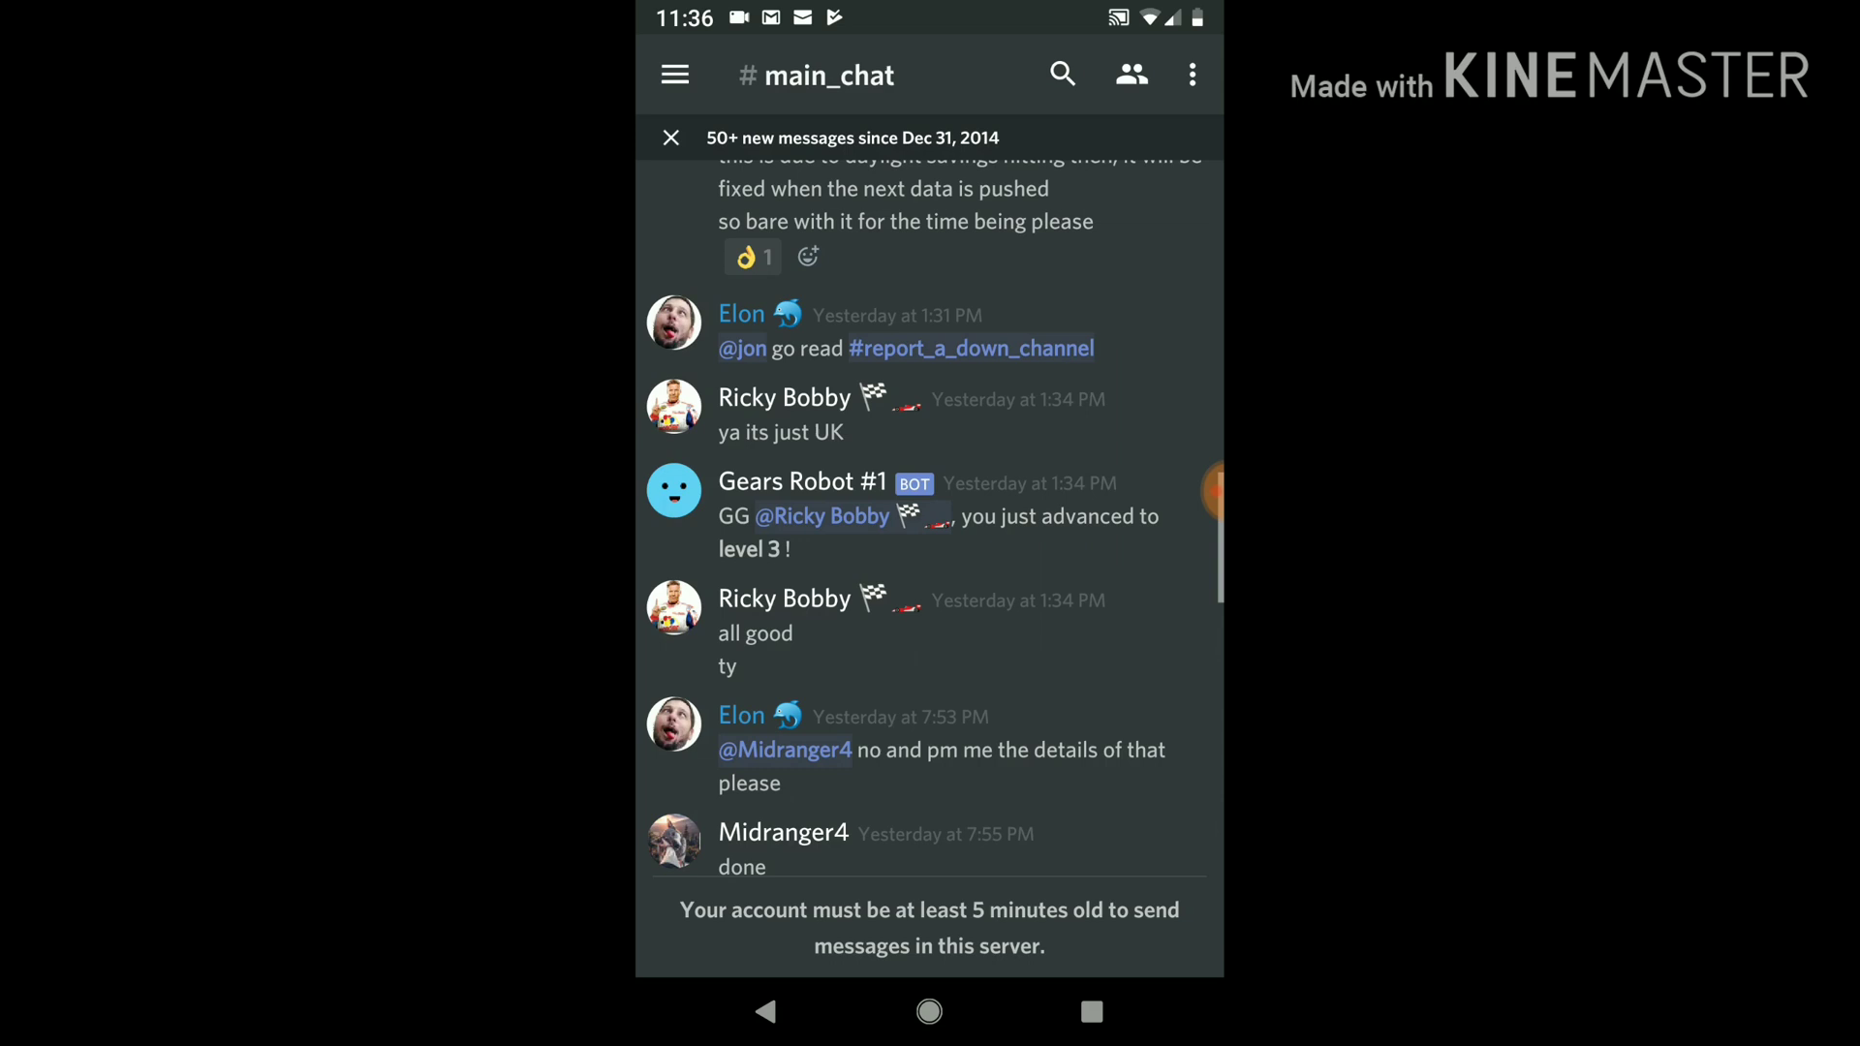
scroll(up, 3)
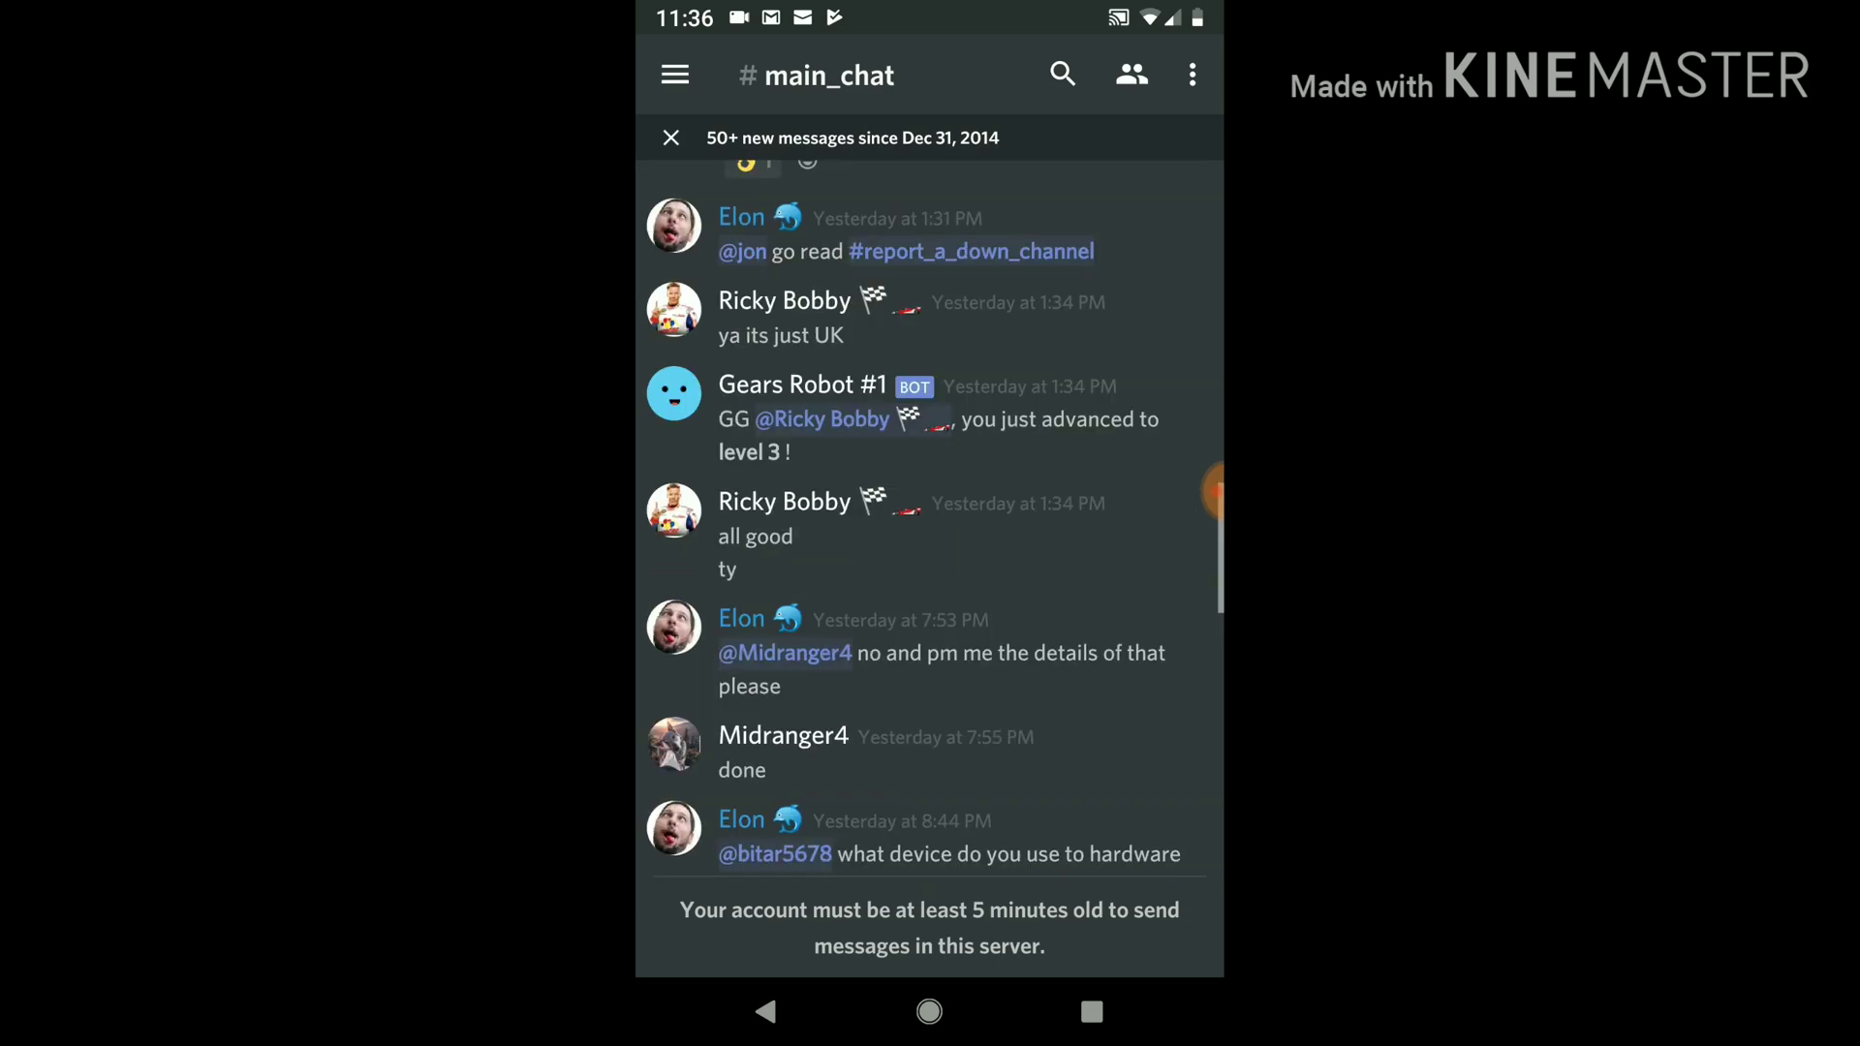
scroll(down, 3)
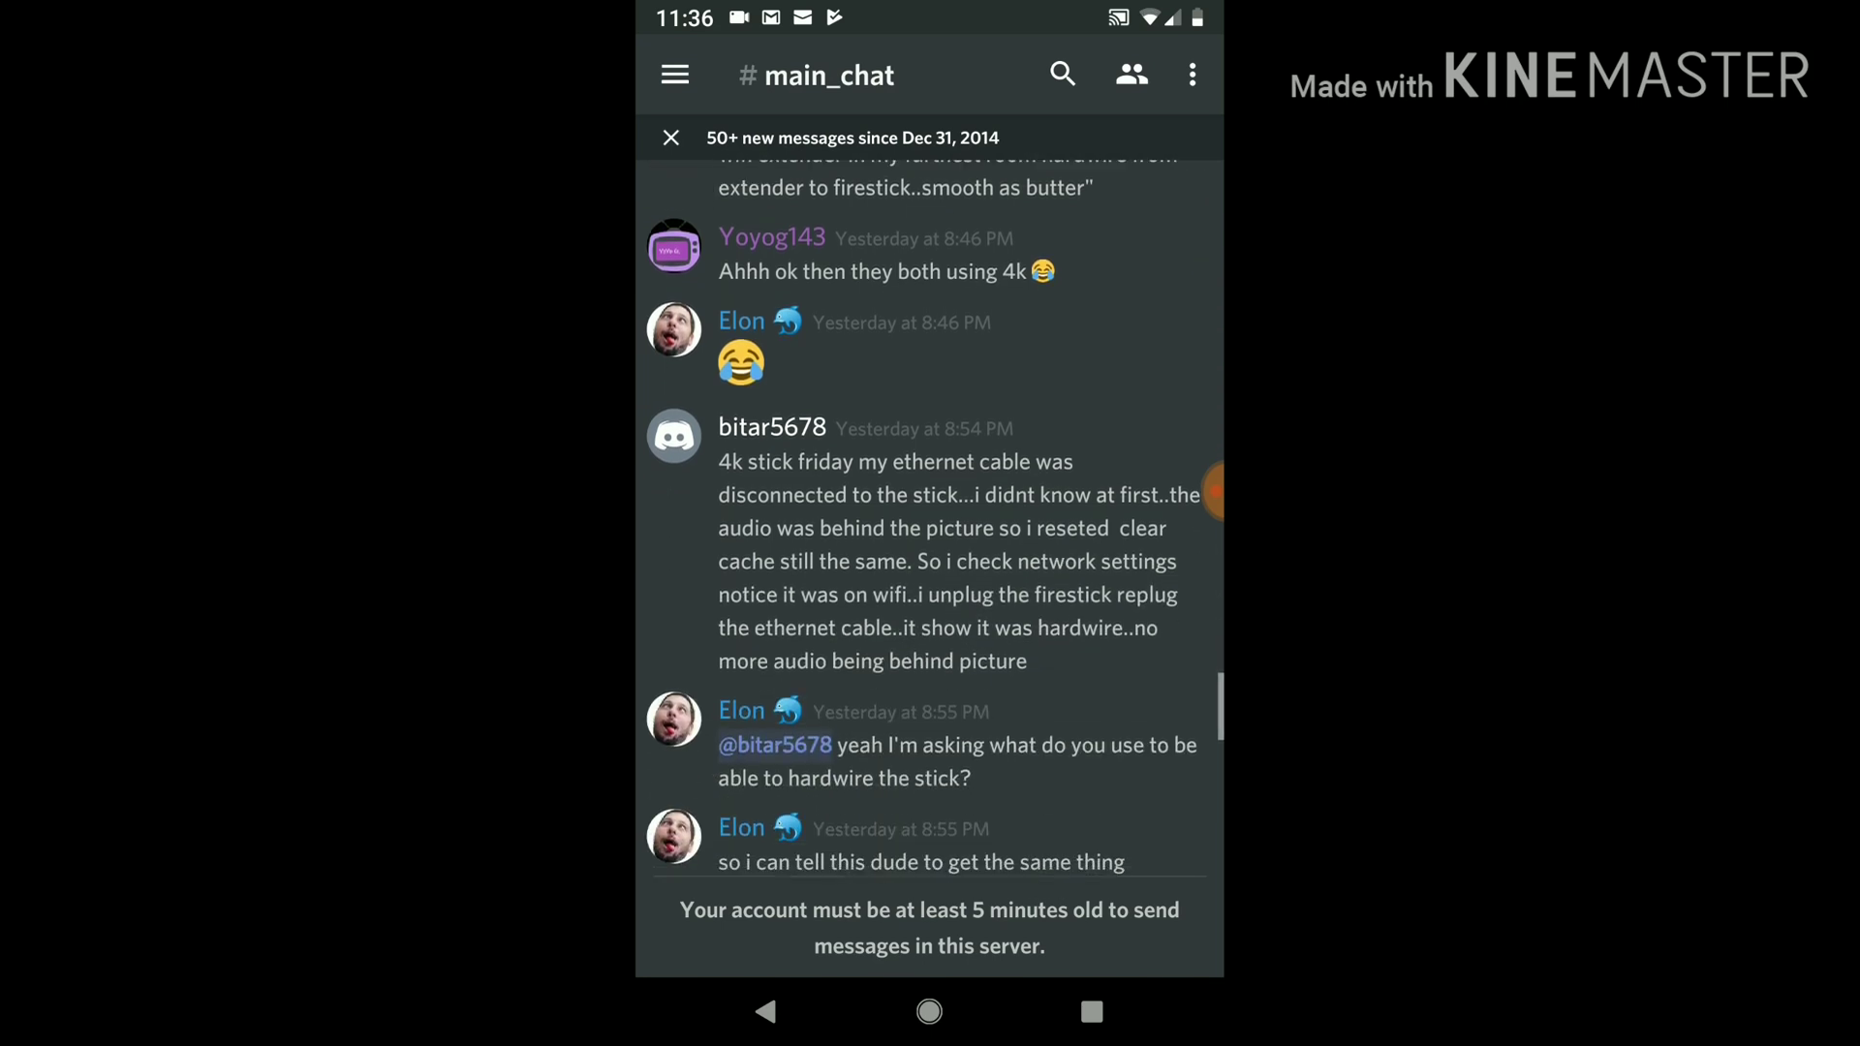
scroll(down, 3)
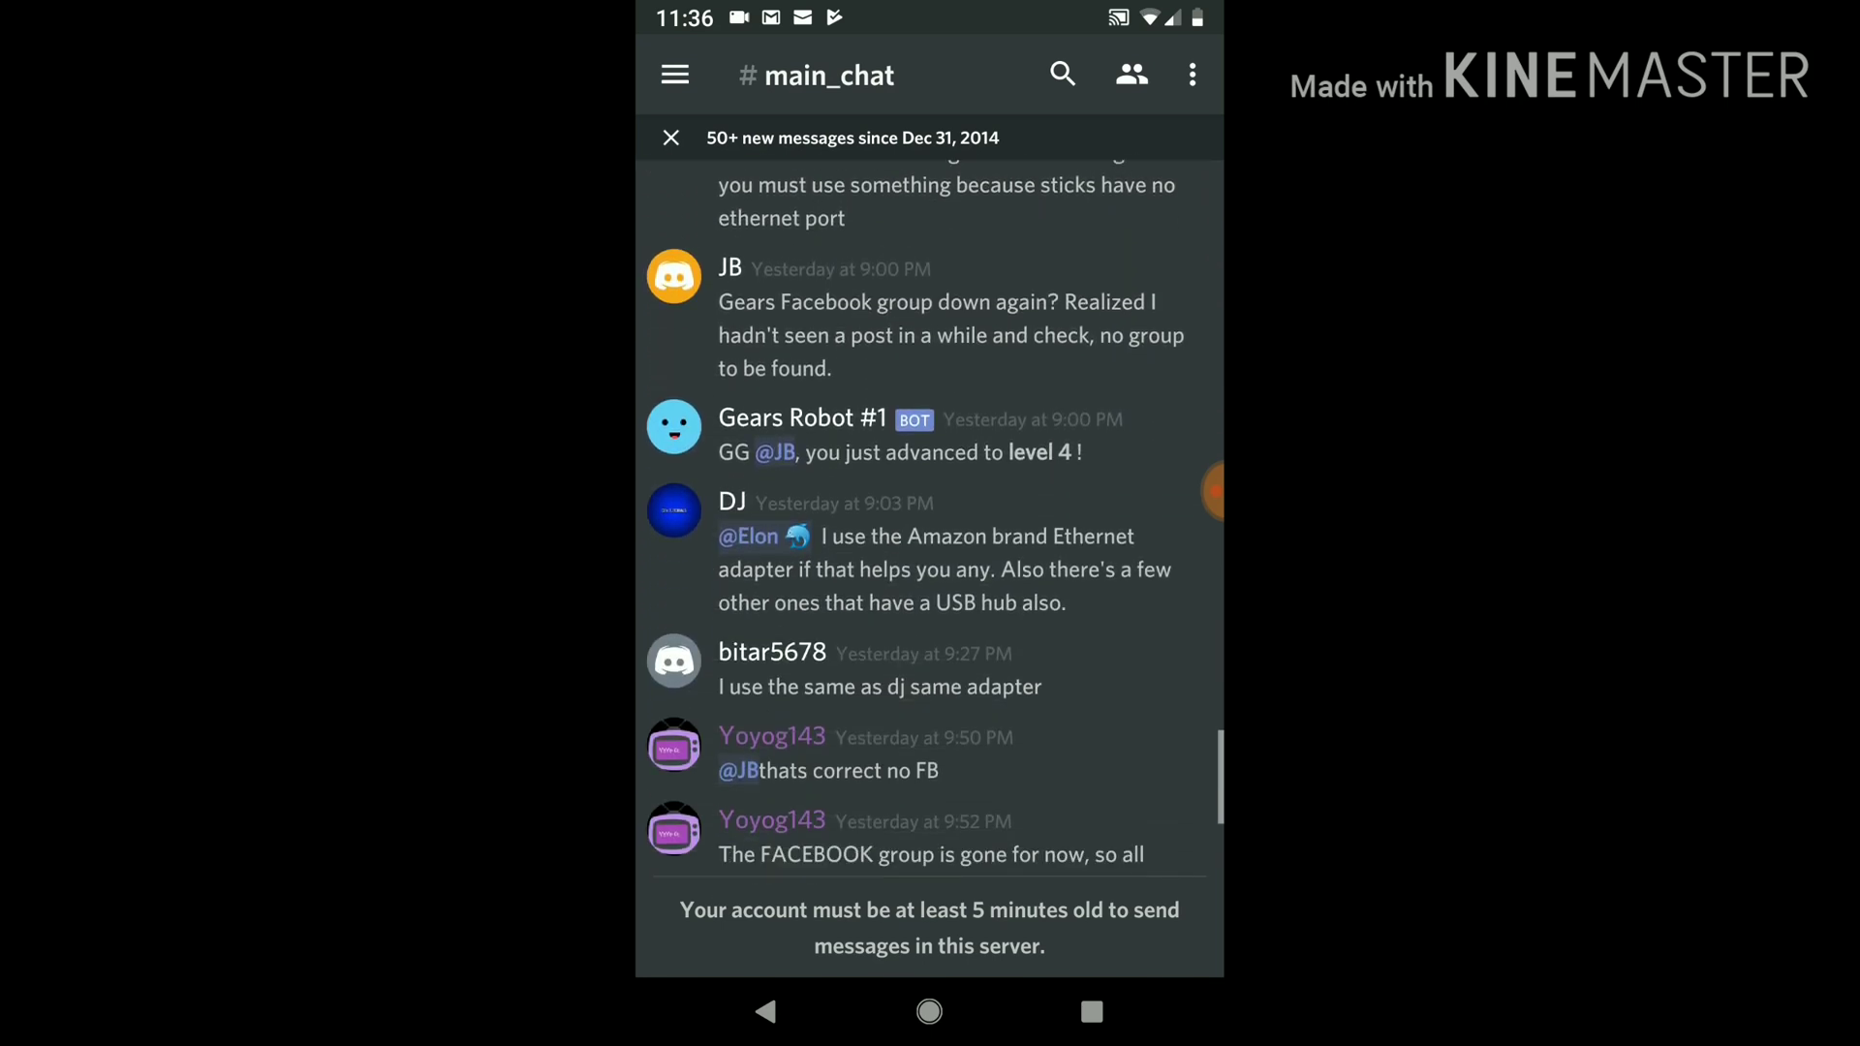
scroll(down, 3)
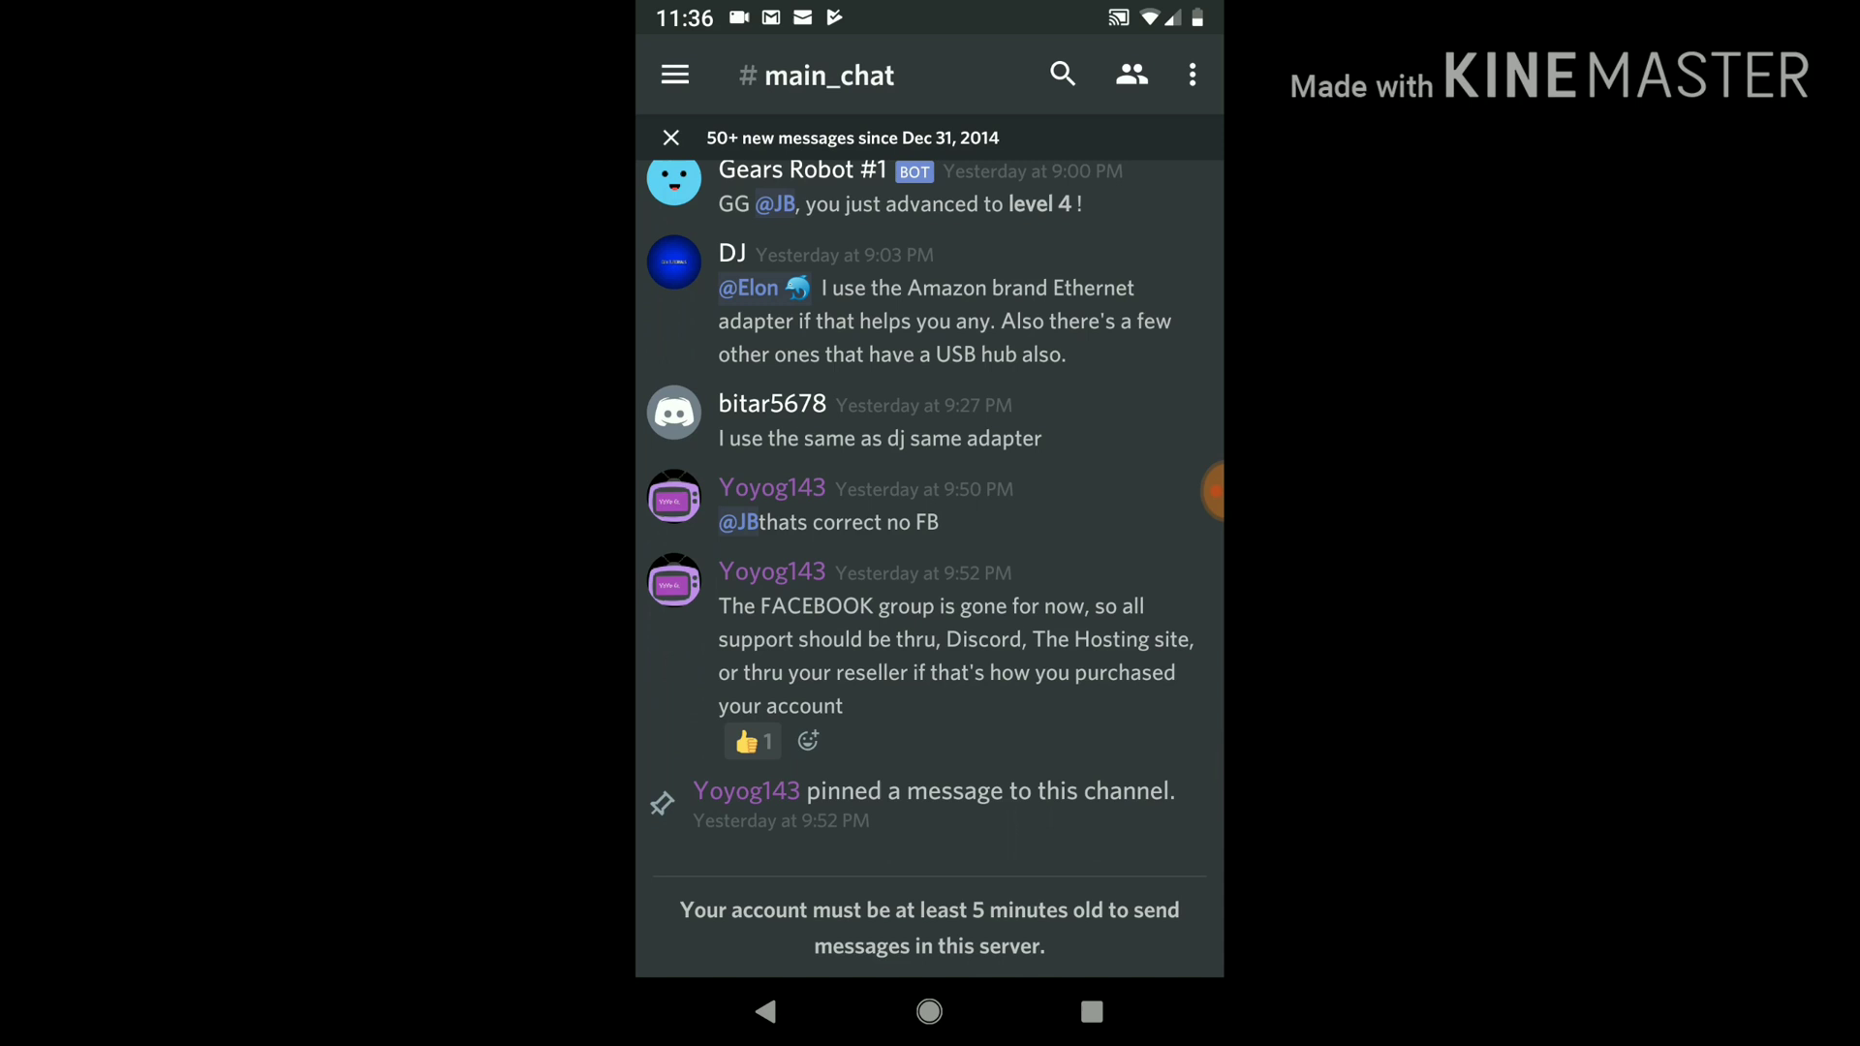
click(1194, 75)
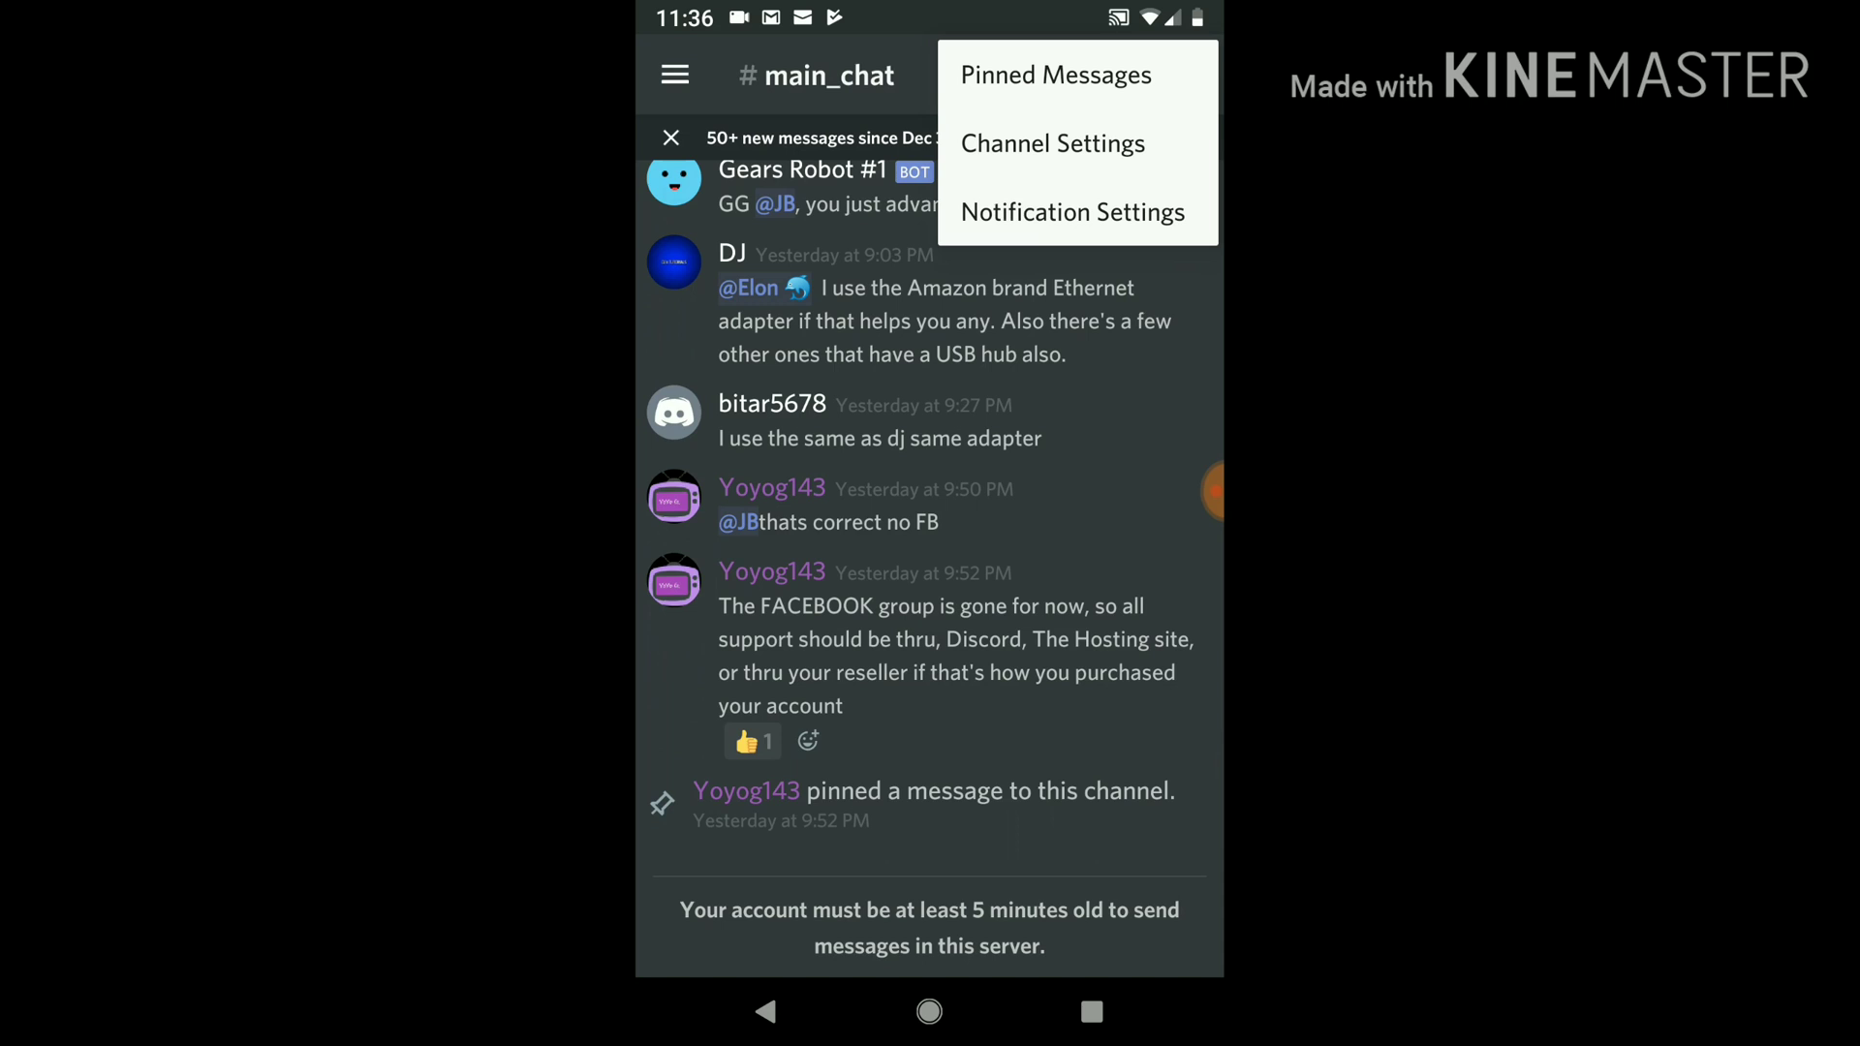
Step: Review main_chat's pinned messages and return to the conversation
click(1055, 74)
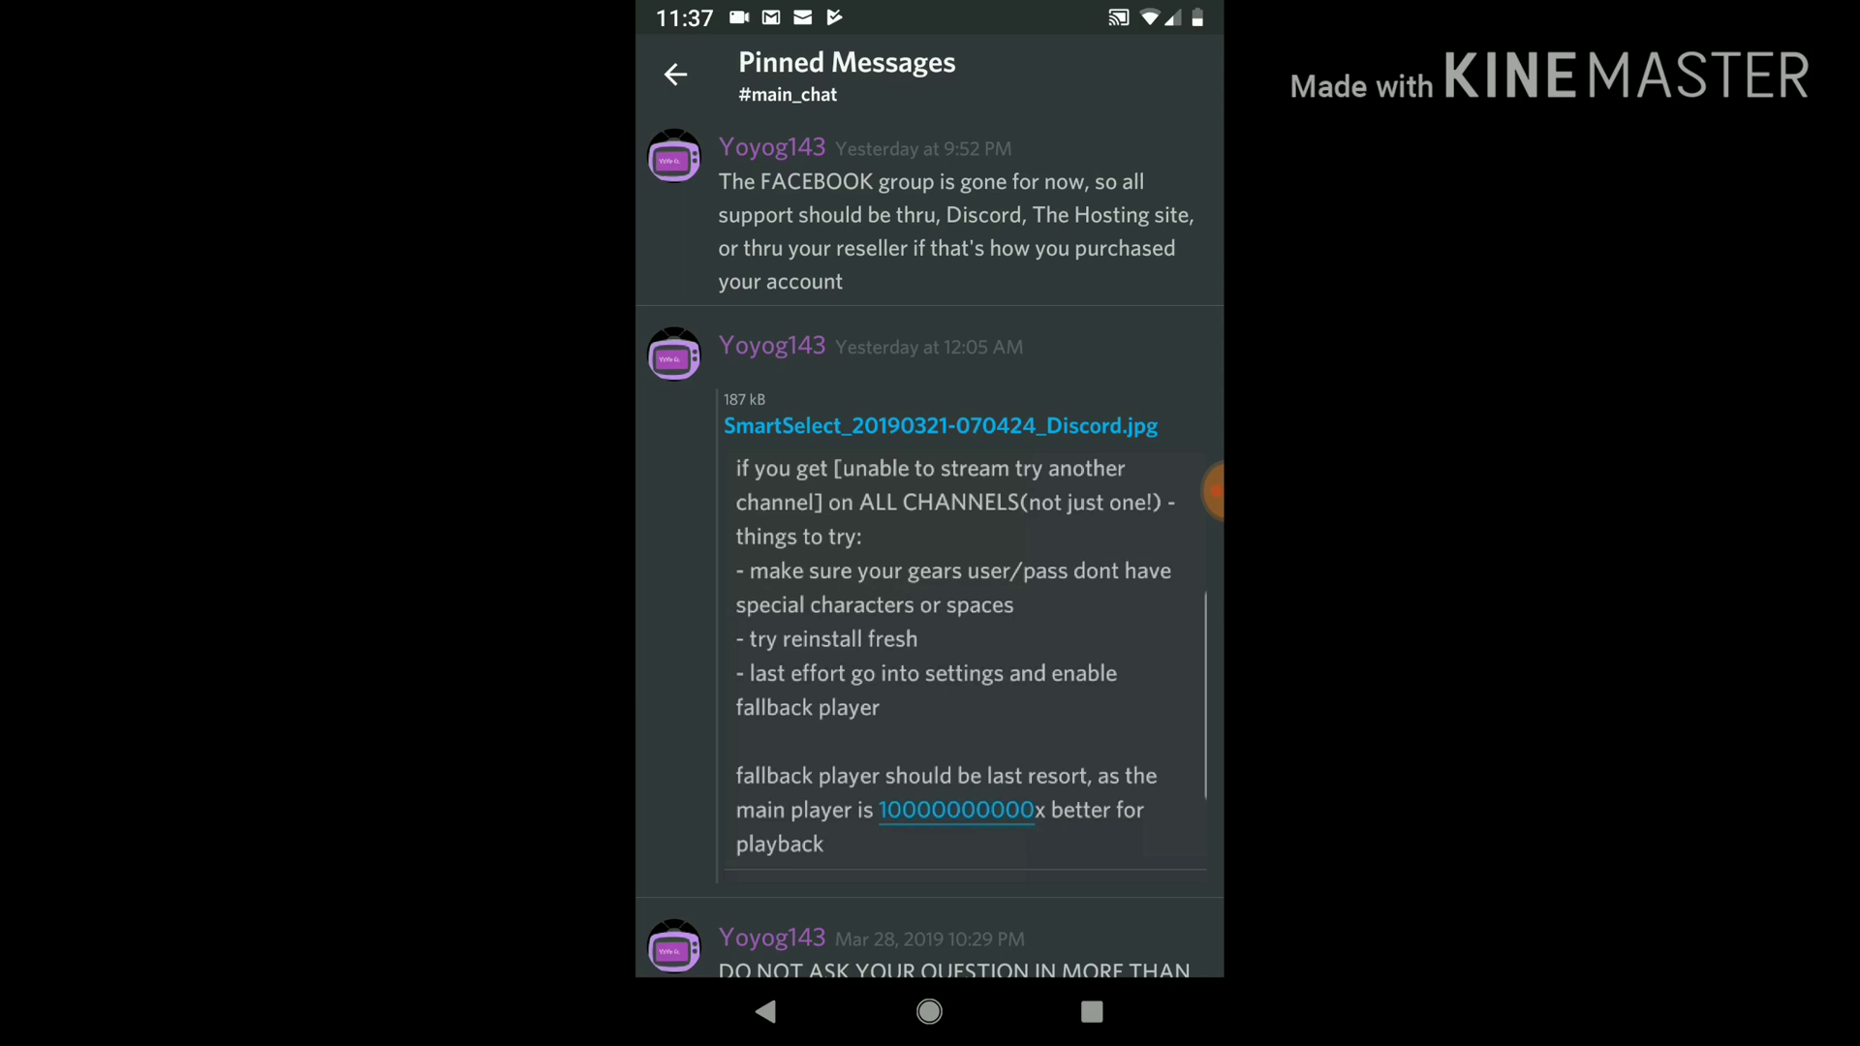
click(676, 74)
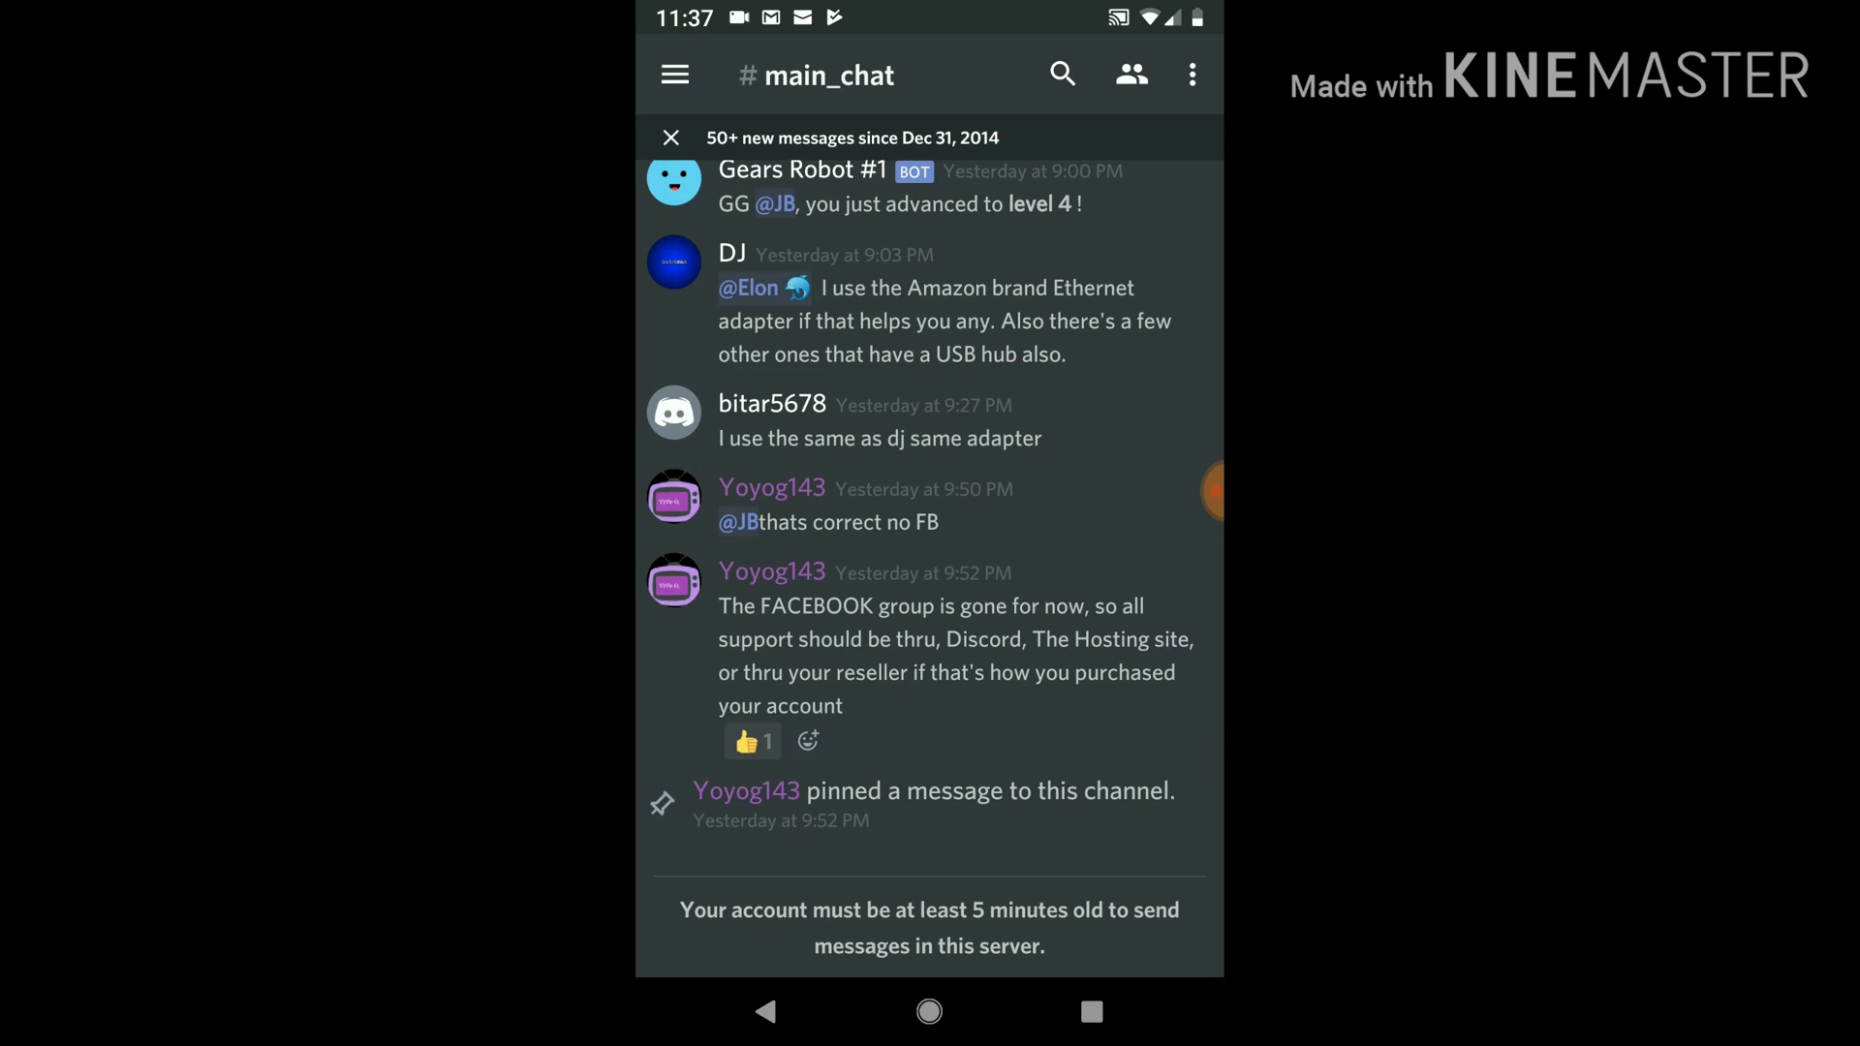
Step: Switch to #gr_support and scroll through its latest support questions
click(674, 74)
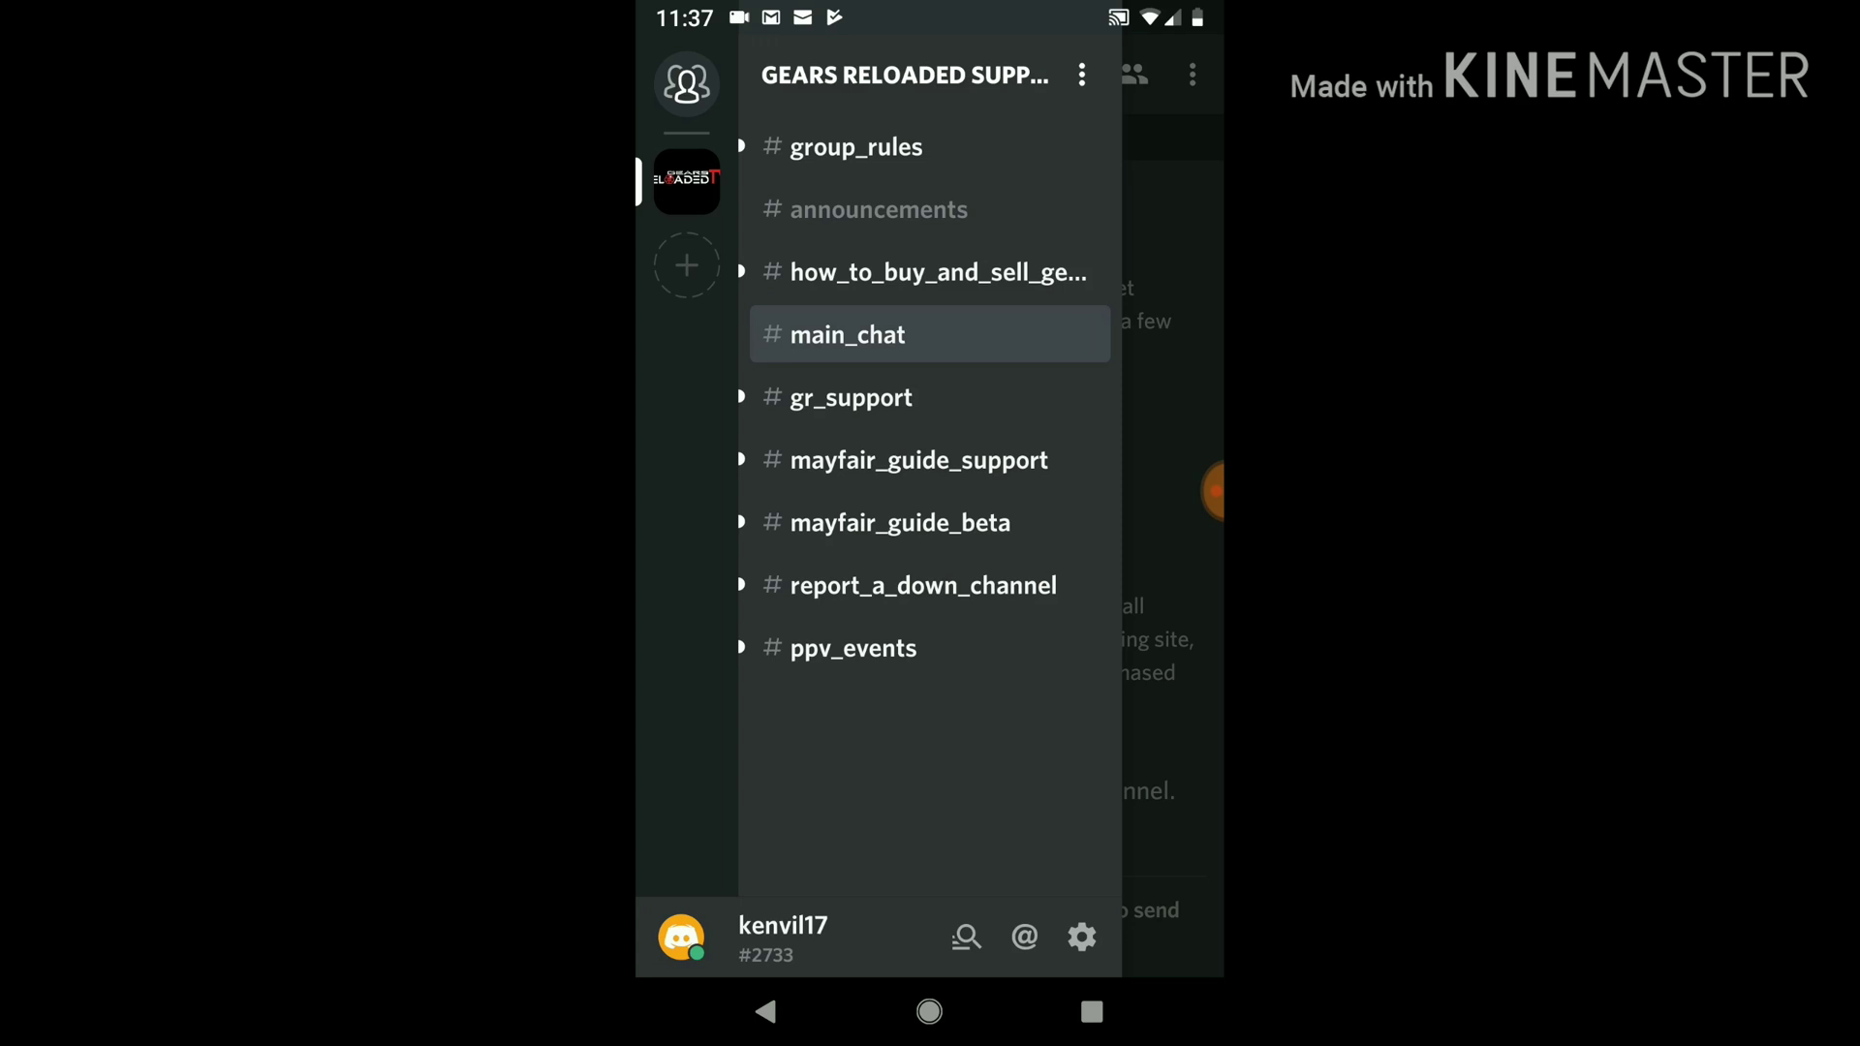
click(850, 397)
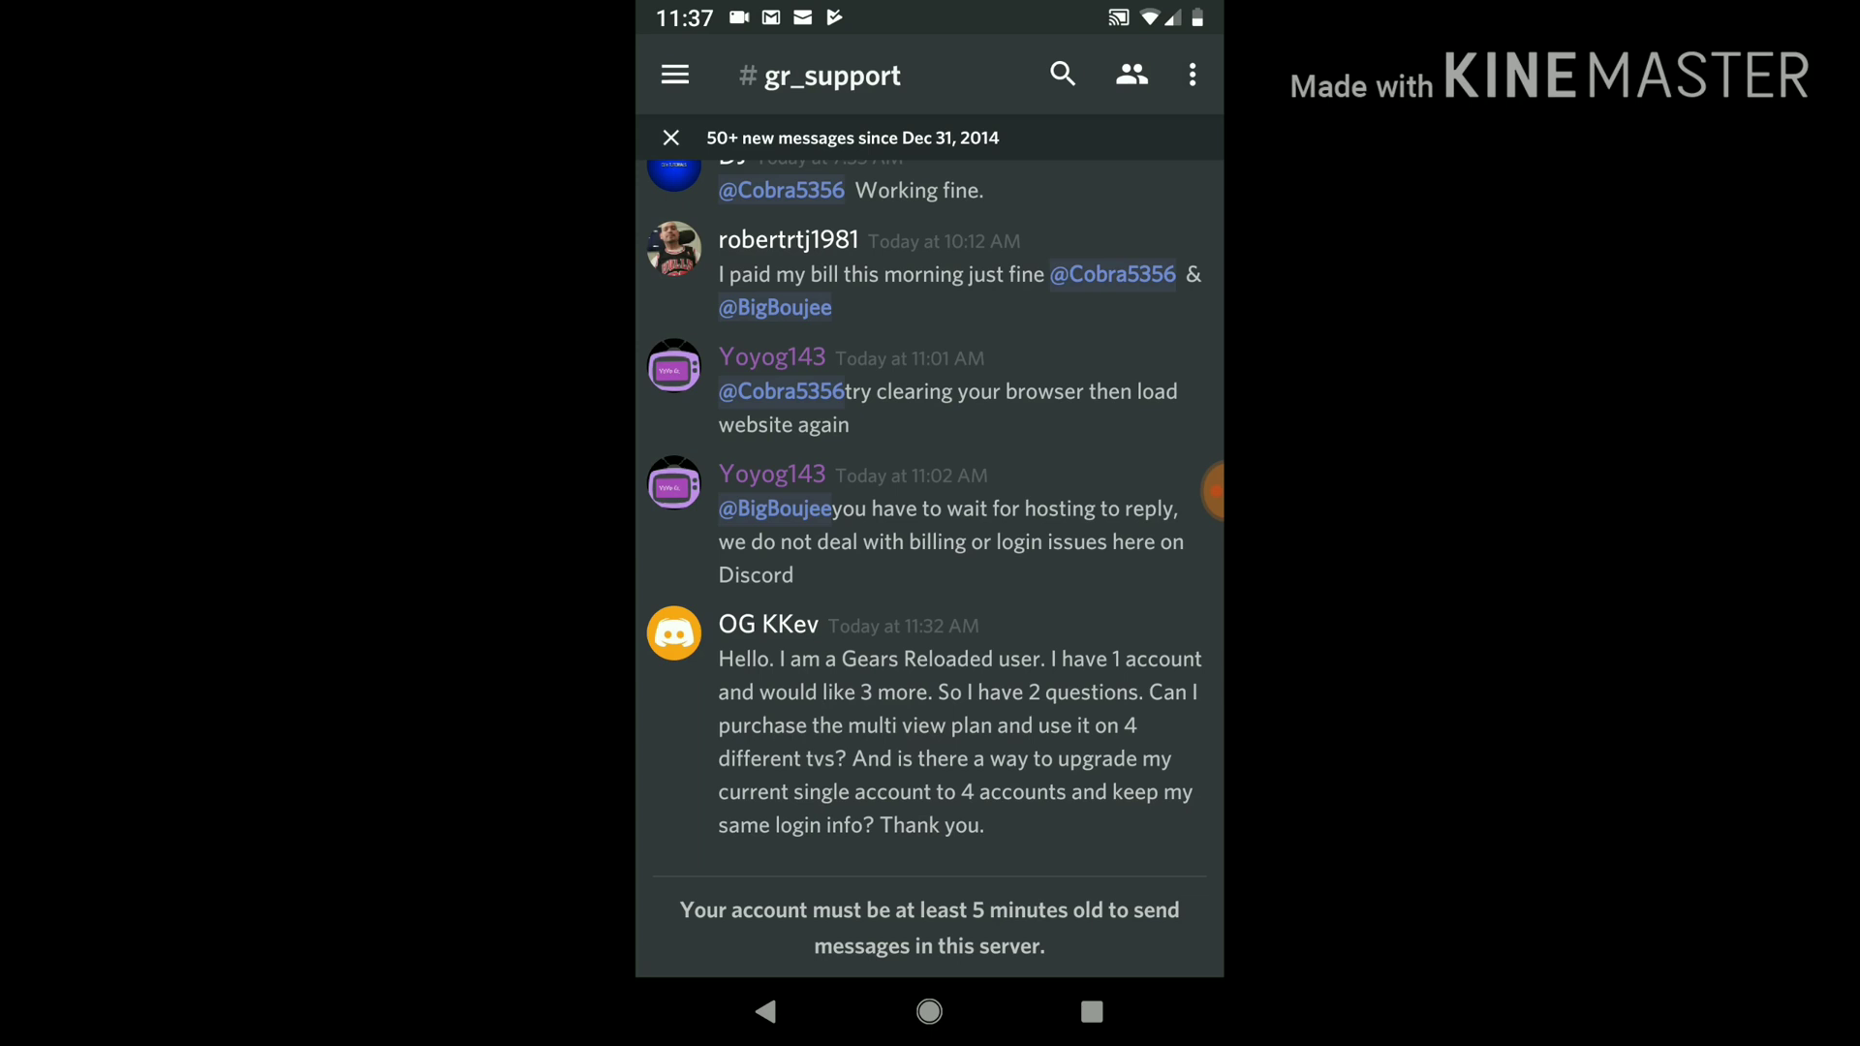
scroll(up, 3)
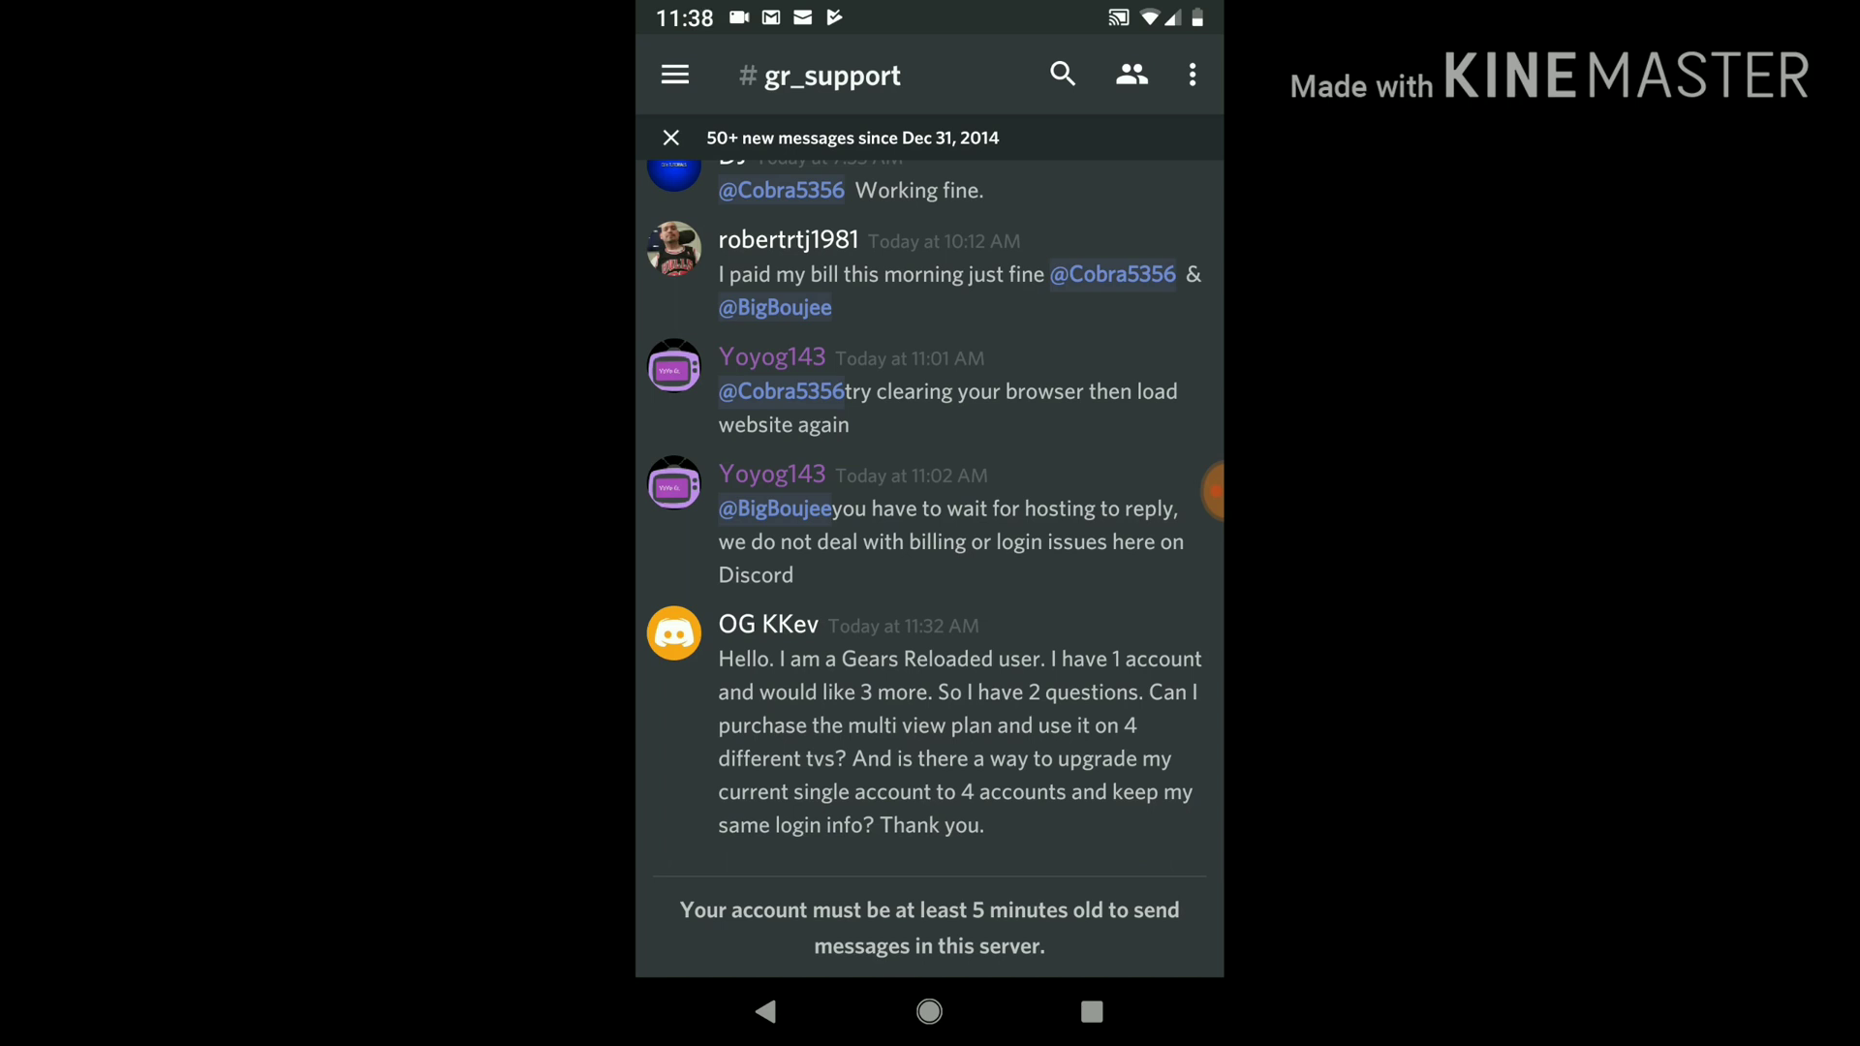
click(674, 74)
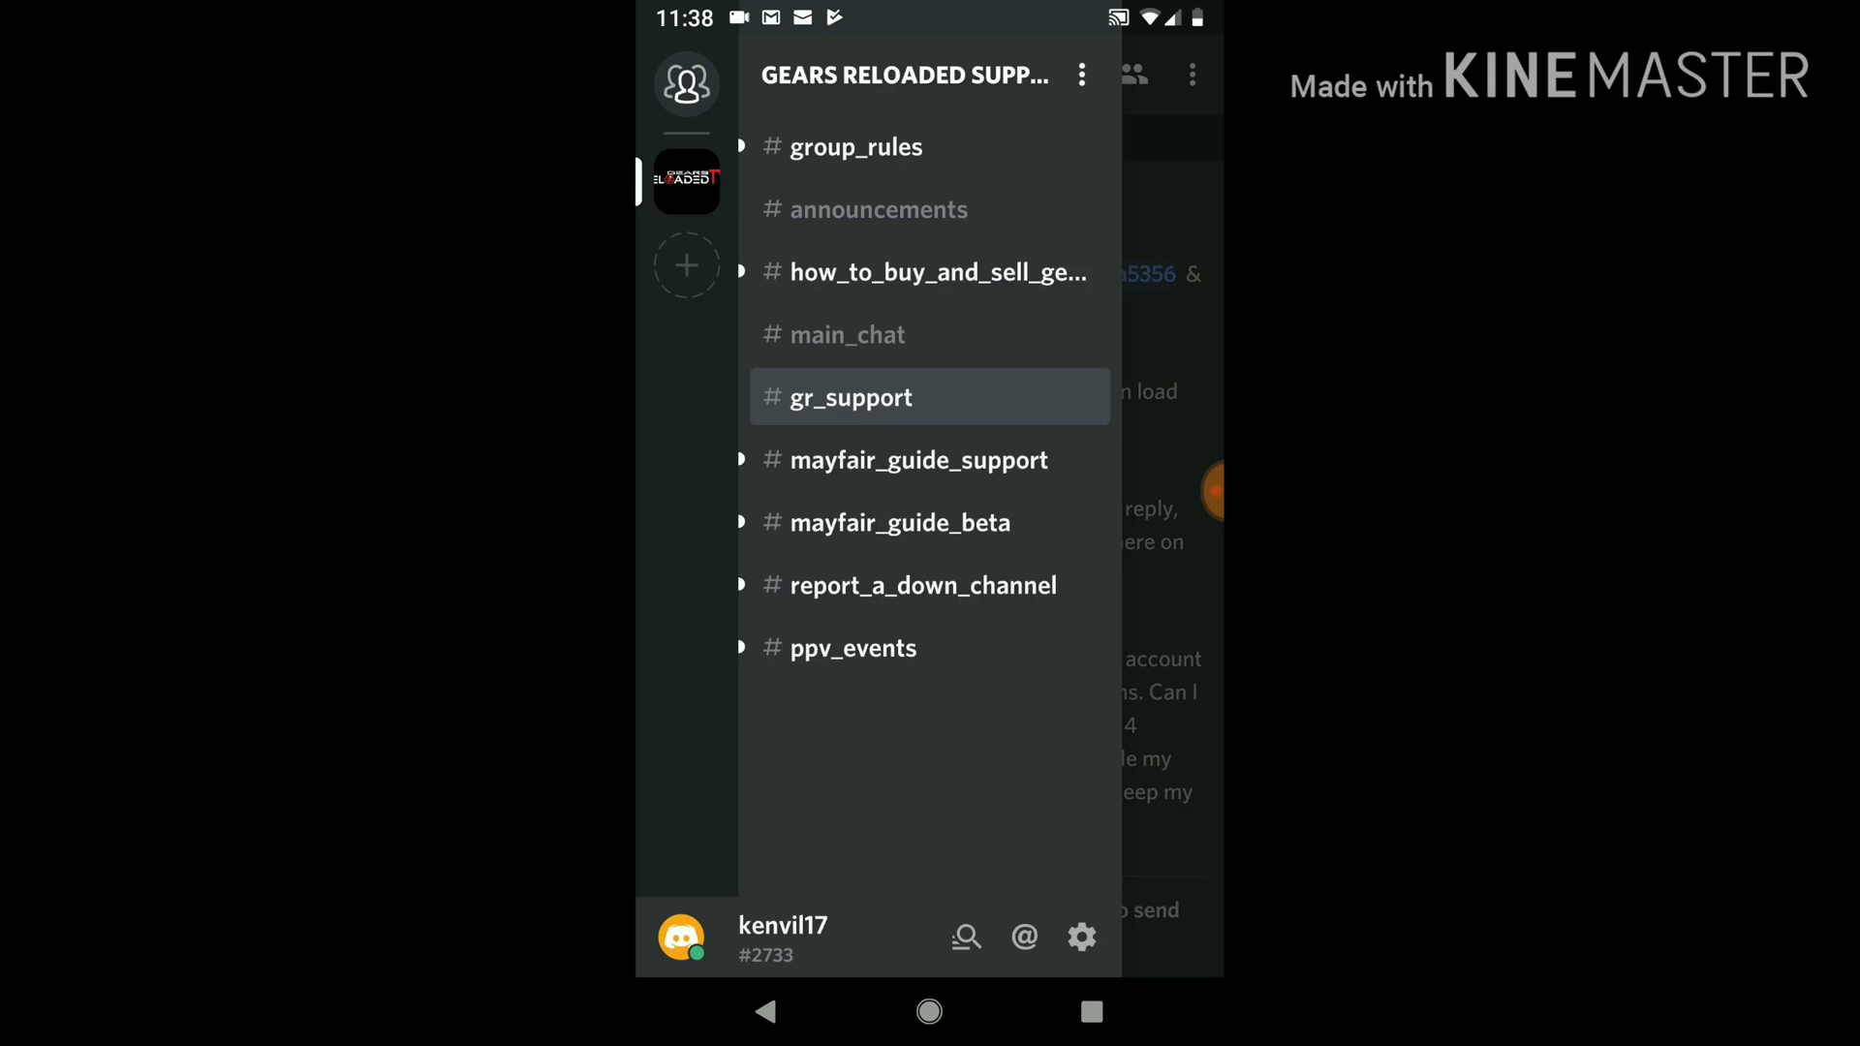
Step: View #mayfair_guide_support, then switch to #report_a_down_channel
click(851, 397)
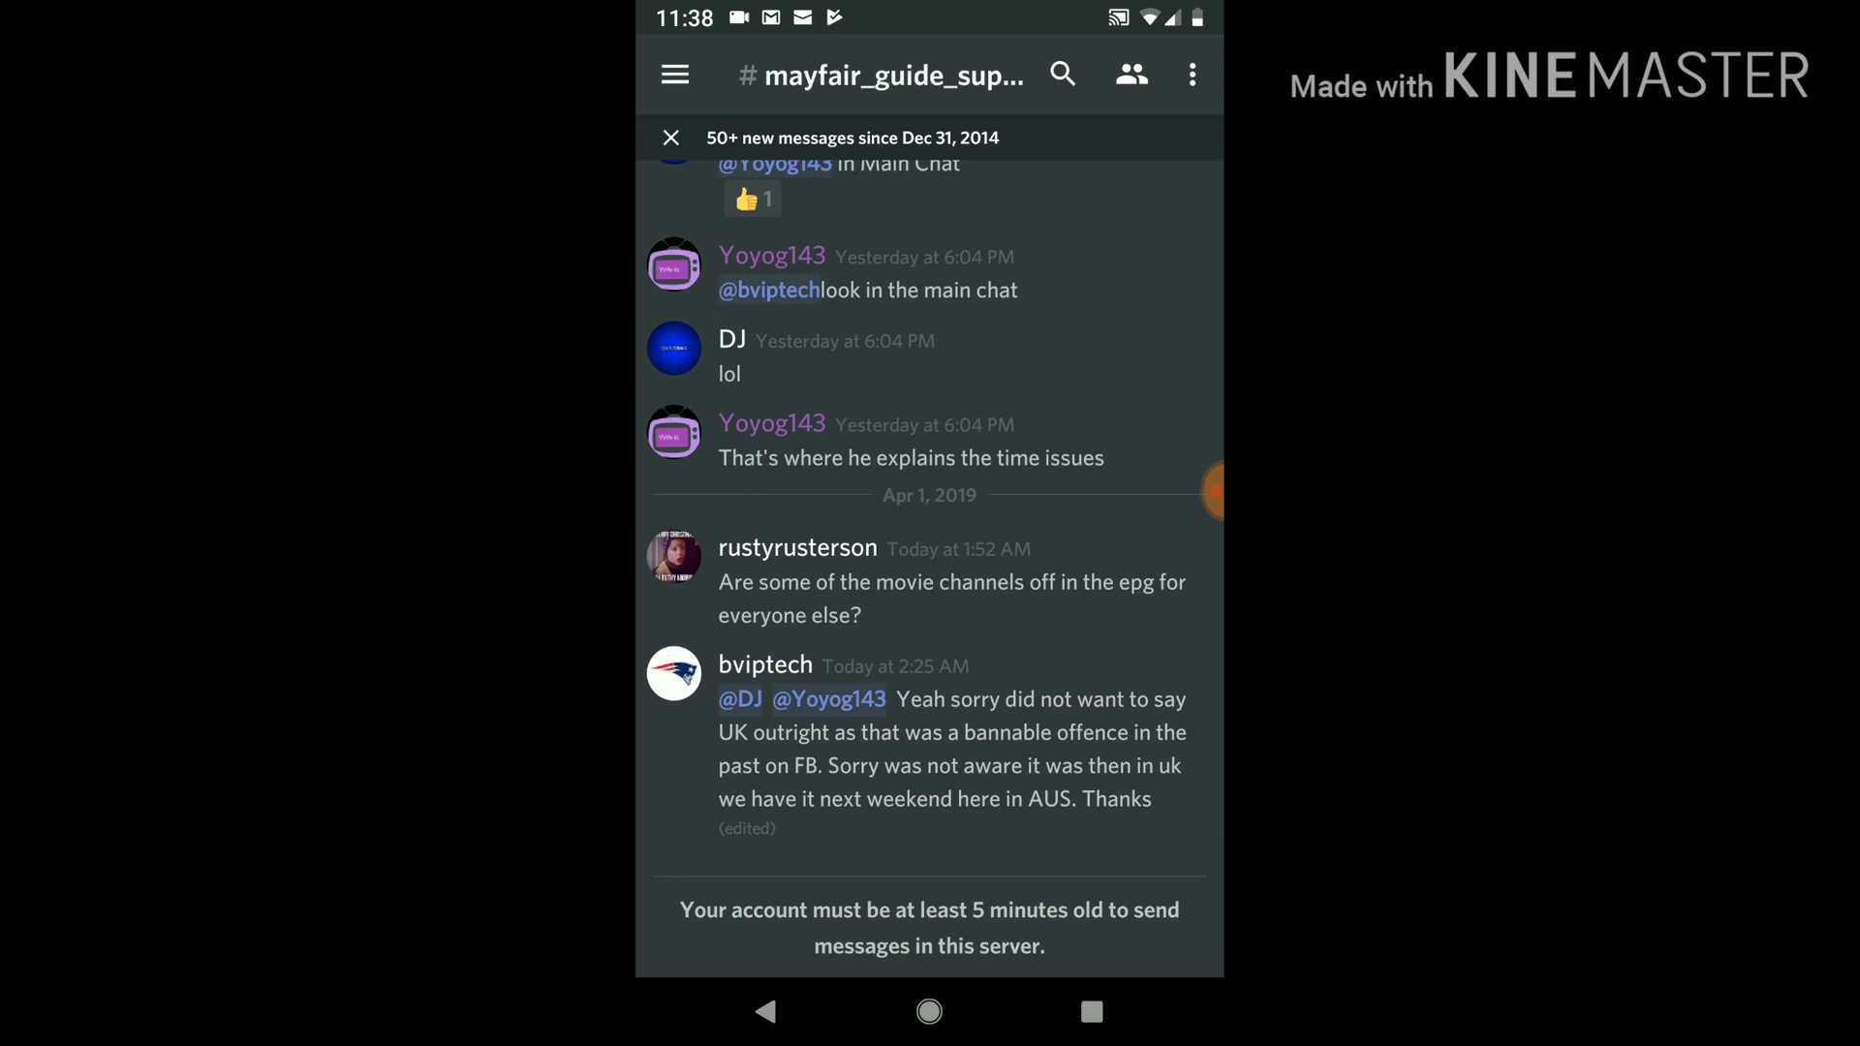
click(674, 75)
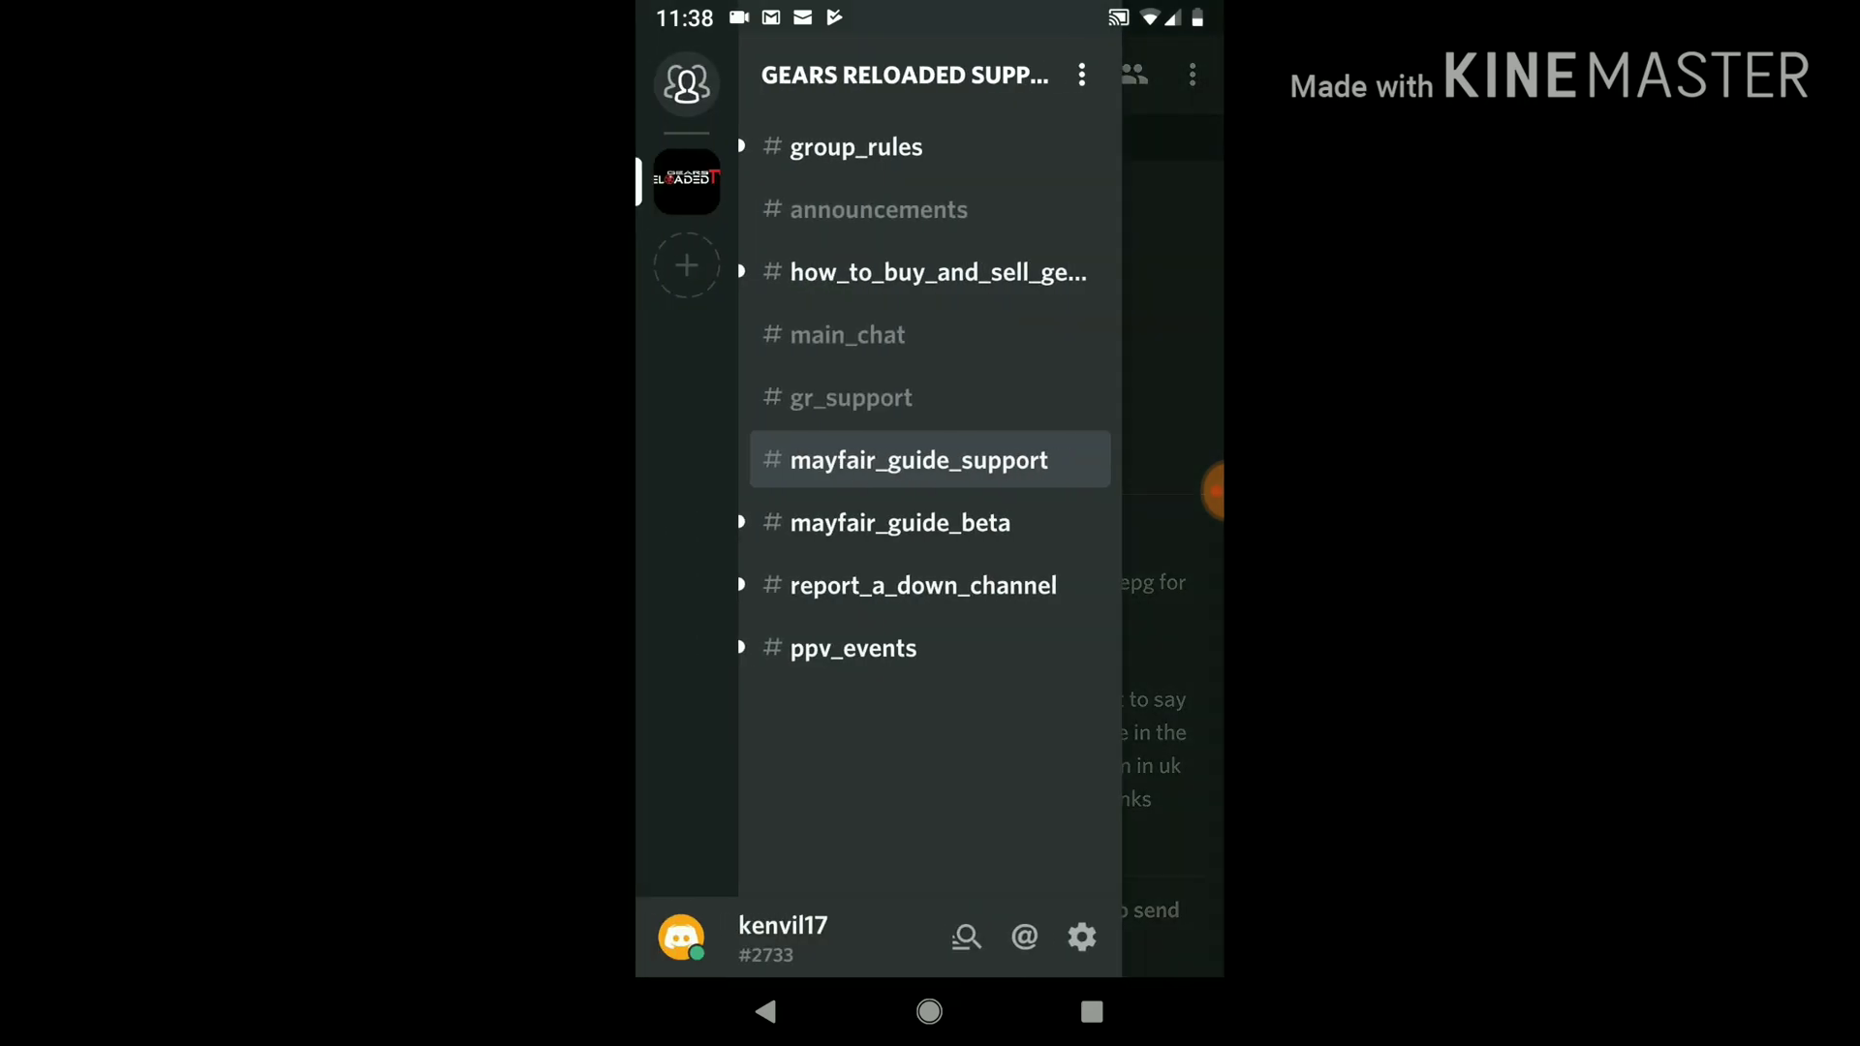
click(923, 585)
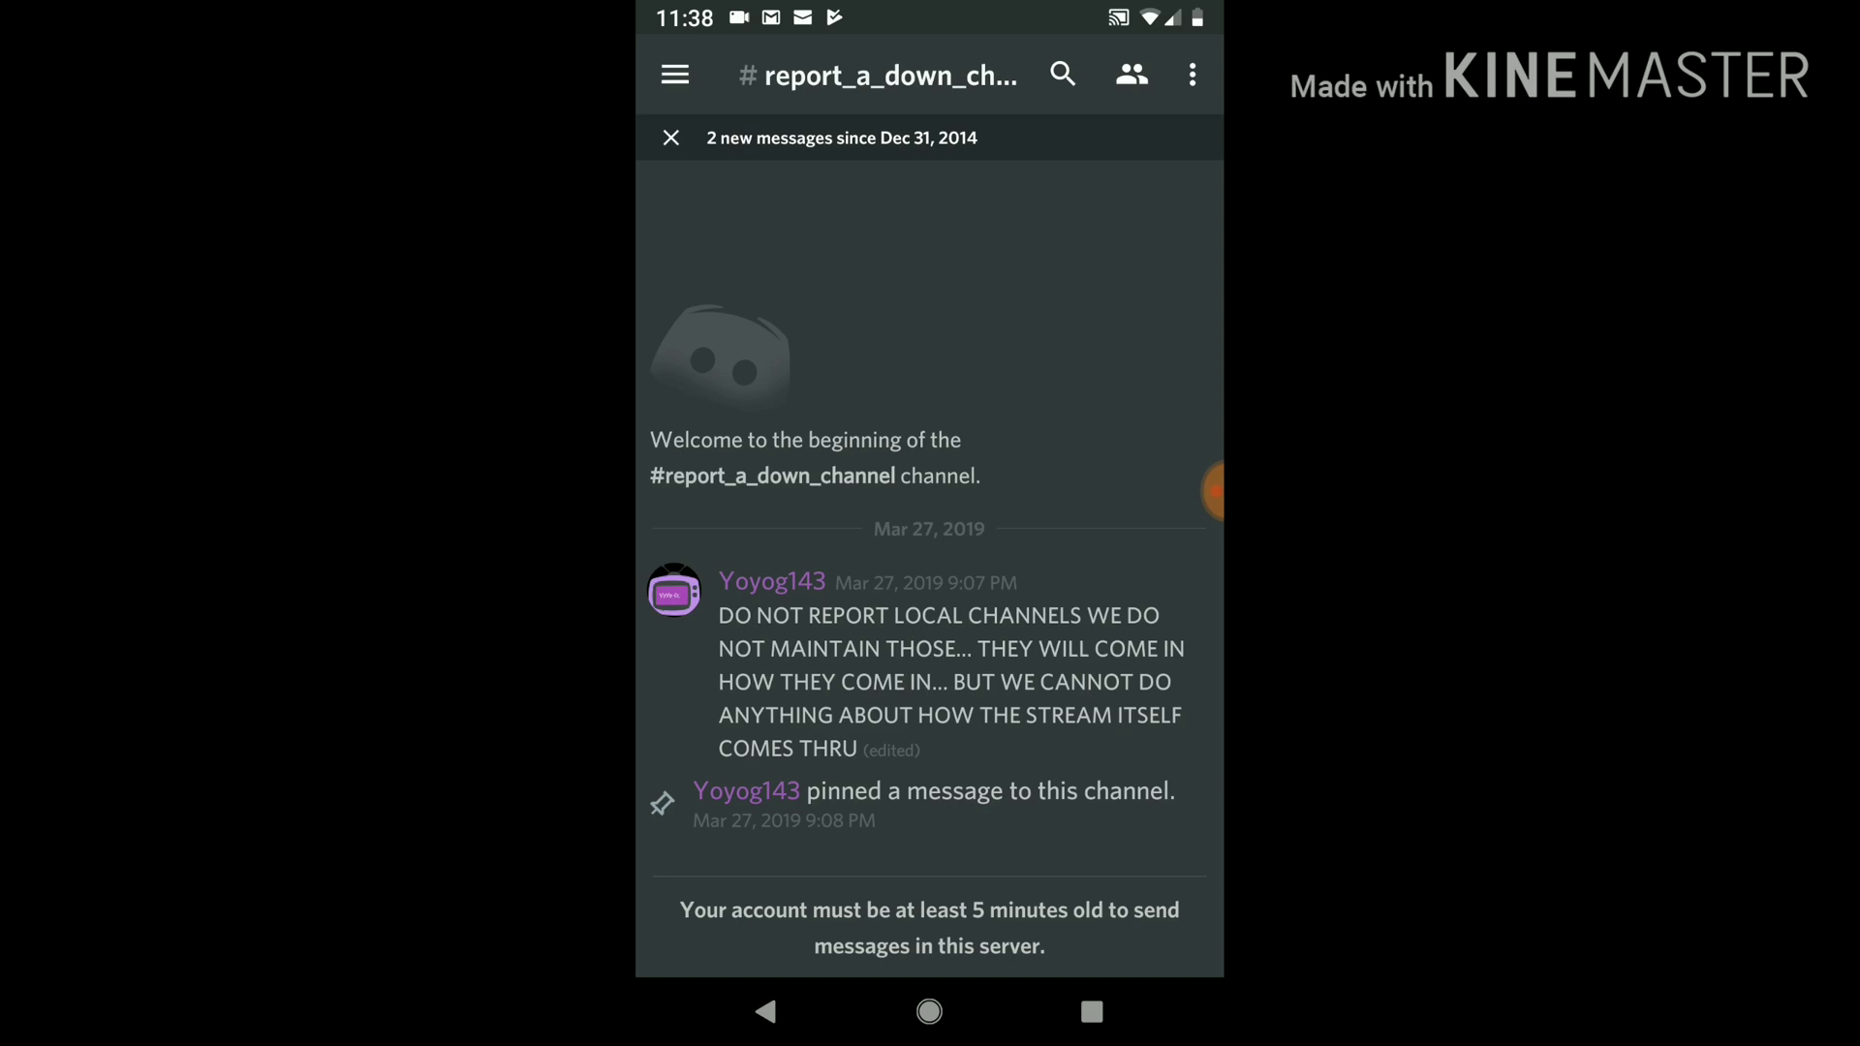
click(674, 74)
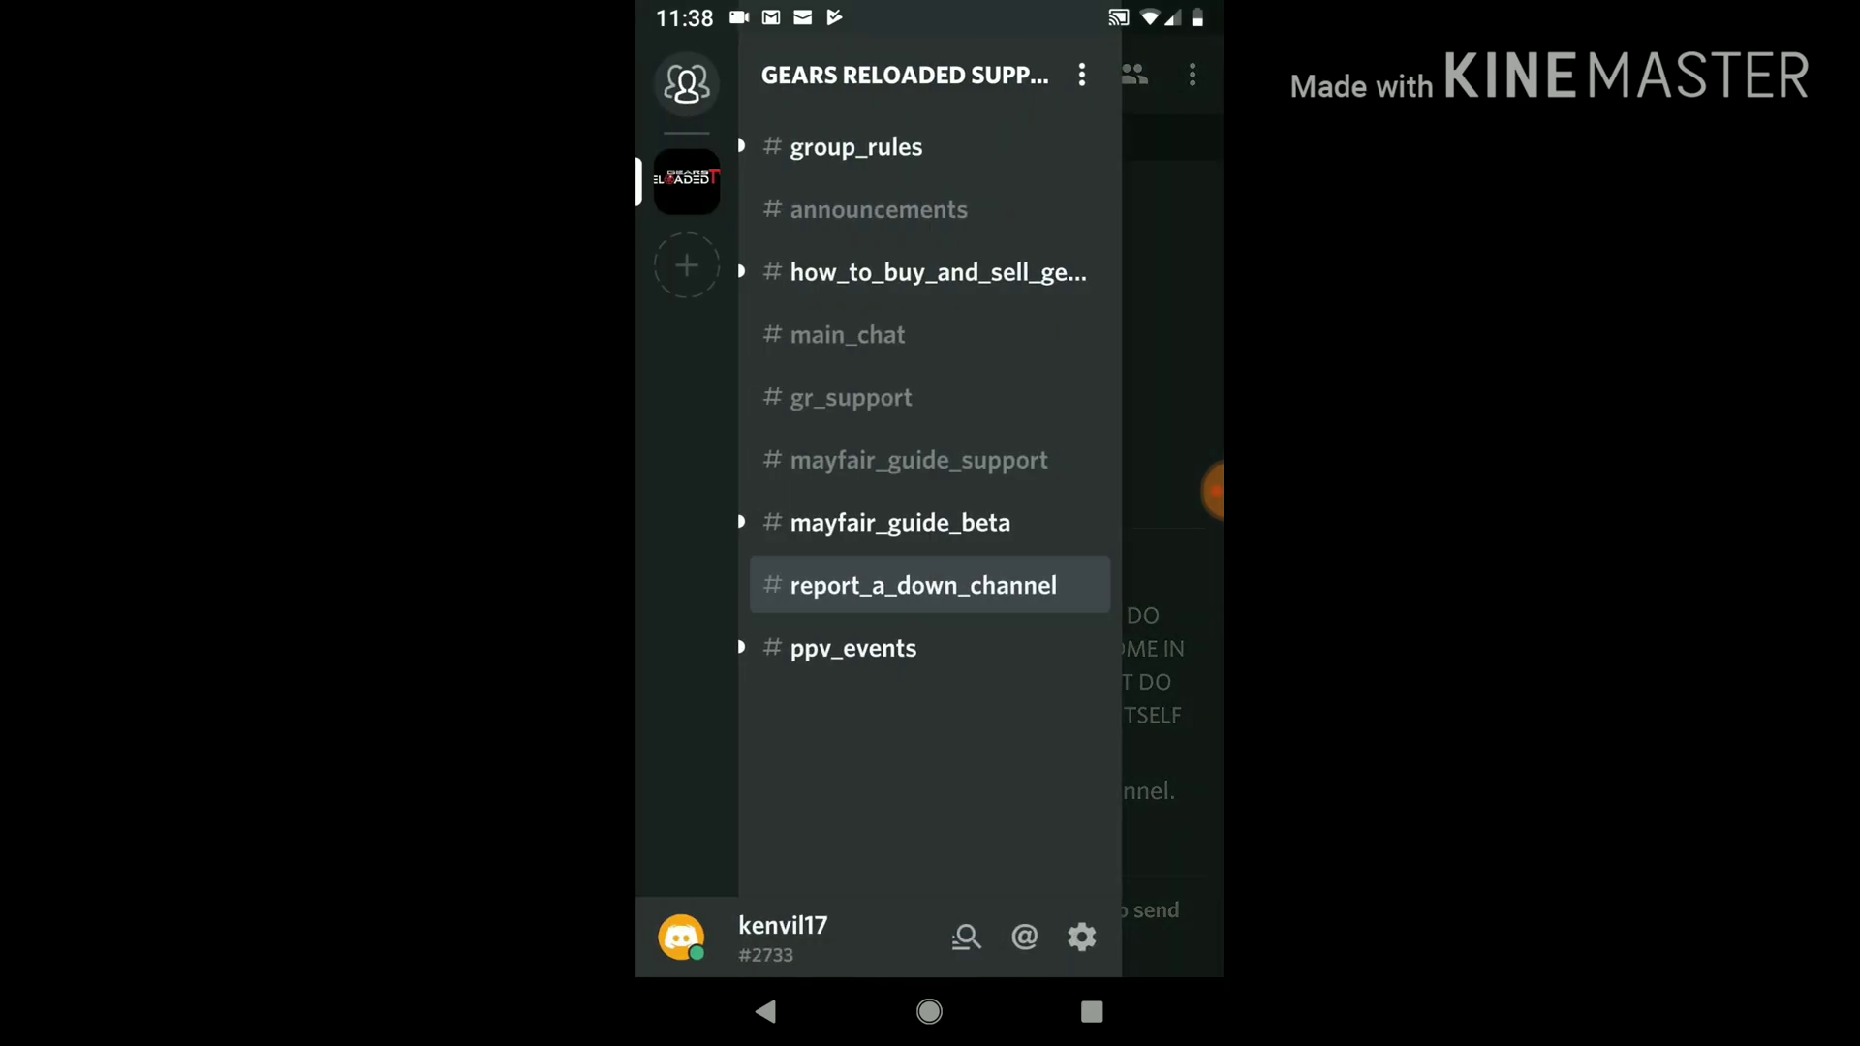
Step: View the #ppv_events listings, then switch to #announcements
click(921, 585)
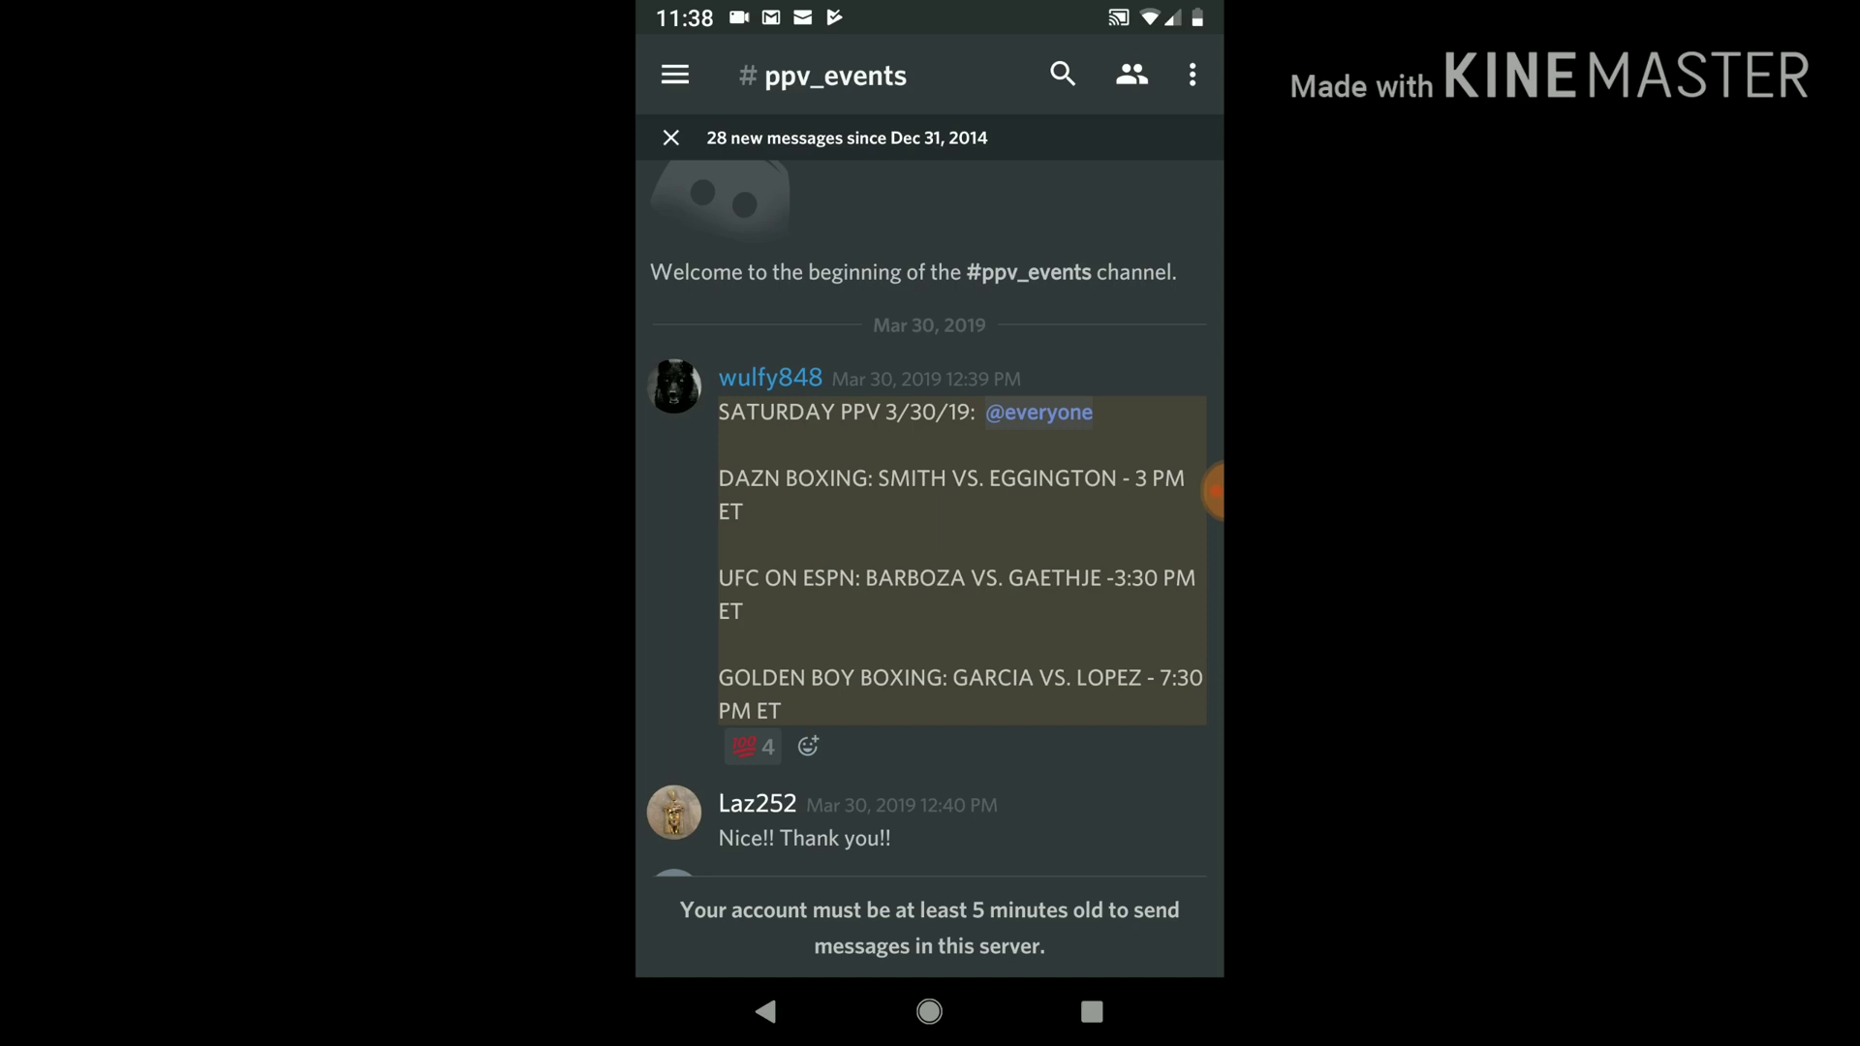
click(674, 75)
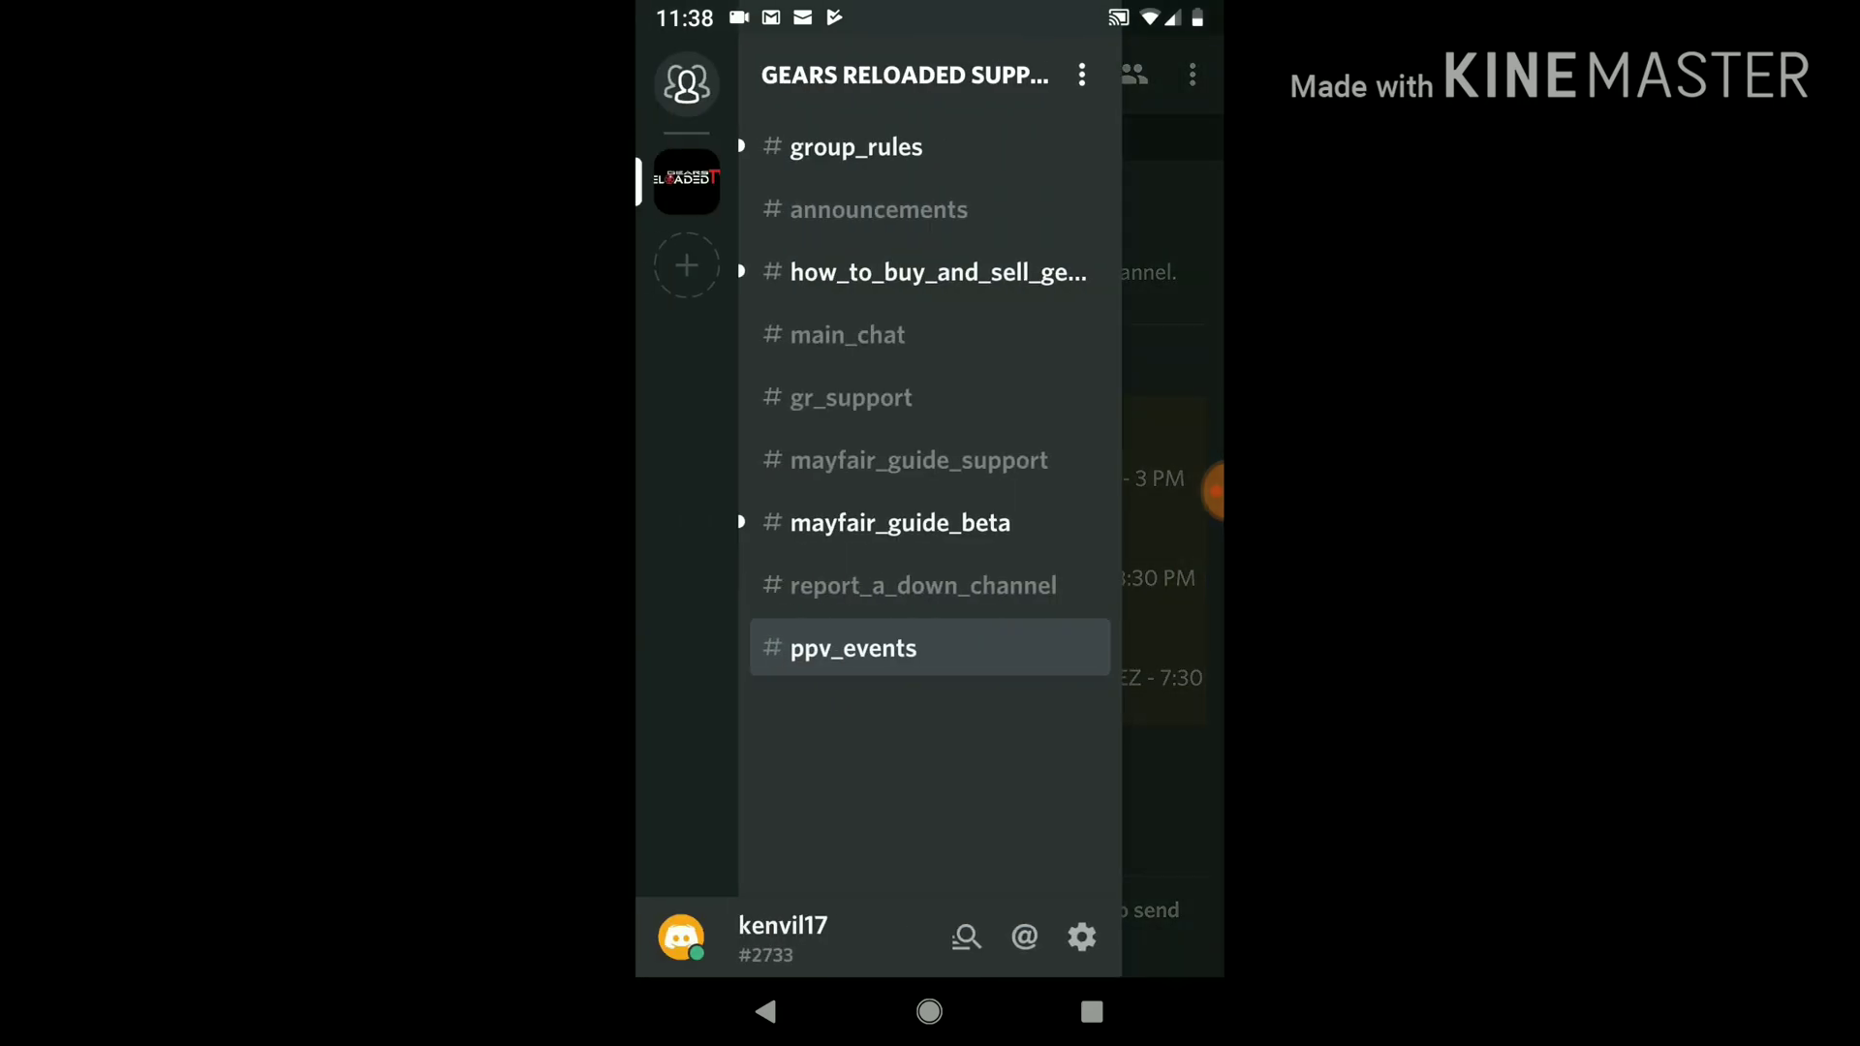
click(880, 210)
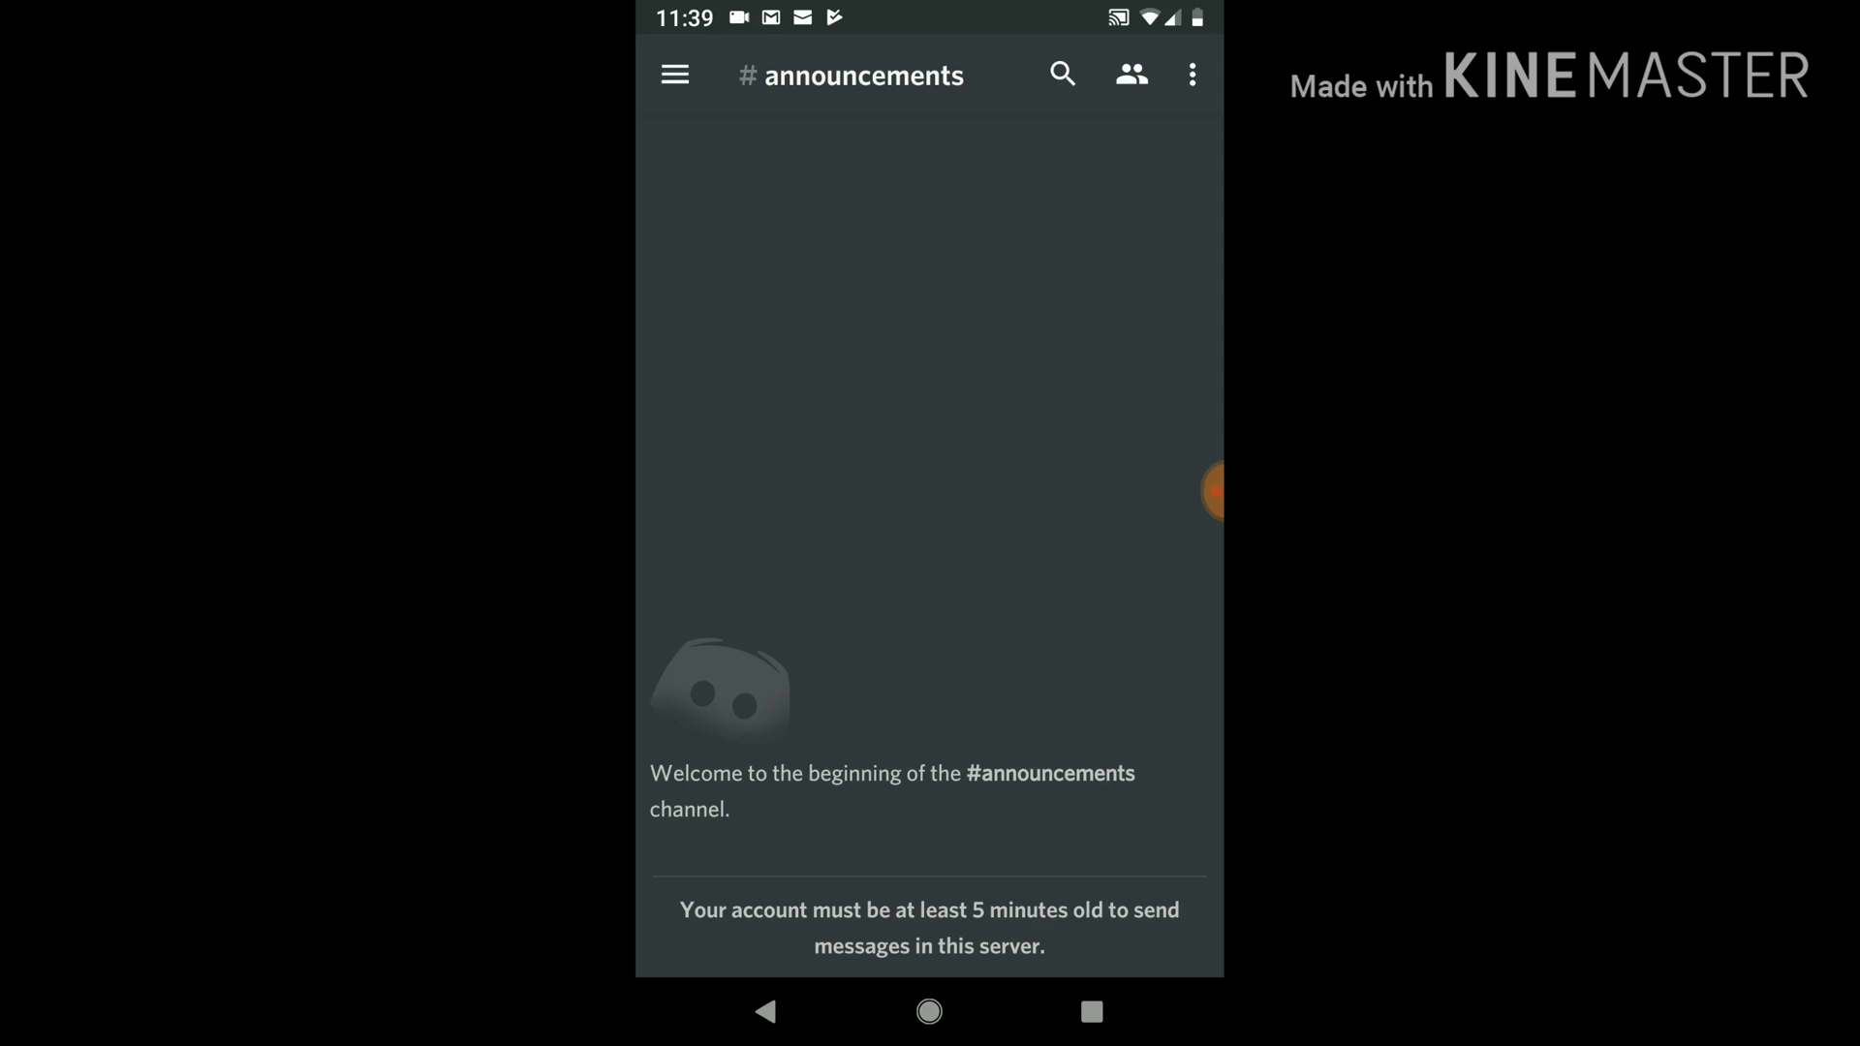
Step: Visit #how_to_buy_and_sell, #main_chat and #mayfair_guide_support in turn
click(674, 74)
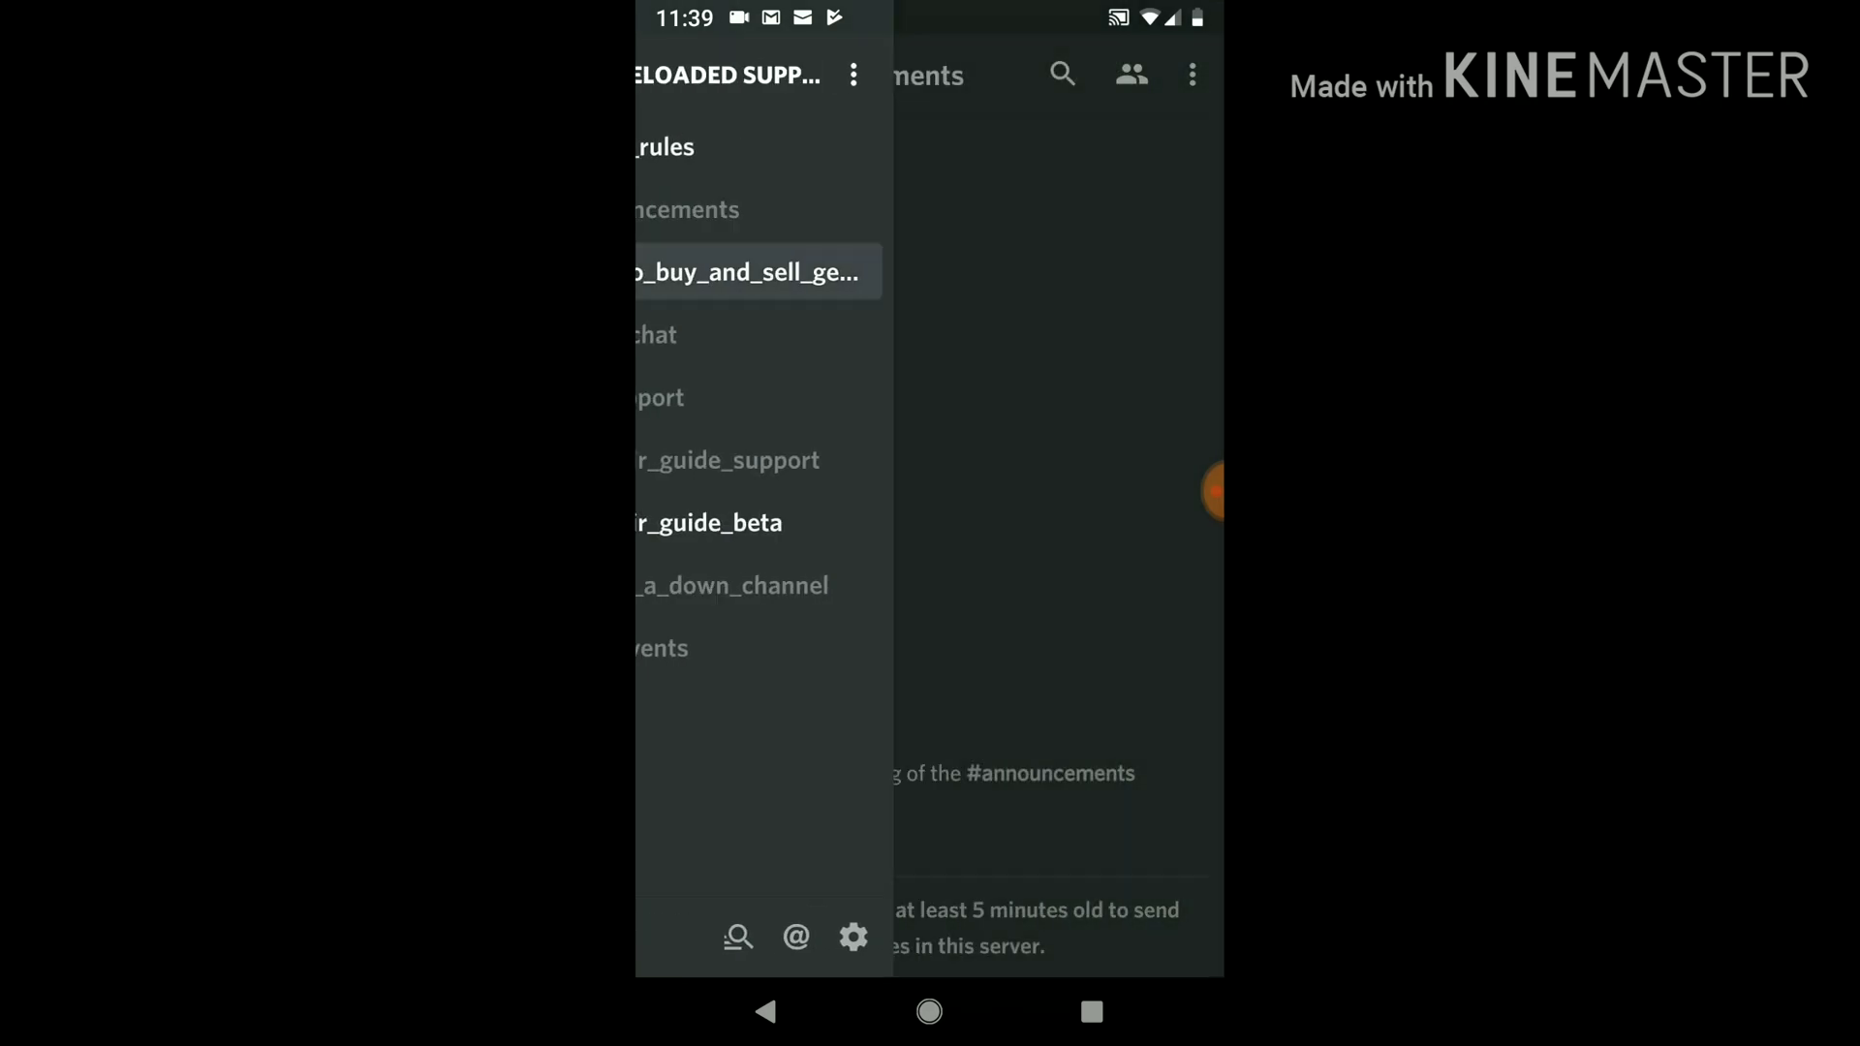
click(755, 271)
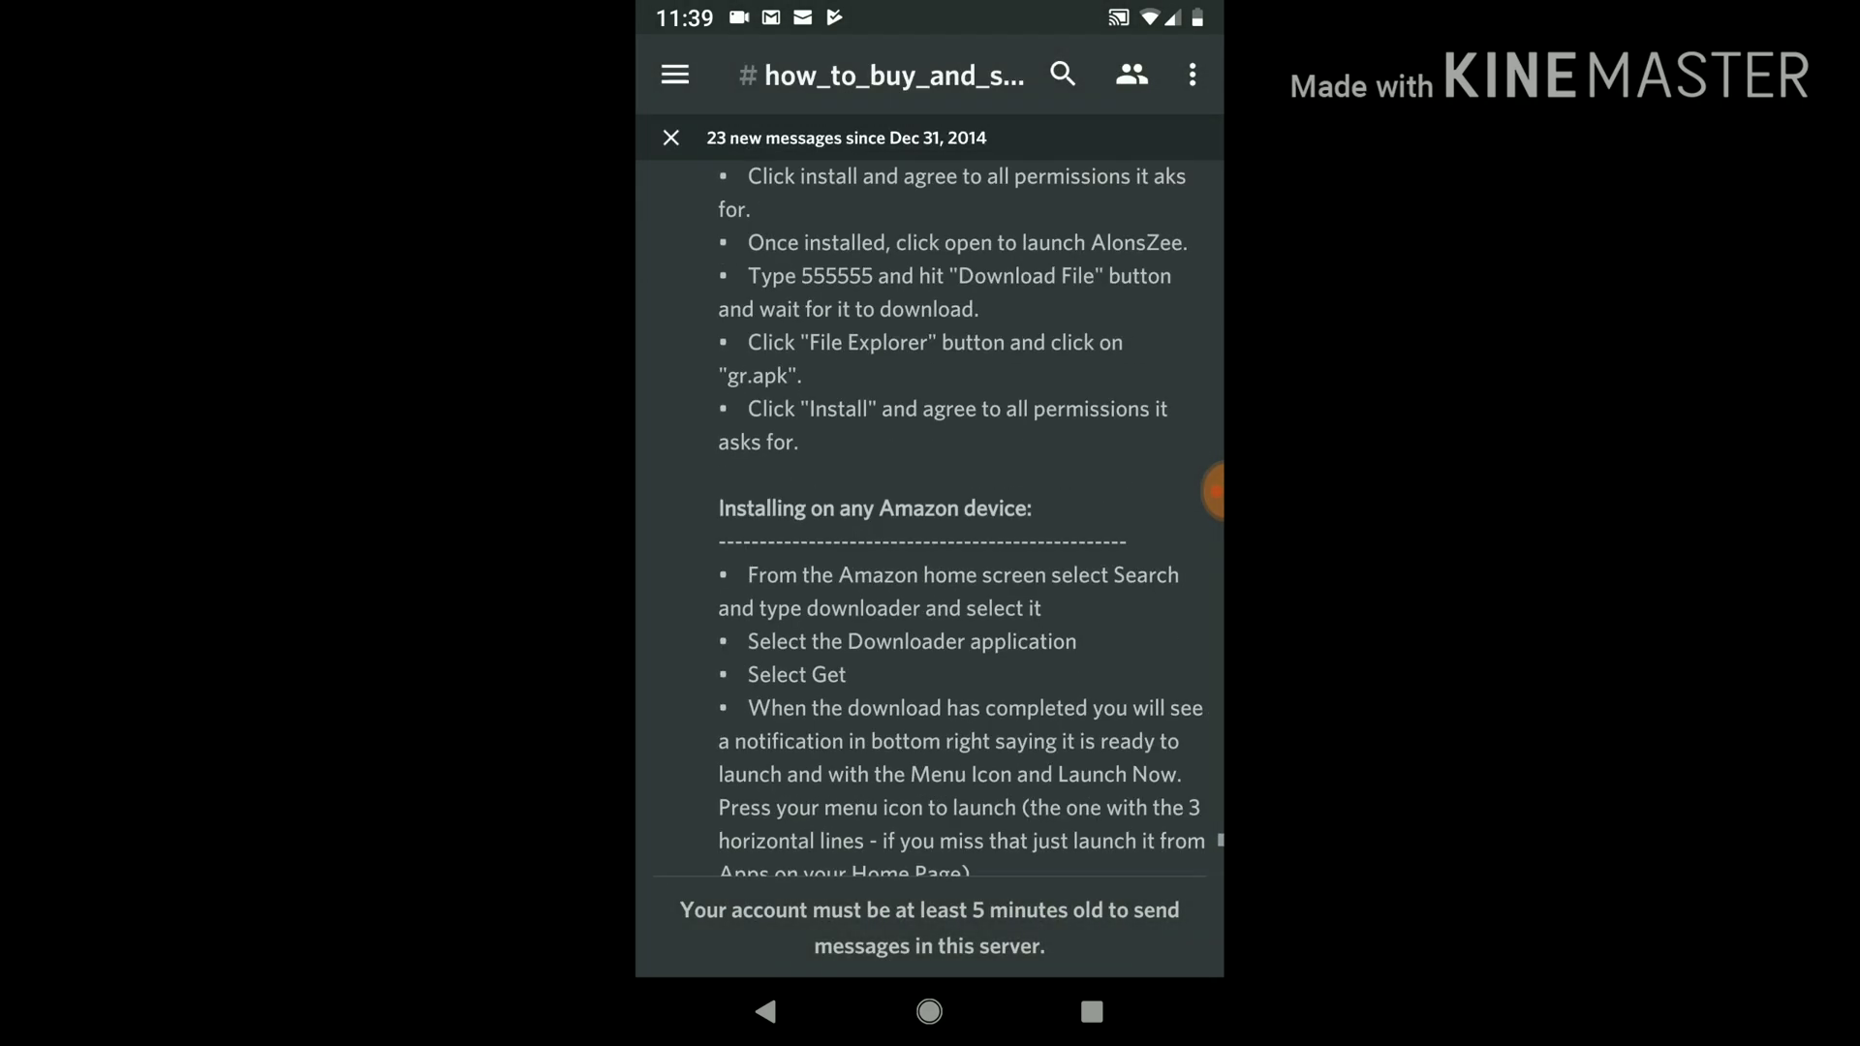
click(674, 73)
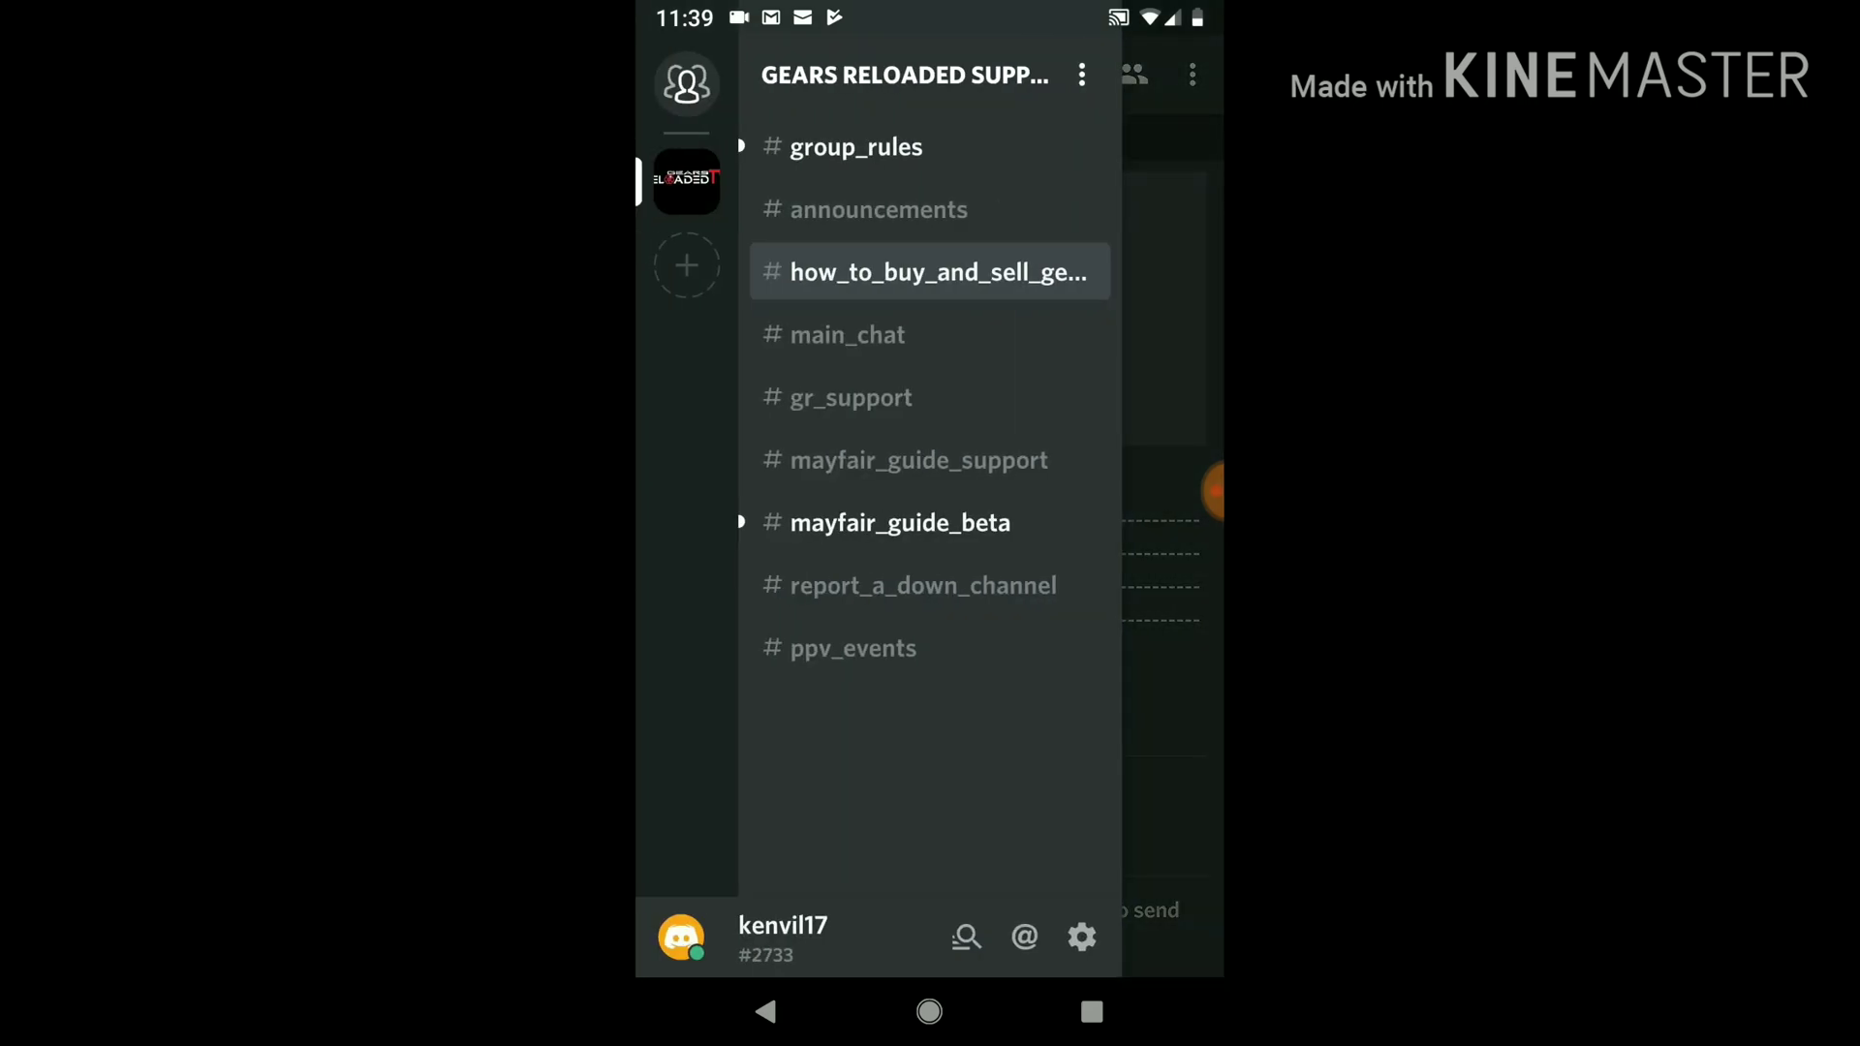
click(846, 334)
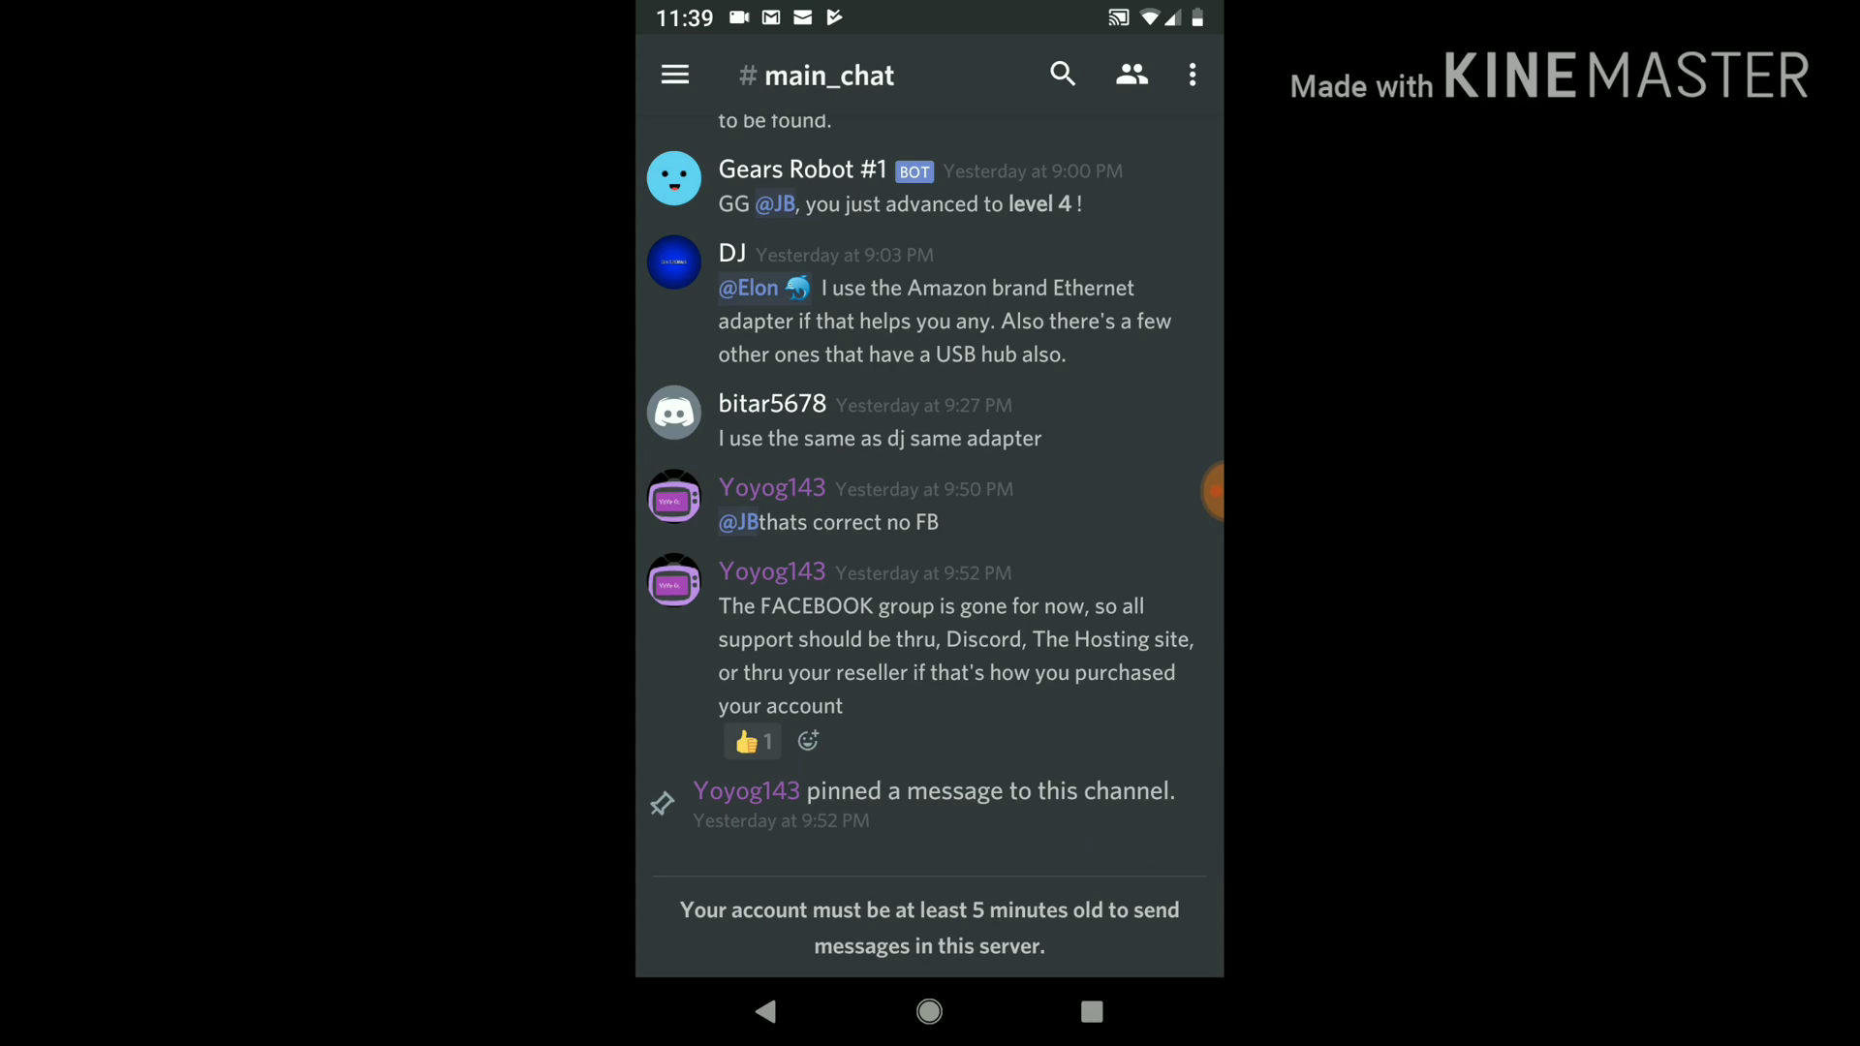
click(674, 74)
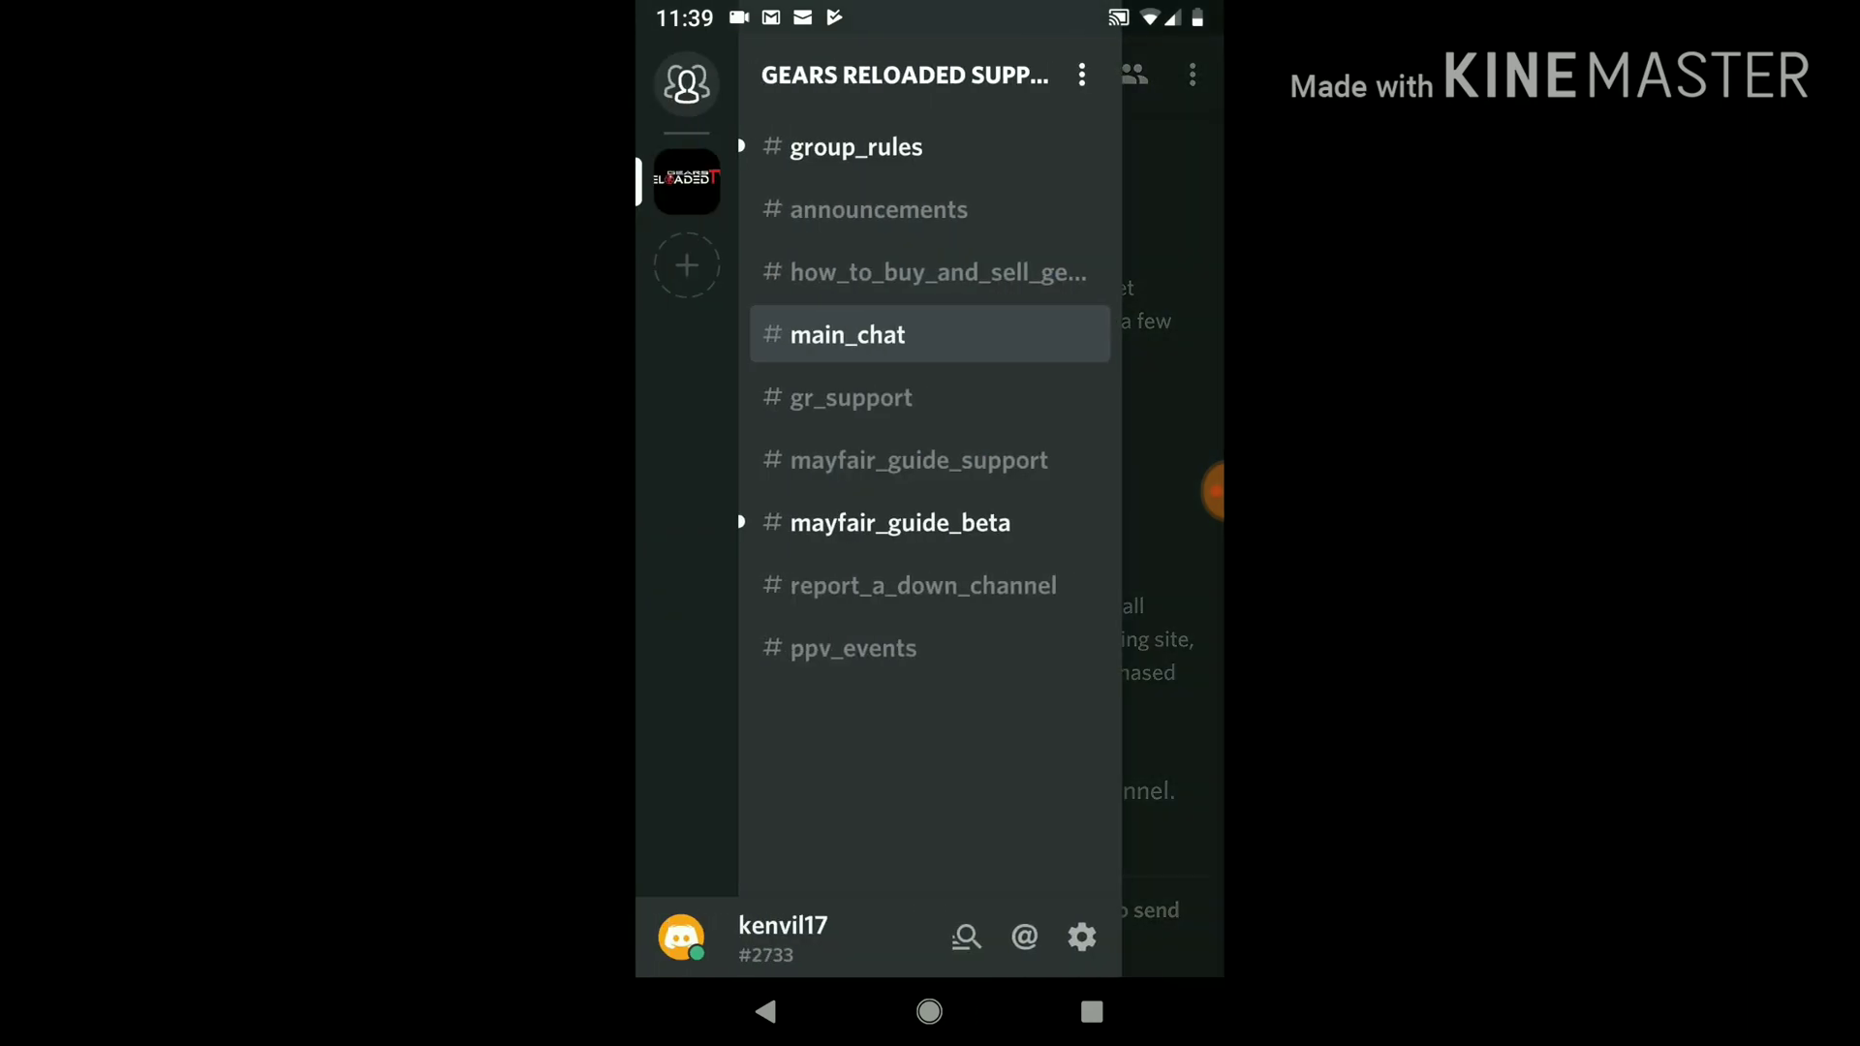
click(851, 397)
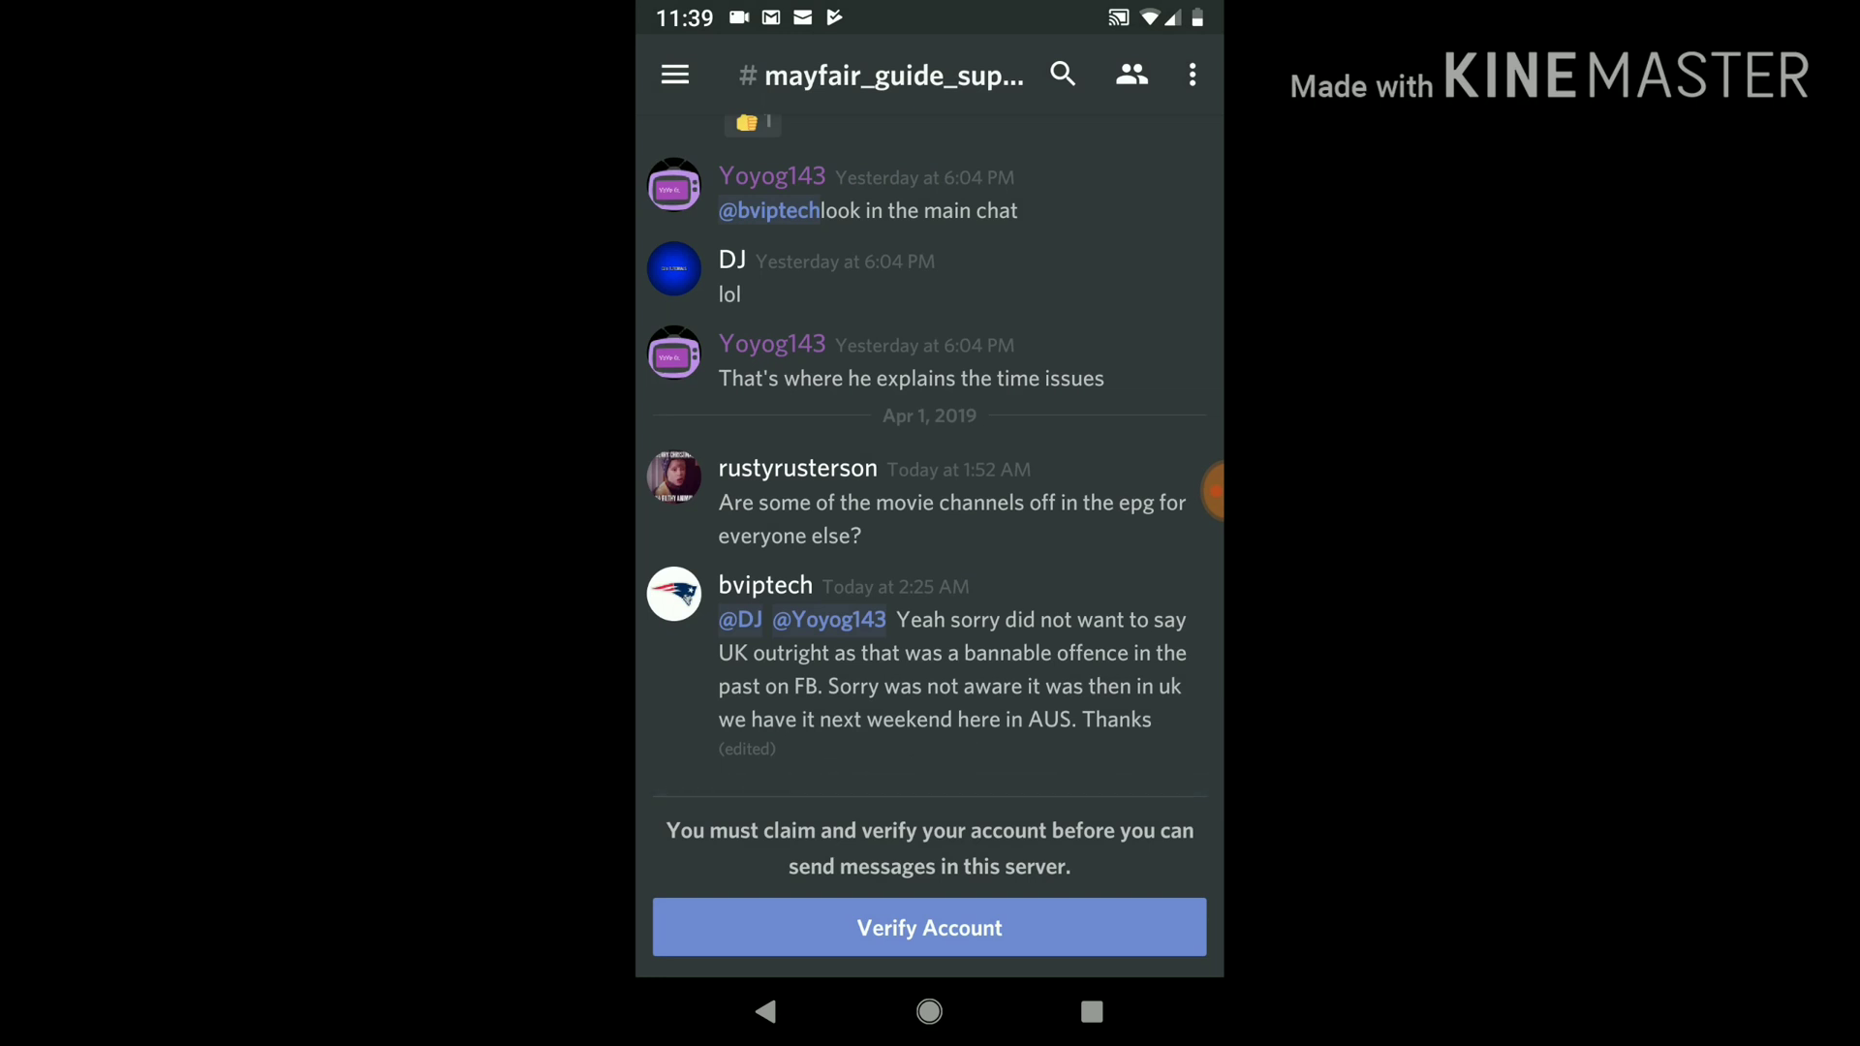
click(674, 74)
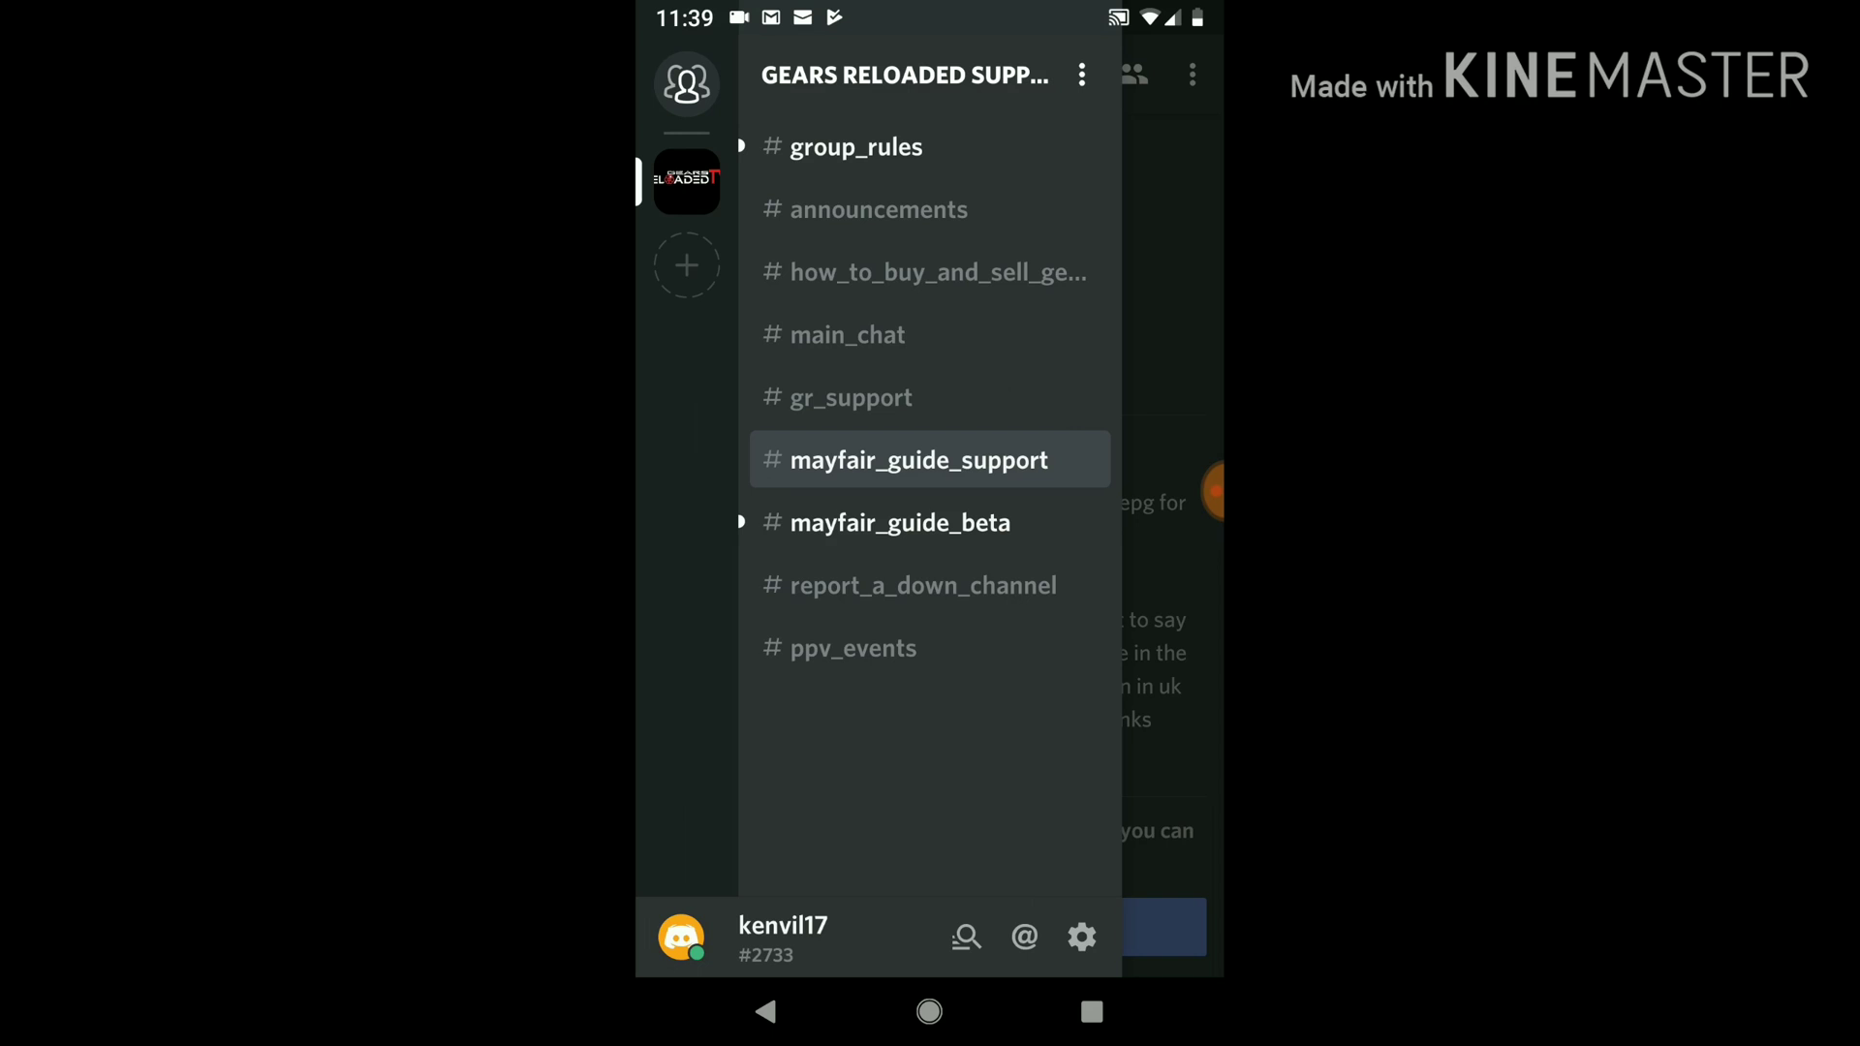
Step: Close the channel drawer and stay on #mayfair_guide_support, where posting requires account verification
click(921, 460)
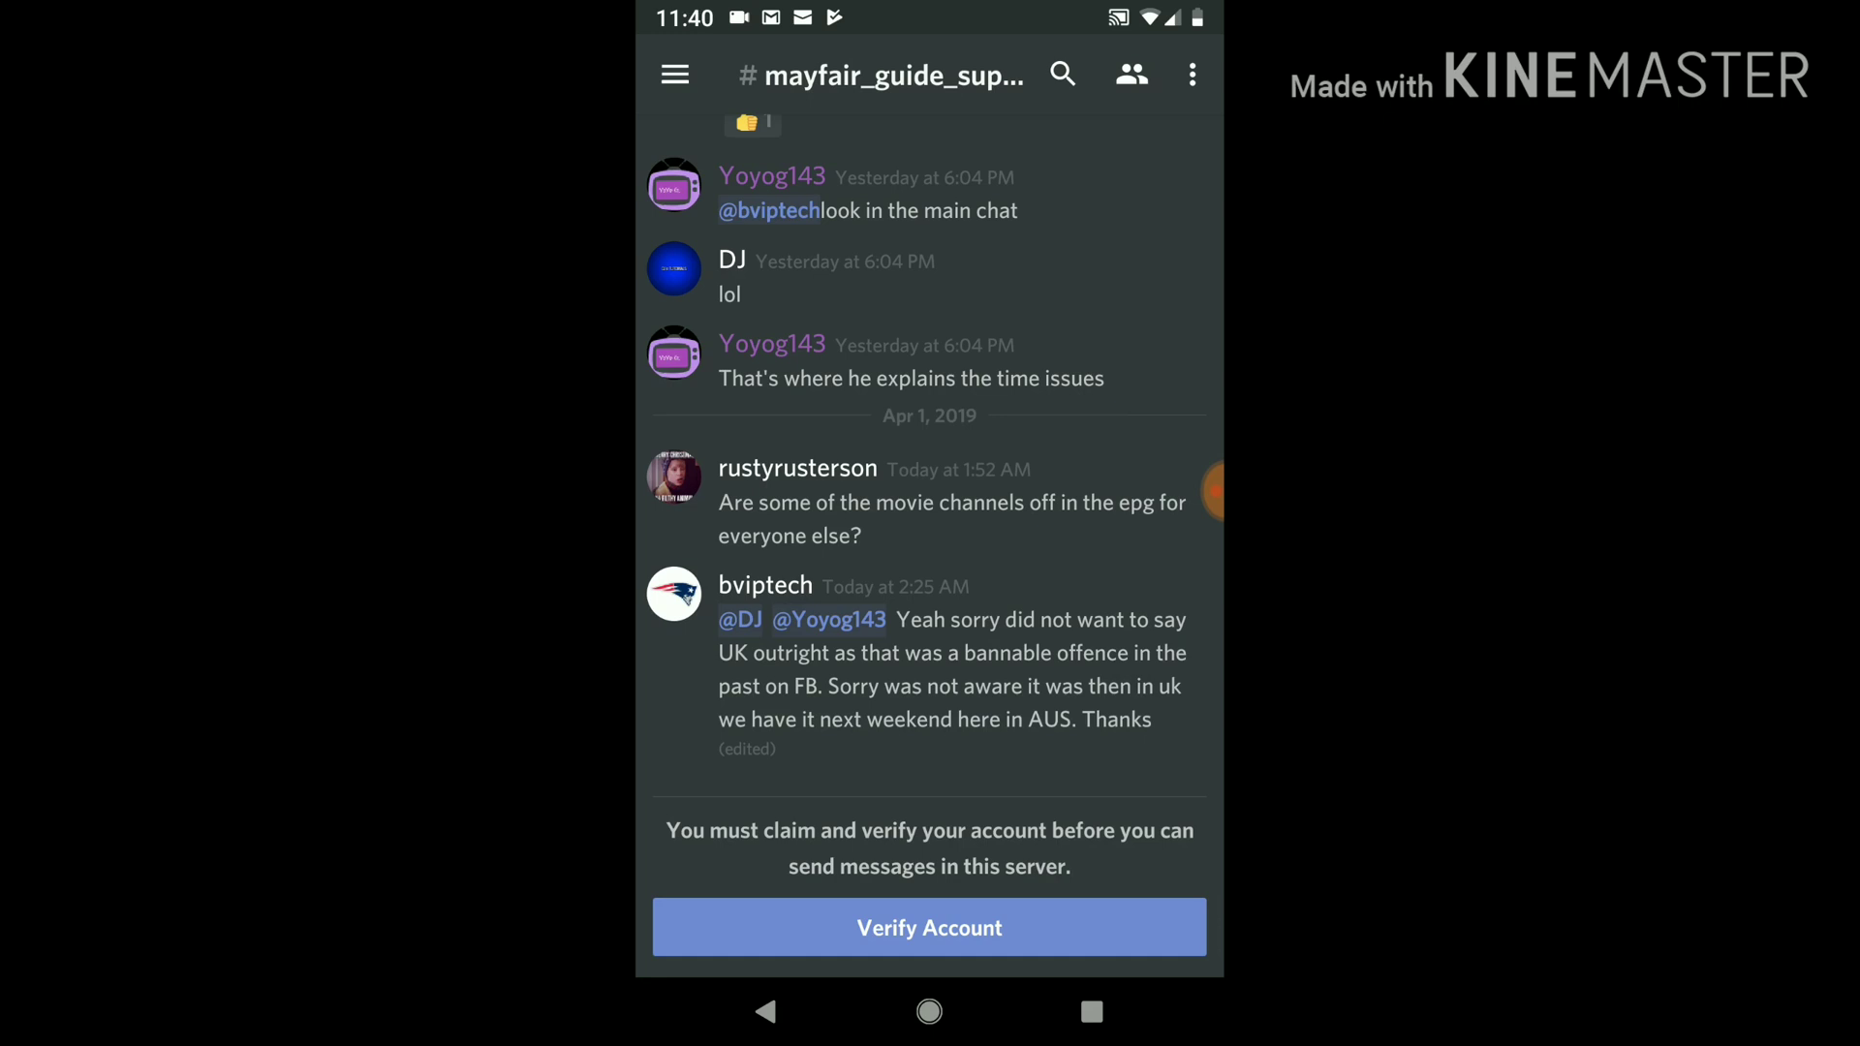
click(1191, 491)
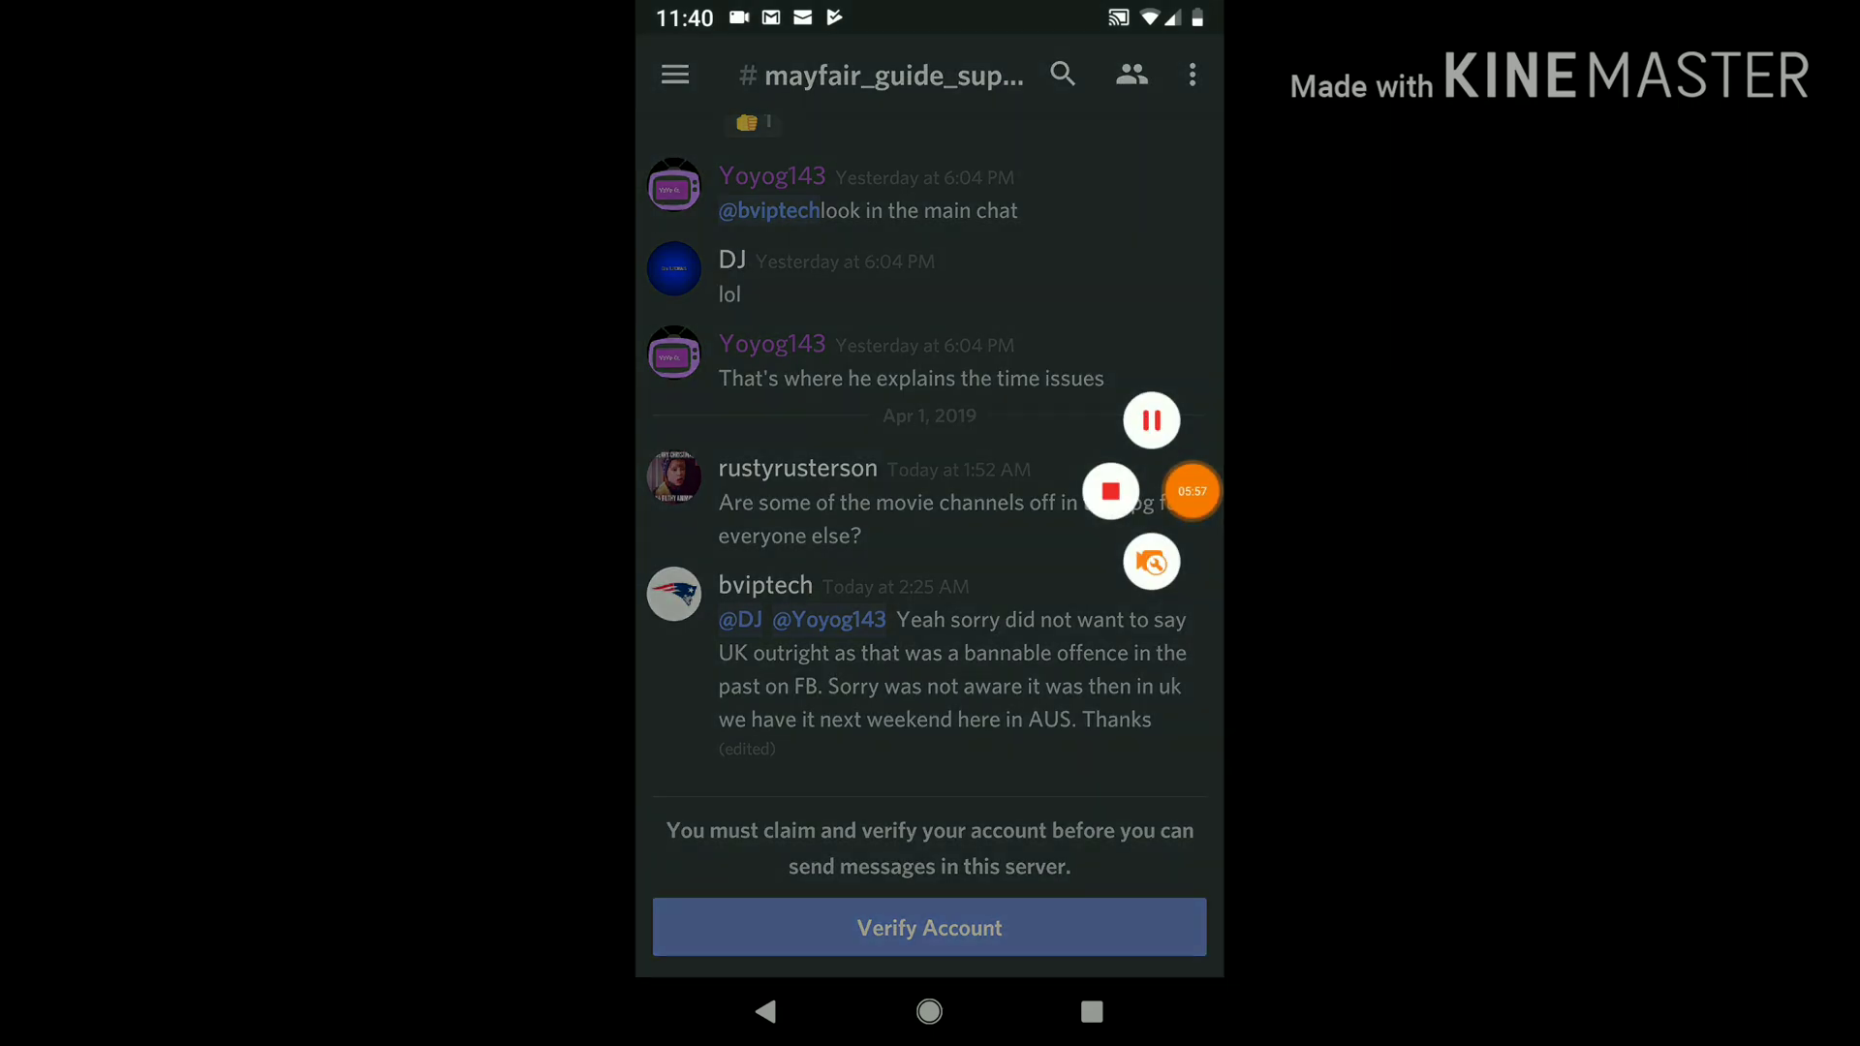